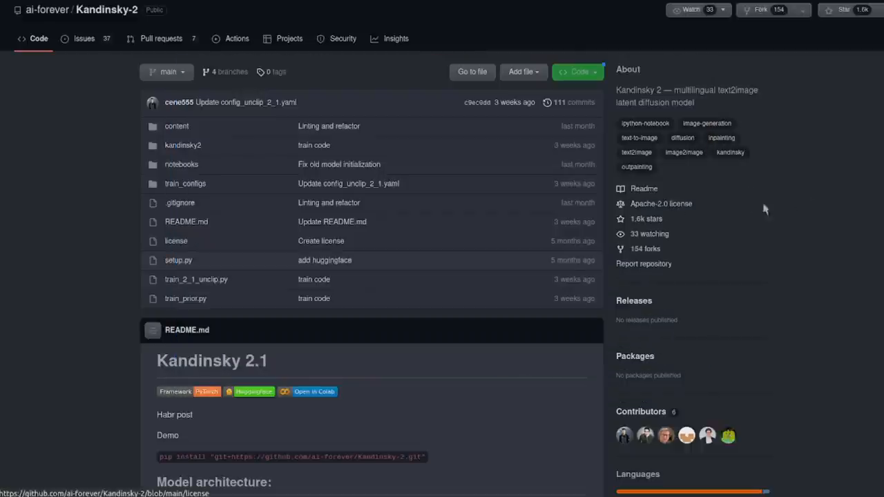
mouse_move(807, 215)
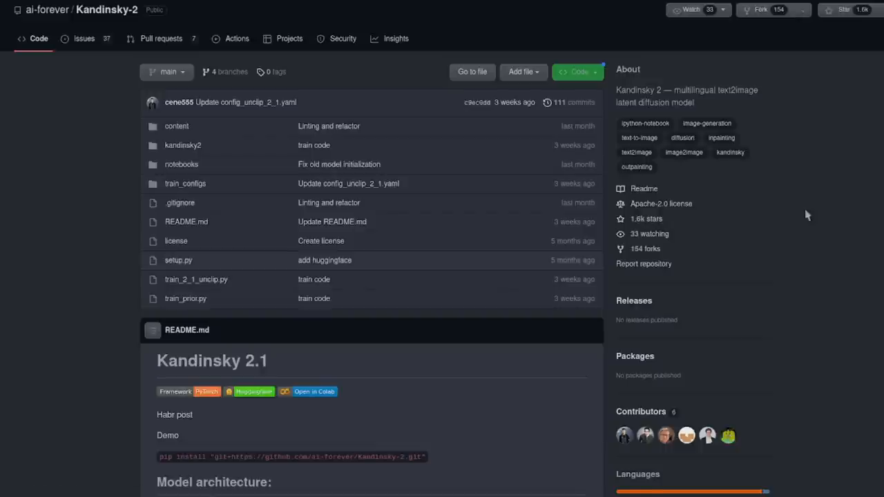
- Scroll through the Kandinsky 2.1 and 2.0 README examples down to the Mona Lisa inpainting sample
scroll(down, 3)
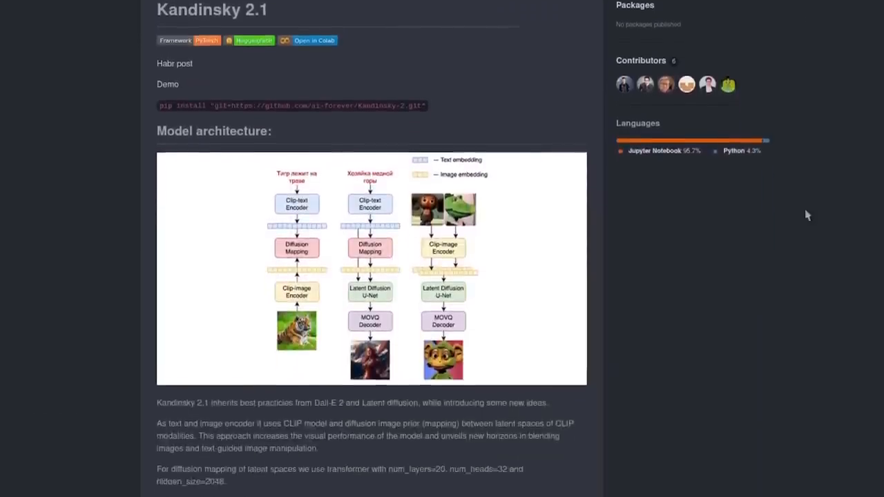
scroll(down, 3)
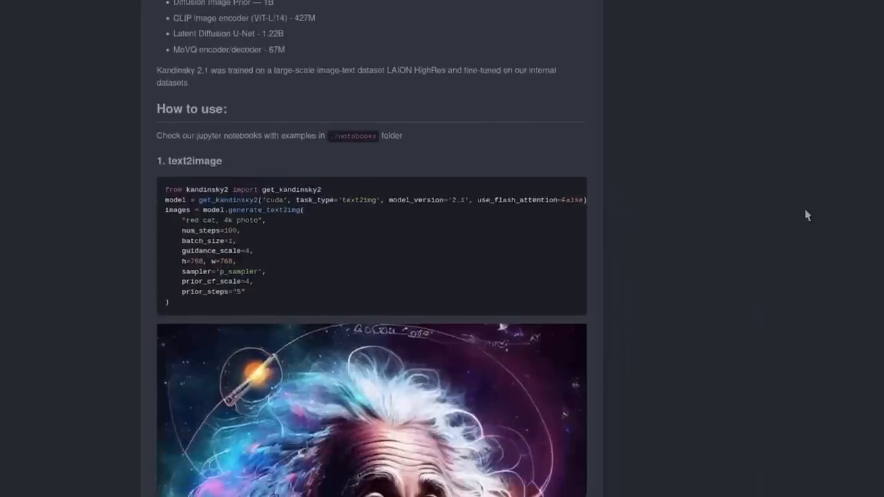
scroll(down, 3)
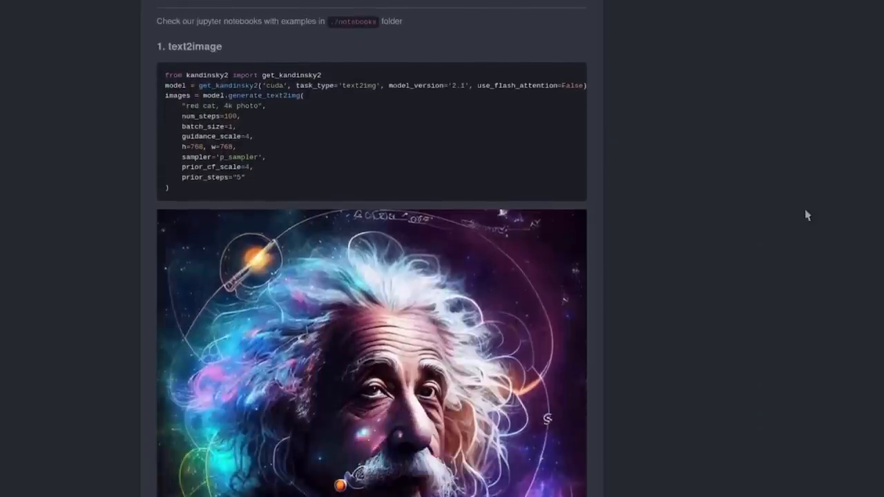
scroll(down, 3)
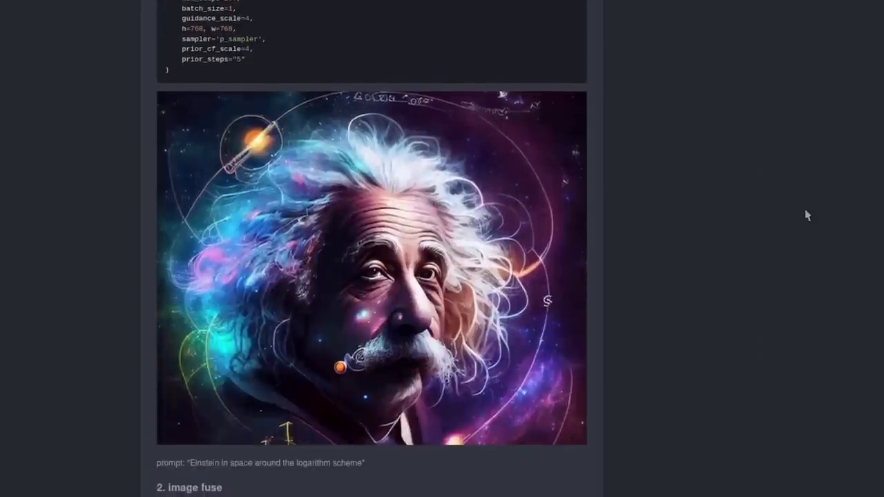
scroll(down, 3)
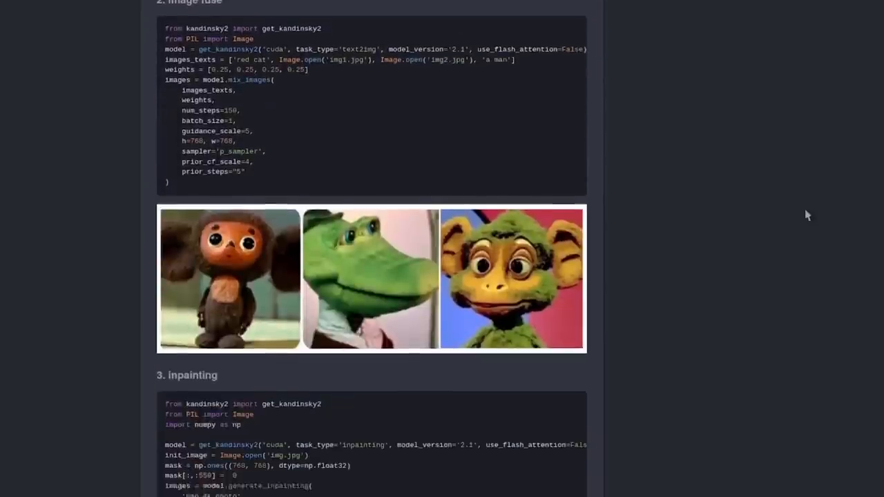
scroll(down, 3)
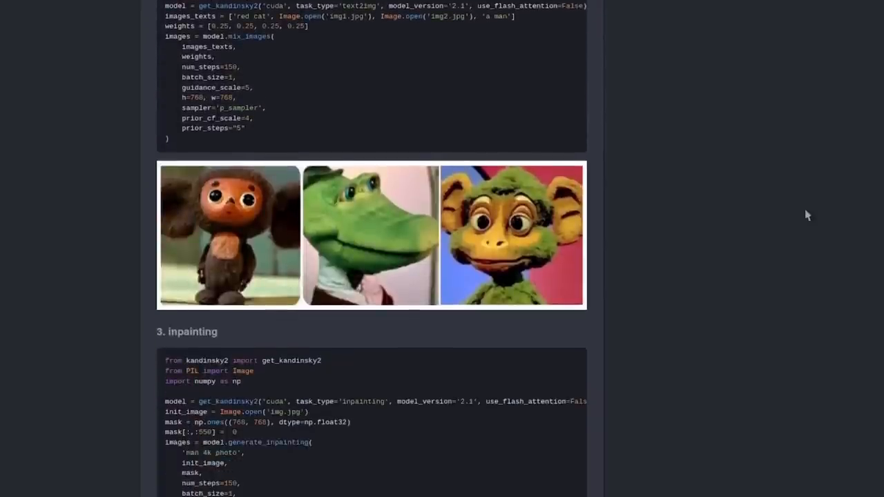
scroll(down, 3)
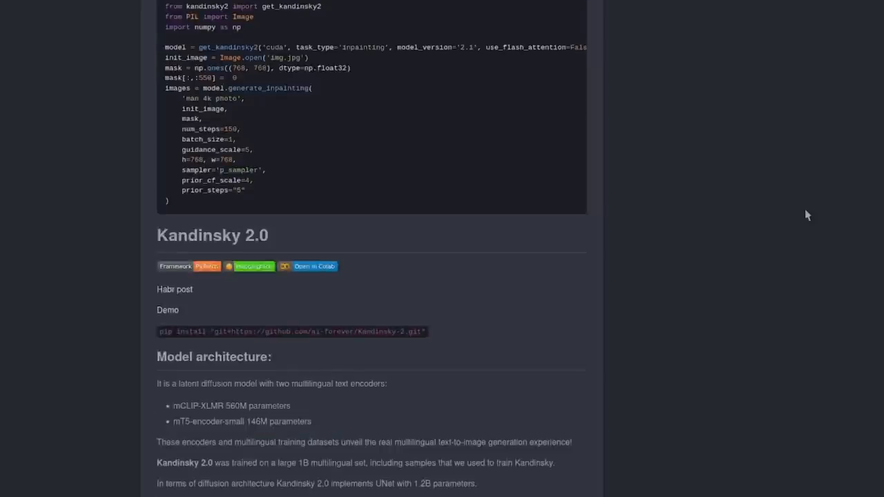
scroll(down, 3)
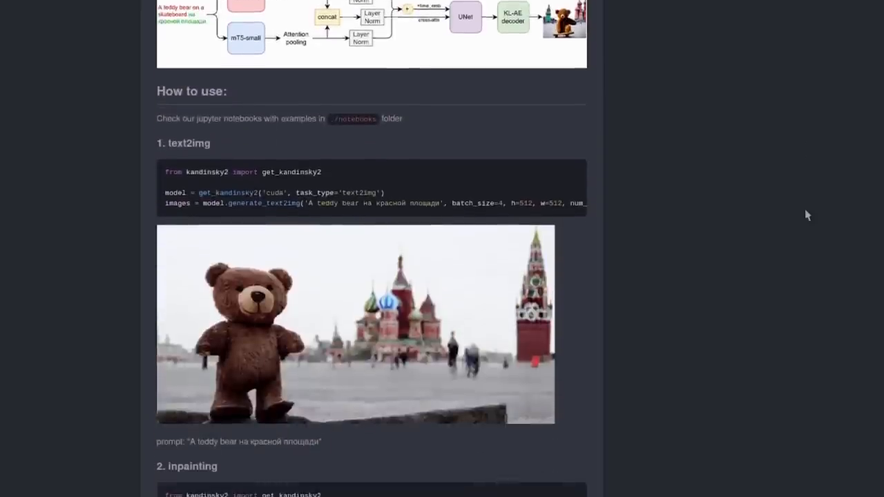
scroll(down, 3)
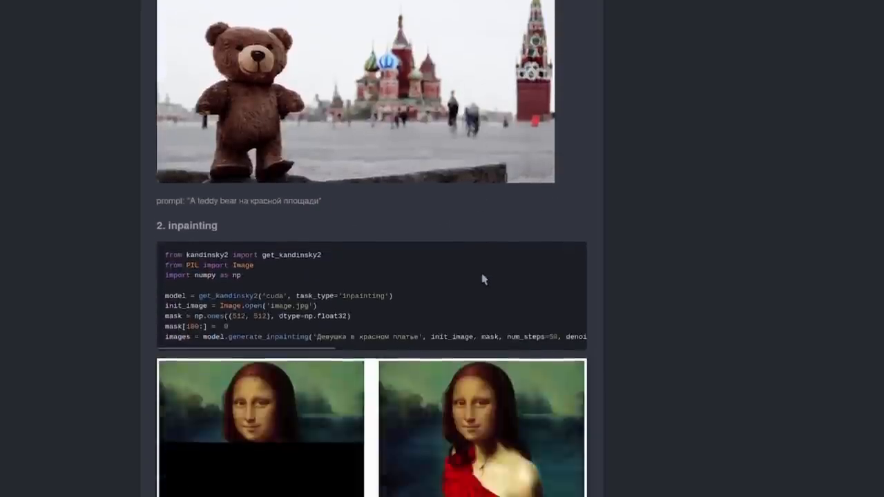
scroll(down, 3)
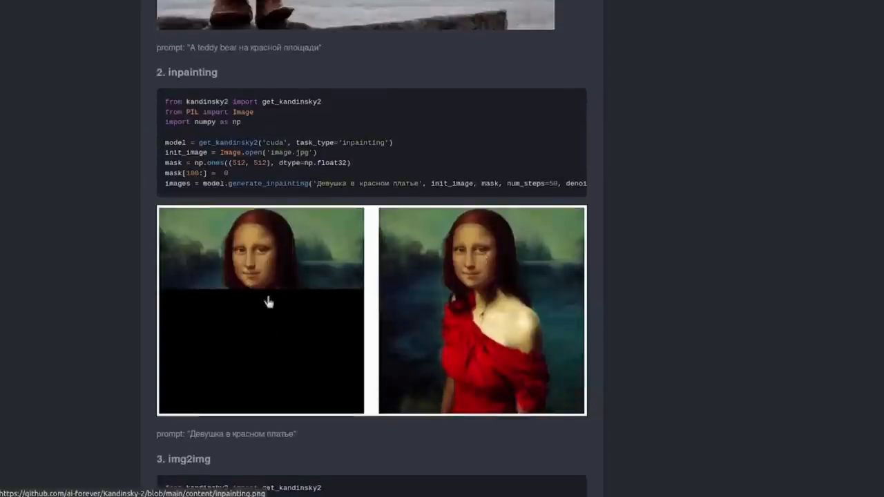
mouse_move(532, 411)
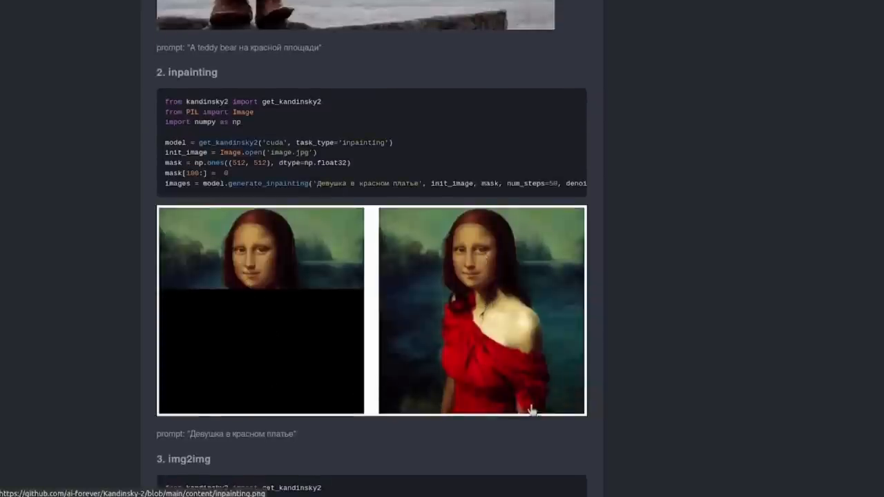
mouse_move(801, 300)
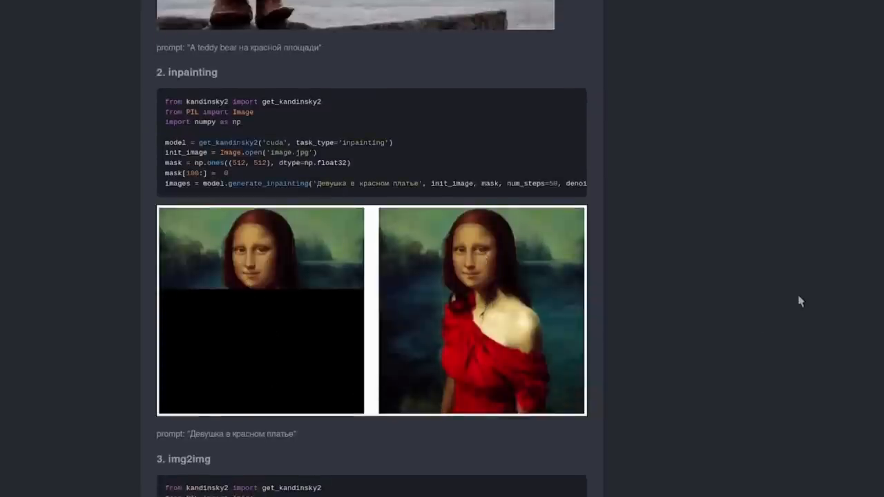
- Scroll the README back to the file list and Kandinsky 2.1 heading
scroll(up, 3)
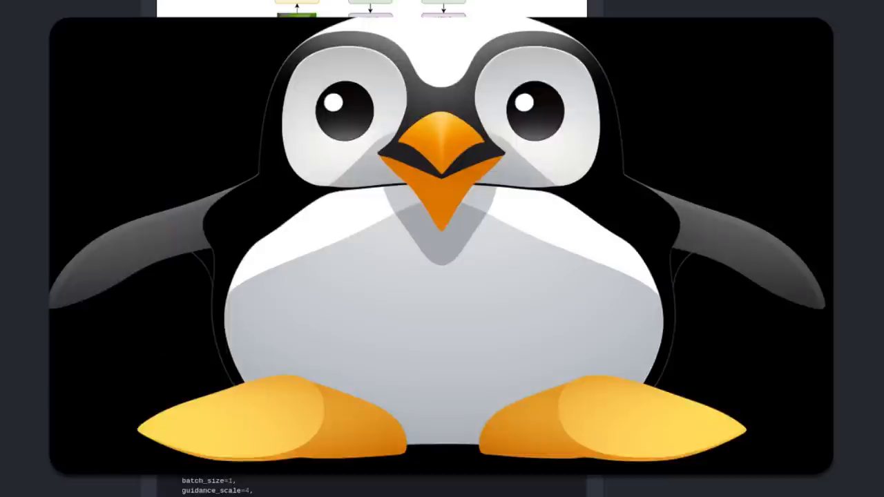
scroll(down, 3)
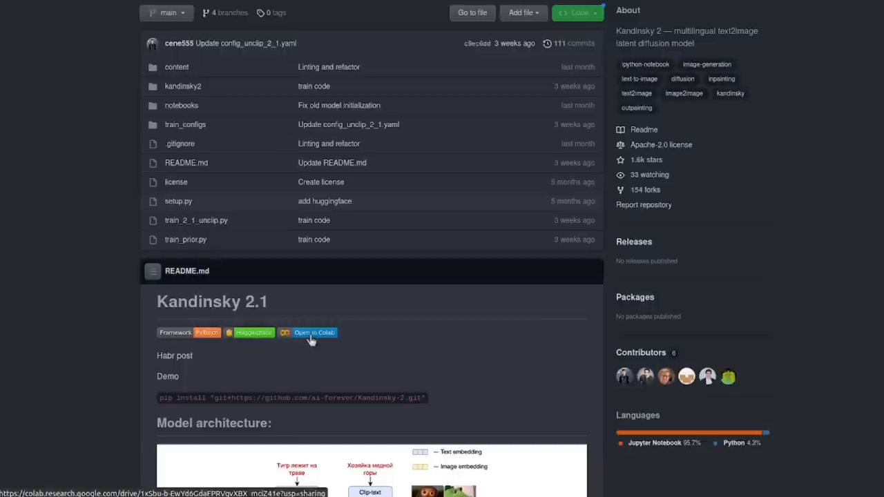
- Open the README's Open in Colab badge link in a new browser tab
right_click(314, 332)
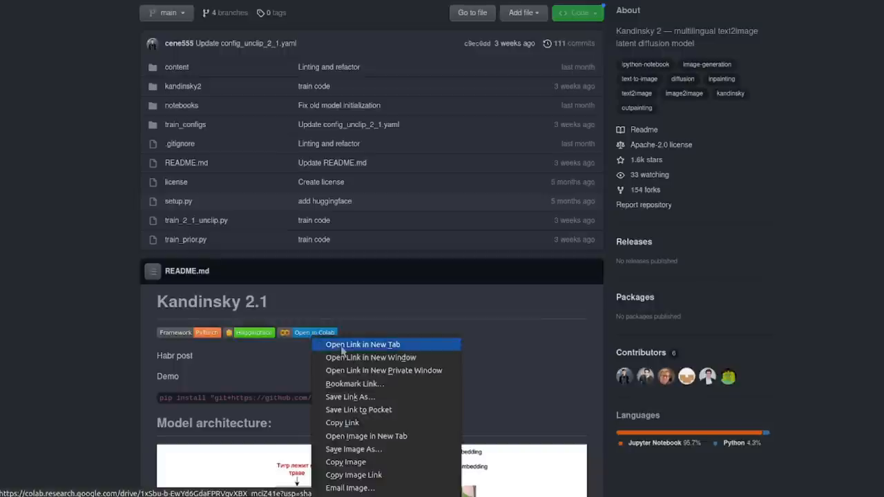
click(362, 344)
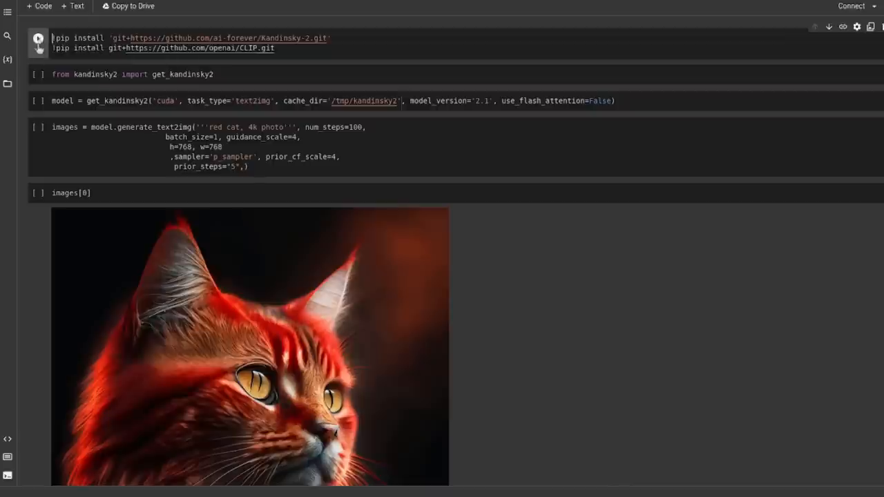
mouse_move(39, 74)
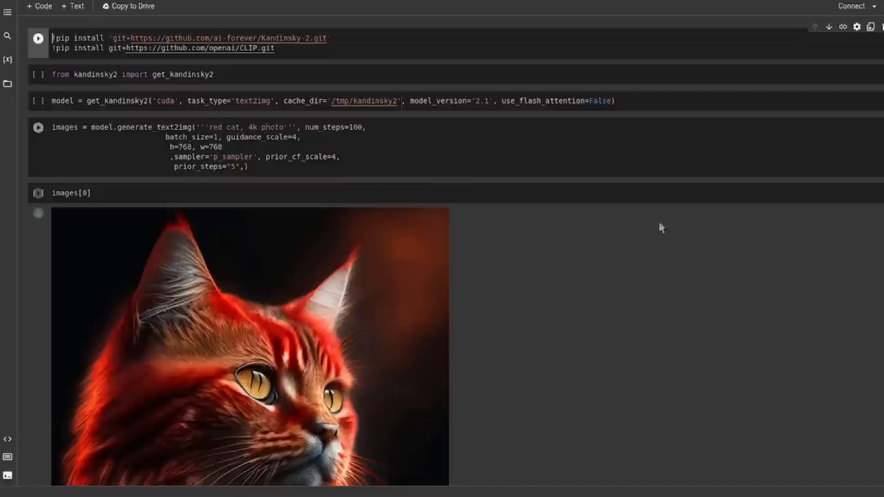
scroll(down, 3)
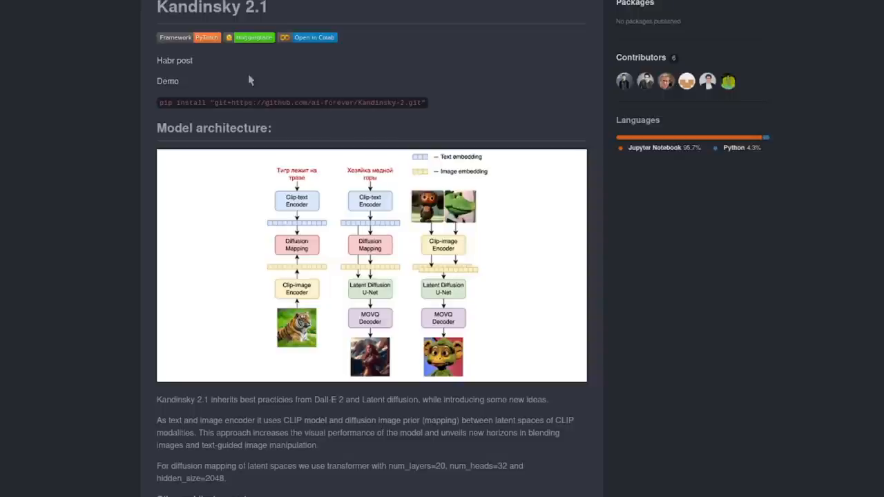
mouse_move(167, 81)
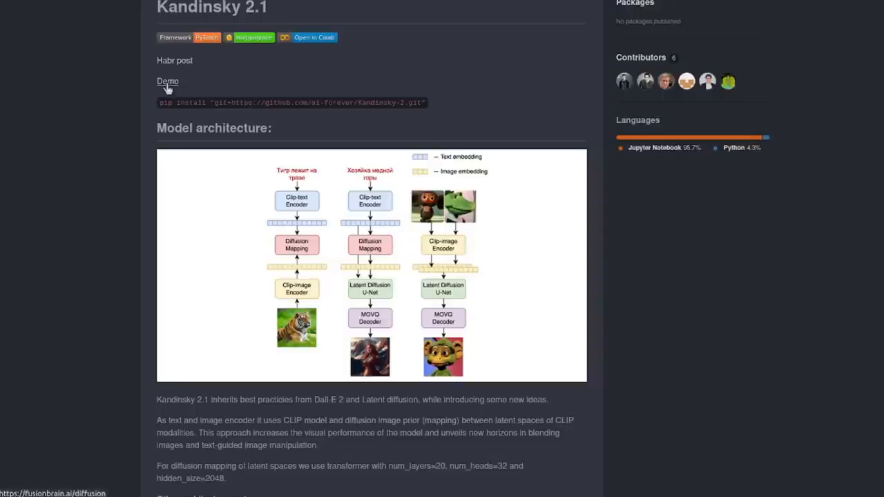
- Follow the README's Demo link to Fusion Brain's 768x768 diffusion editor
click(167, 81)
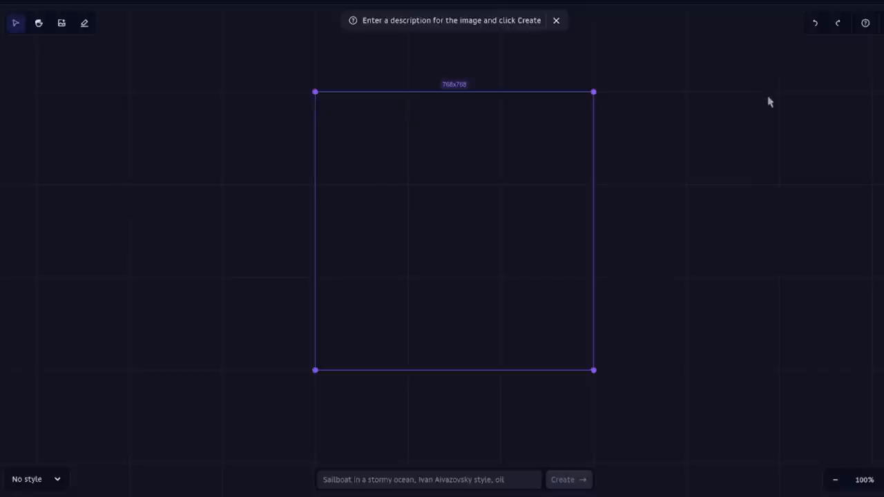
mouse_move(763, 88)
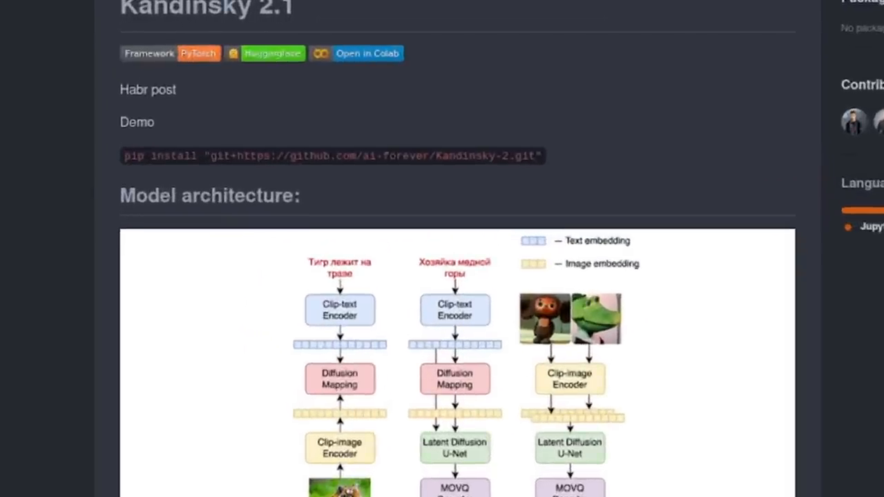
- Scroll the GitHub README toward the Kandinsky 2.1 Model architecture section
scroll(down, 3)
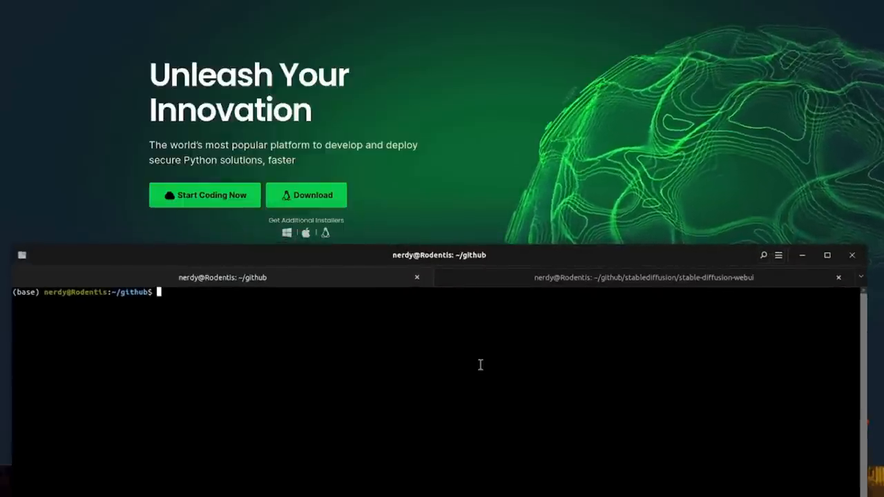
- Keep the existing kandinsky-2 Python 3.10 environment, activate it, and pip install the Kandinsky-2 repo
text(conda create --name kandinsky-2 python=3.10)
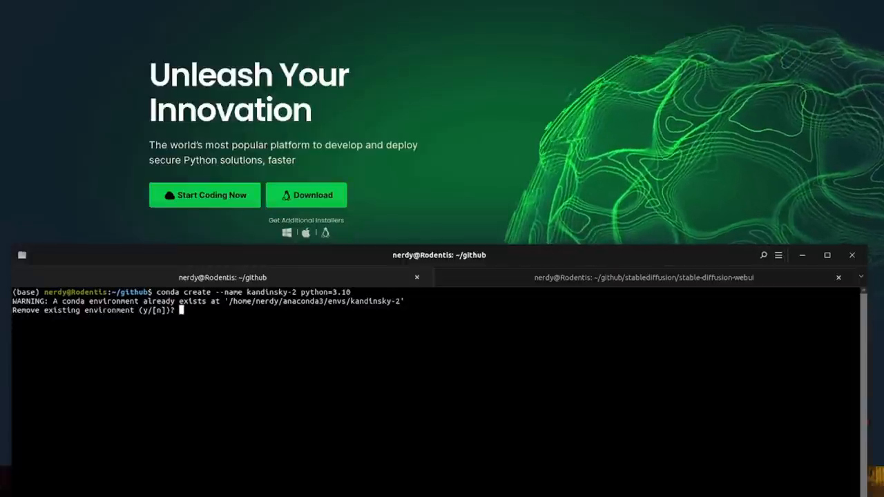
text(n)
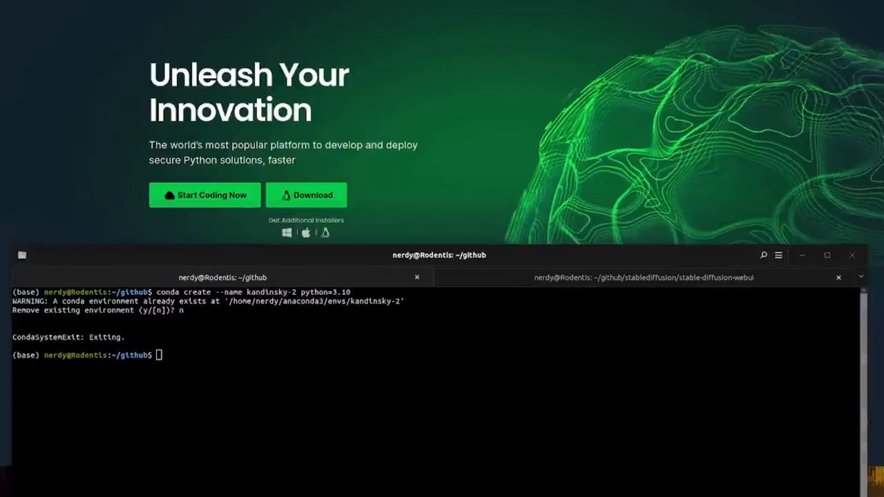
text(conda activate kandinsky-2)
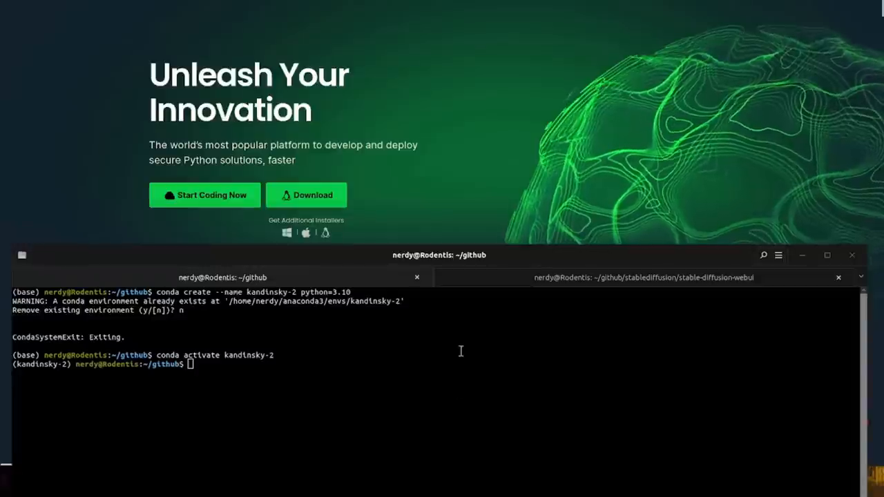
text(pip install "git+https://github.com/ai-forever/Kandinsky-2.git")
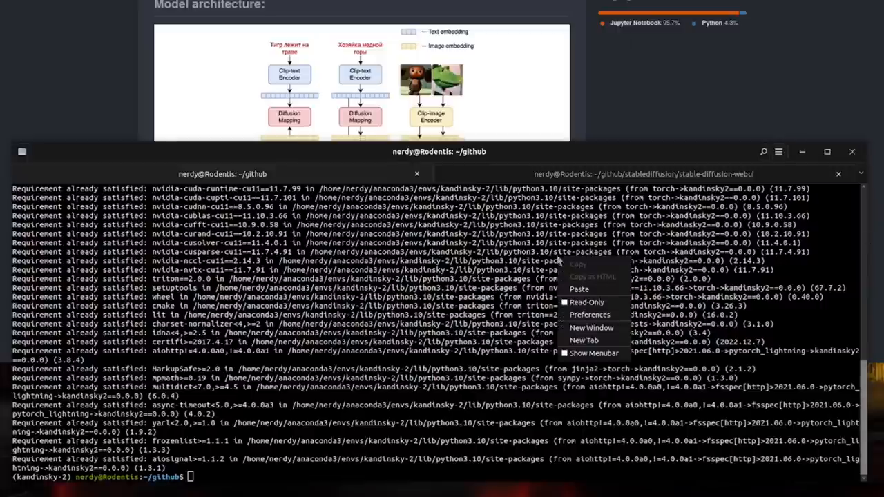
- Install notebook, ipywidgets and opencv from conda-forge into the kandinsky-2 environment
text(conda install -c conda-forge notebook ipywidgets opencv)
text(pip install protobuf==3.20.0)
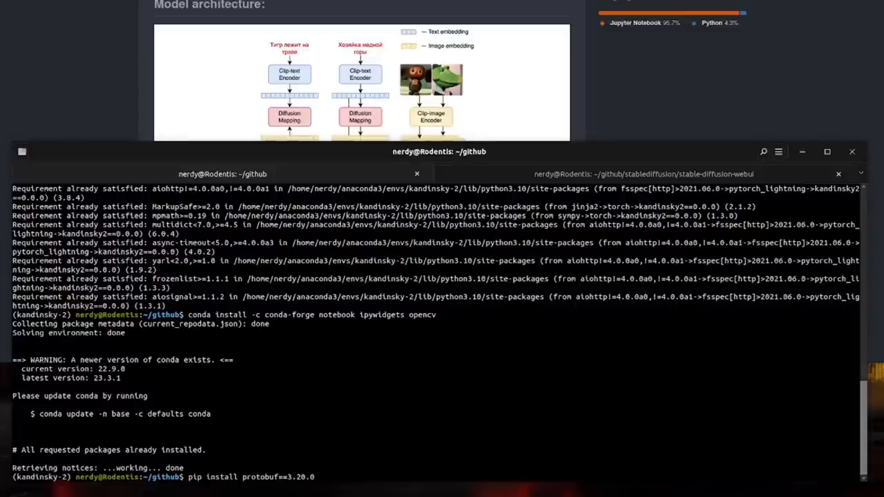
scroll(down, 3)
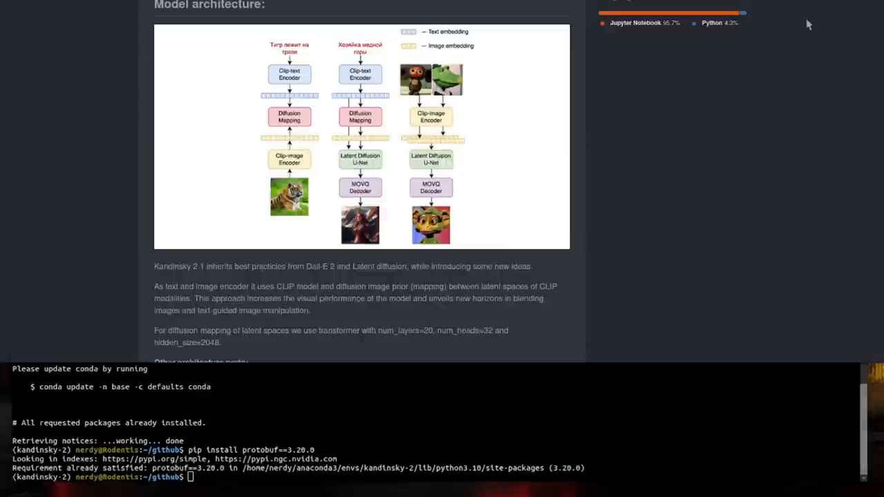
scroll(down, 3)
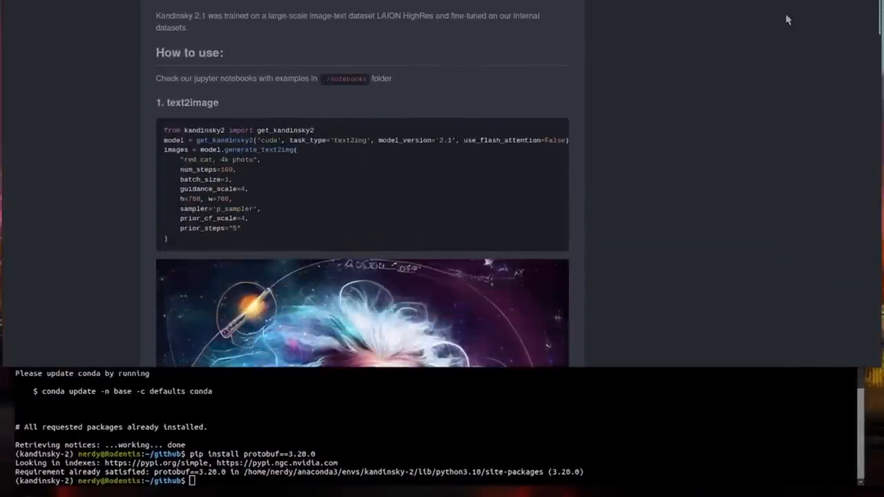
scroll(down, 3)
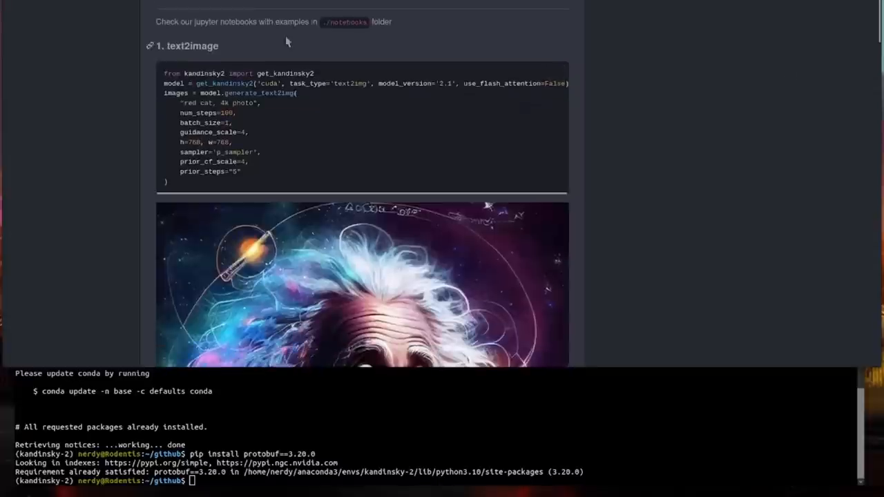
mouse_move(283, 37)
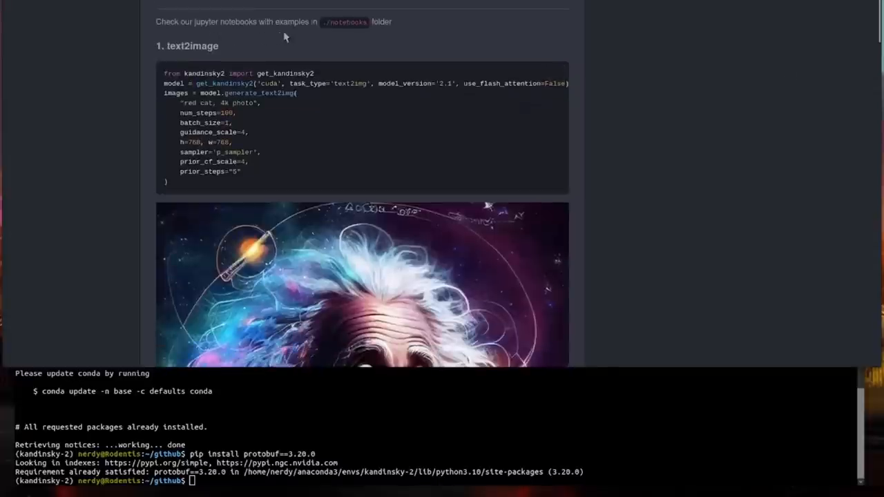
mouse_move(466, 40)
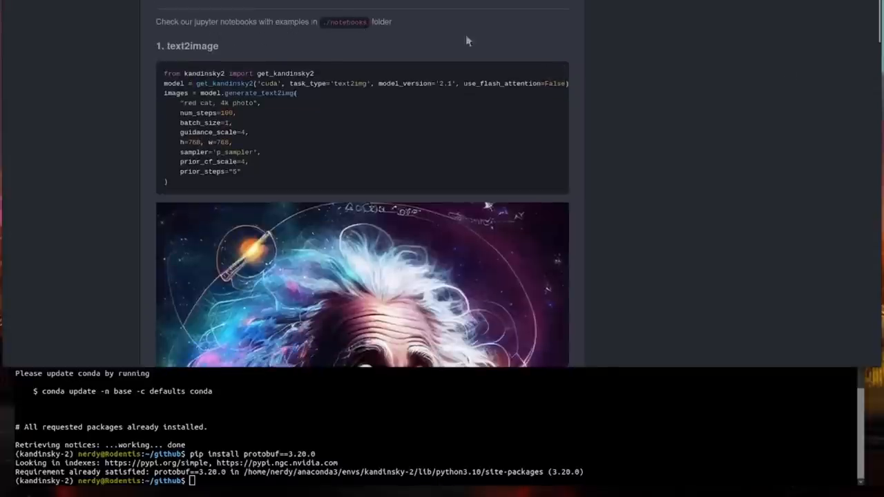
scroll(down, 3)
text(conda install )
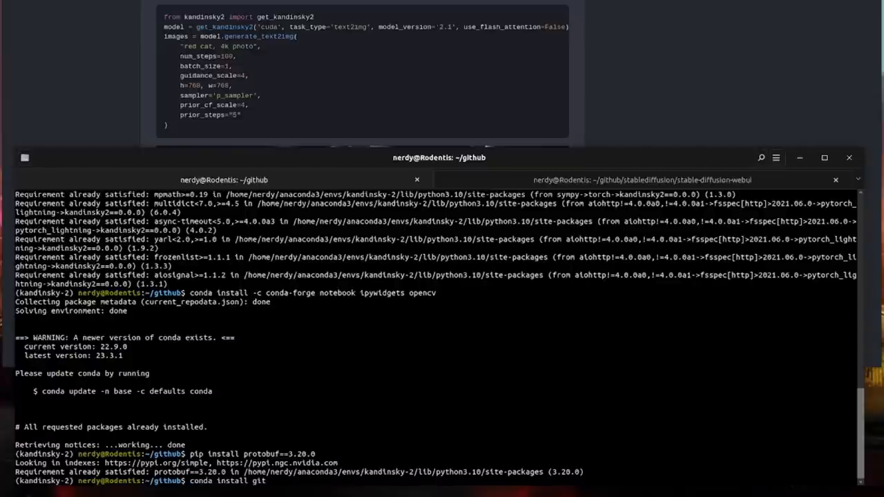
- Clone the ai-forever Kandinsky-2 repository and change into the Kandinsky-2 folder
text(git clone https://github.com/ai-forever/Kandinsky-2.git)
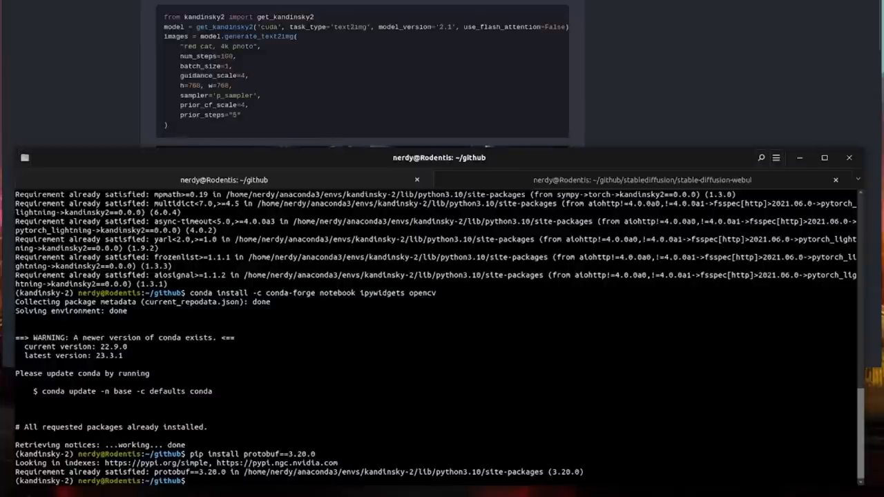
text(cd Kandinsky-2)
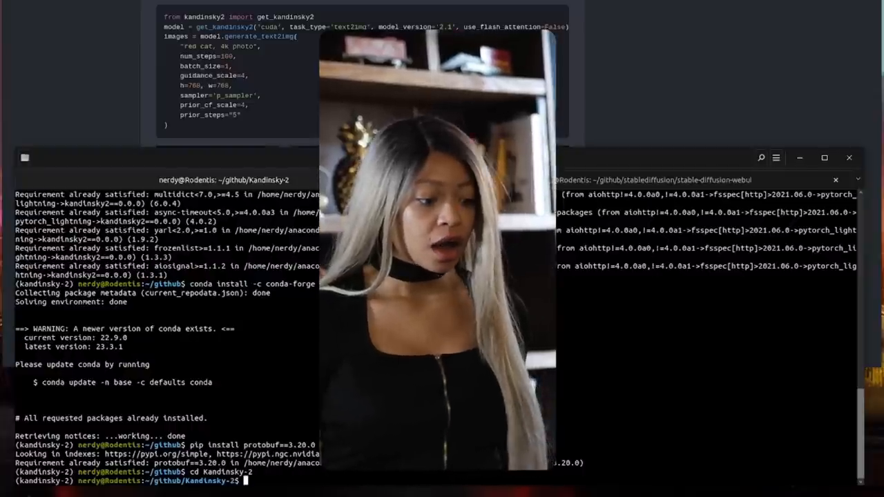
- List the repo, enter my_notebooks, list its notebooks and images, and launch jupyter notebook
text(ls -la)
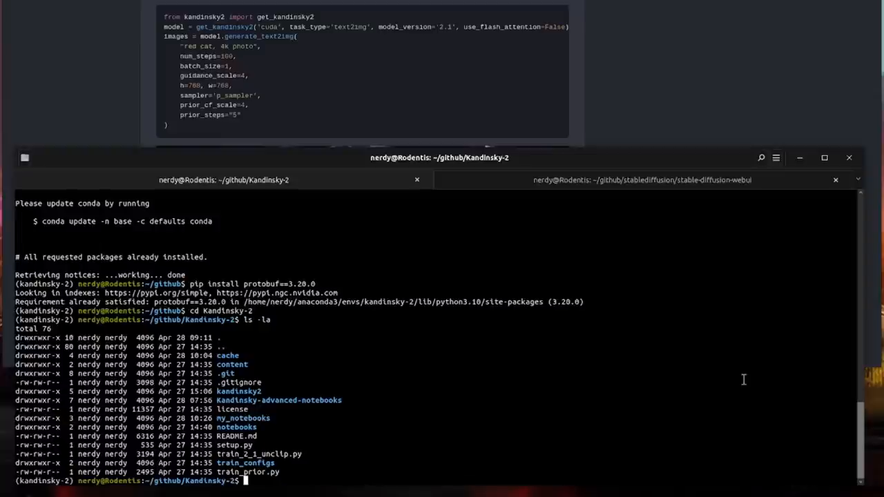
text(cd my_notebooks/)
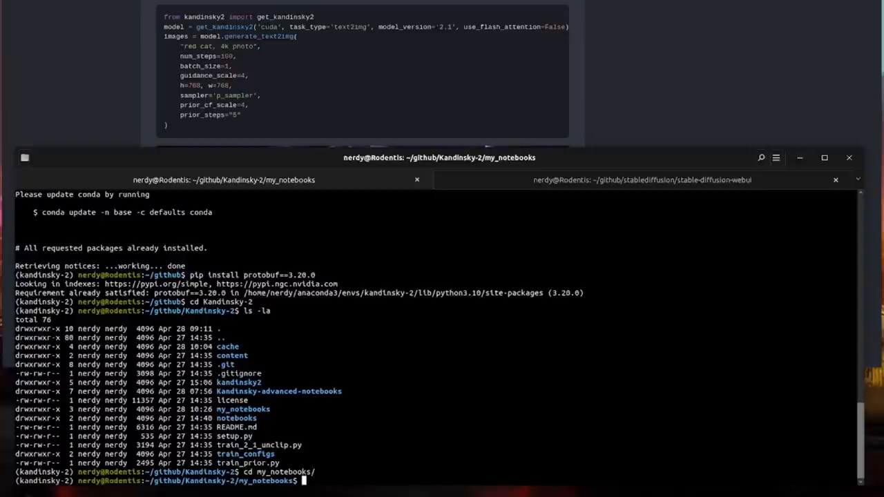
text(ls -l)
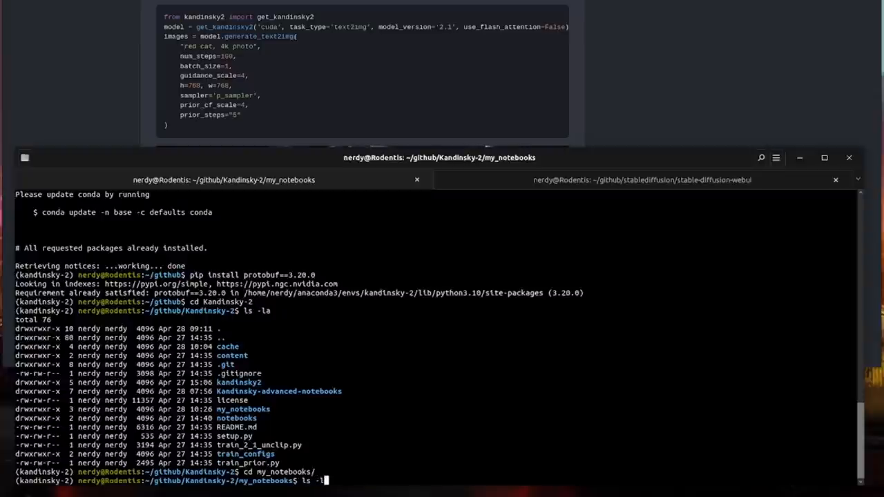
key(Return)
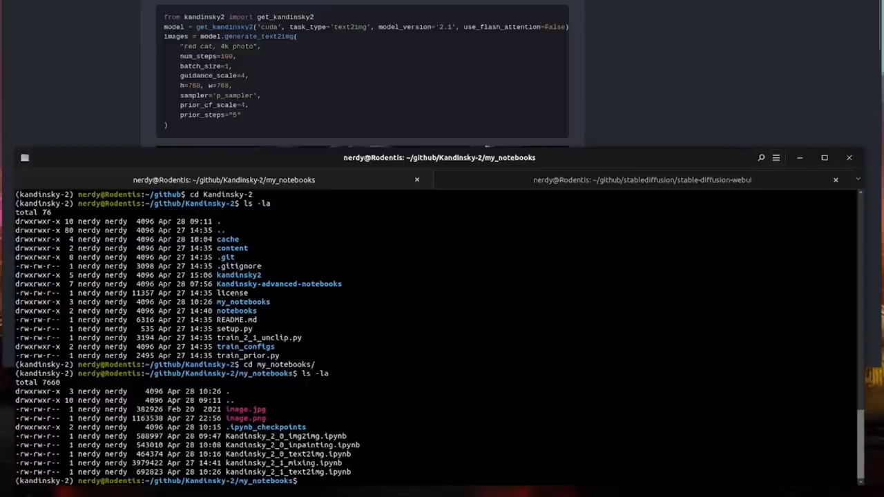
text(jupyter notebook)
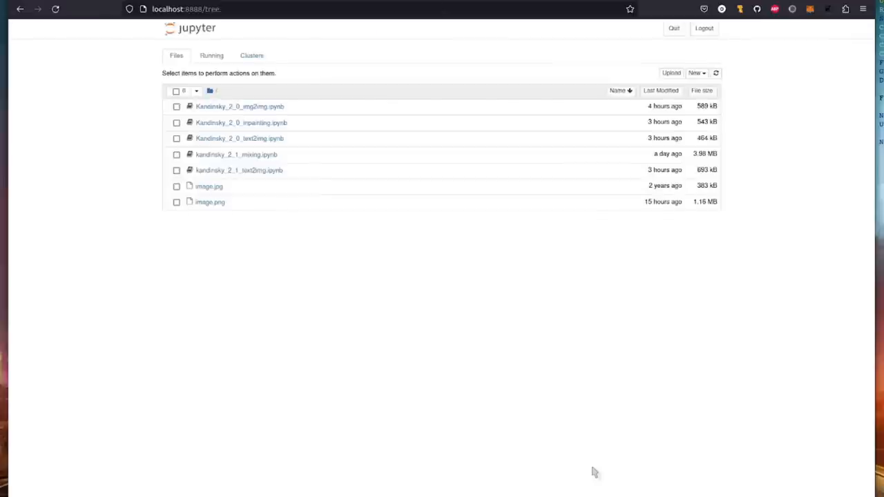
mouse_move(444, 314)
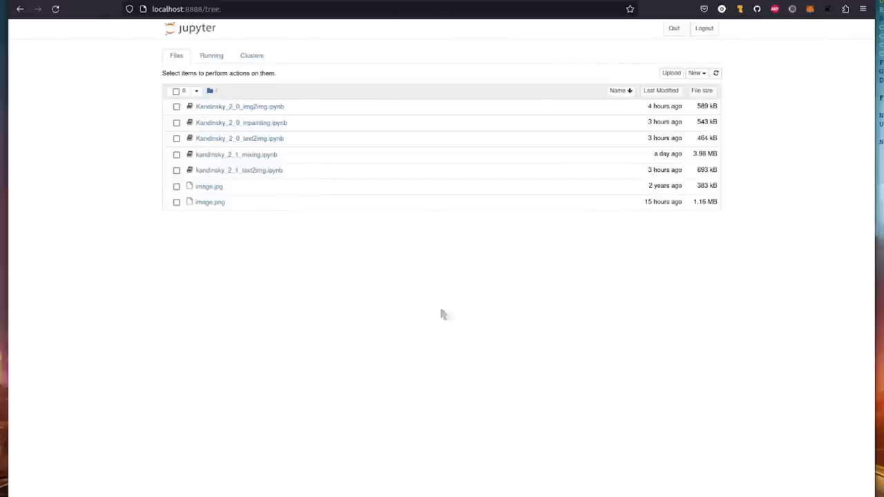
mouse_move(276, 313)
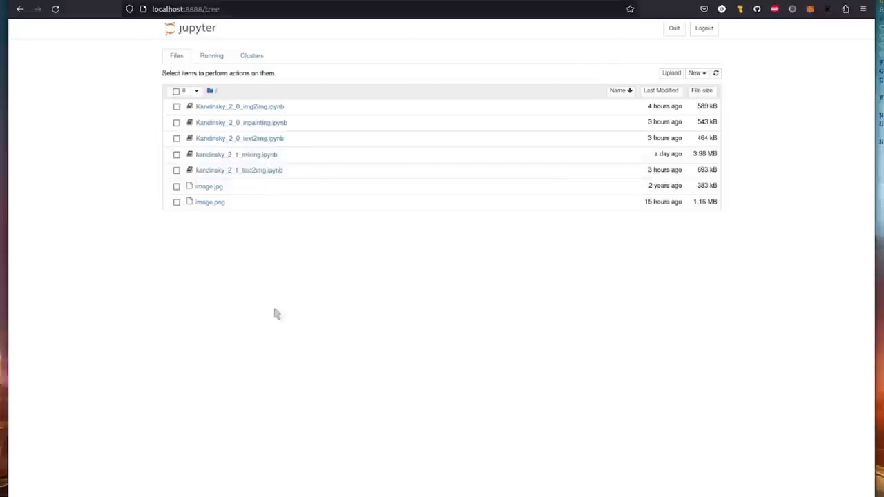
mouse_move(252, 114)
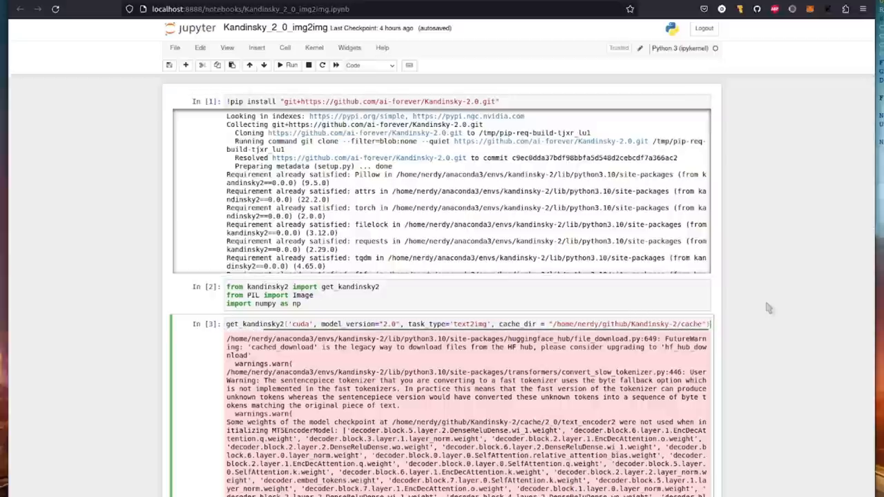
mouse_move(654, 338)
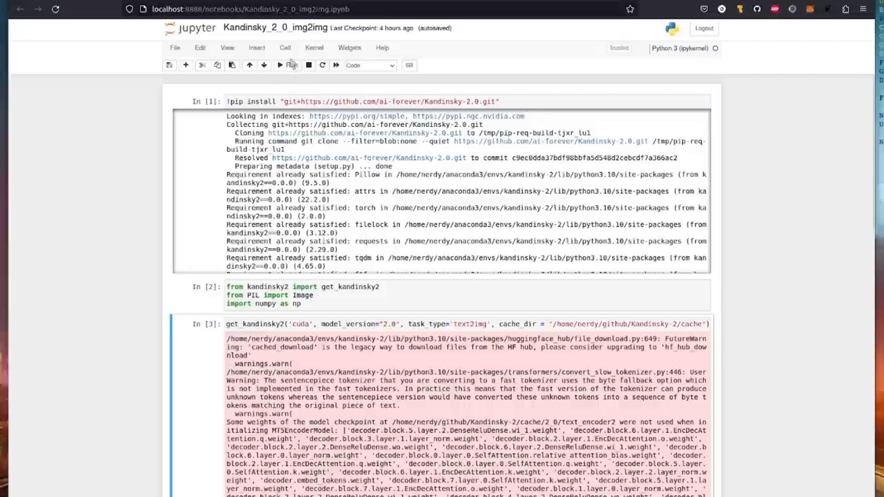
- Run all cells of the Kandinsky_2_0_img2img notebook from the Cell menu
click(285, 48)
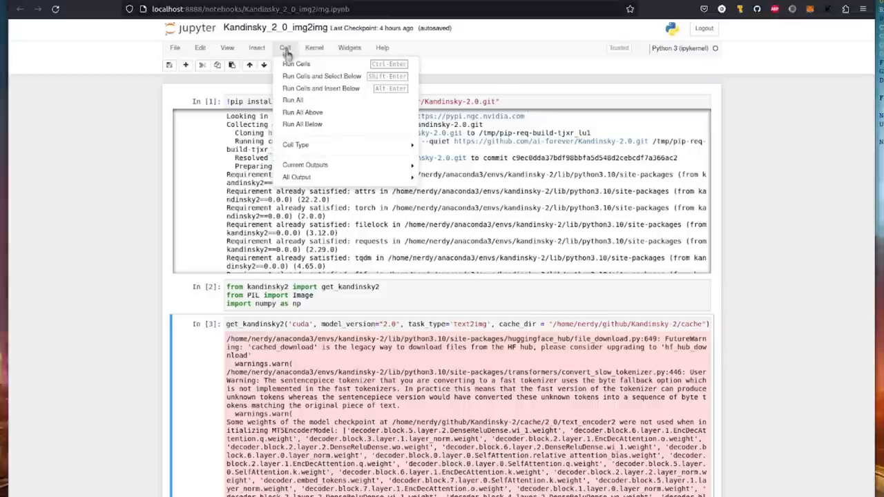
mouse_move(292, 100)
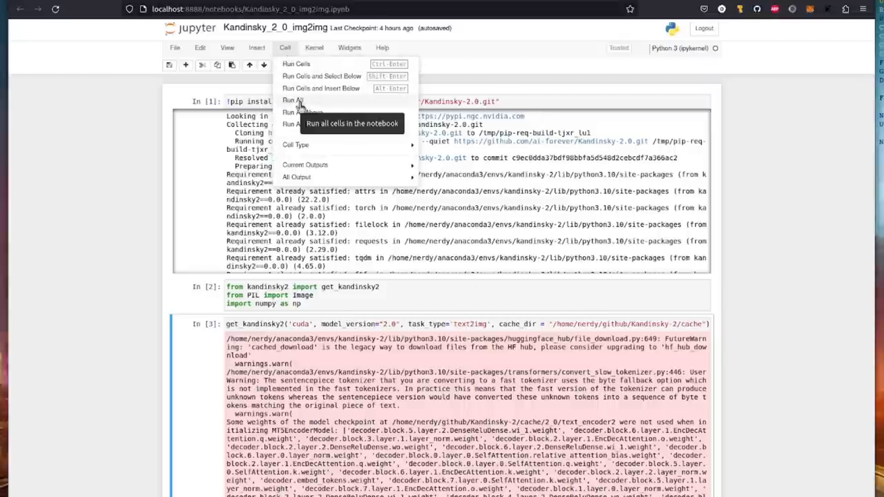
click(293, 100)
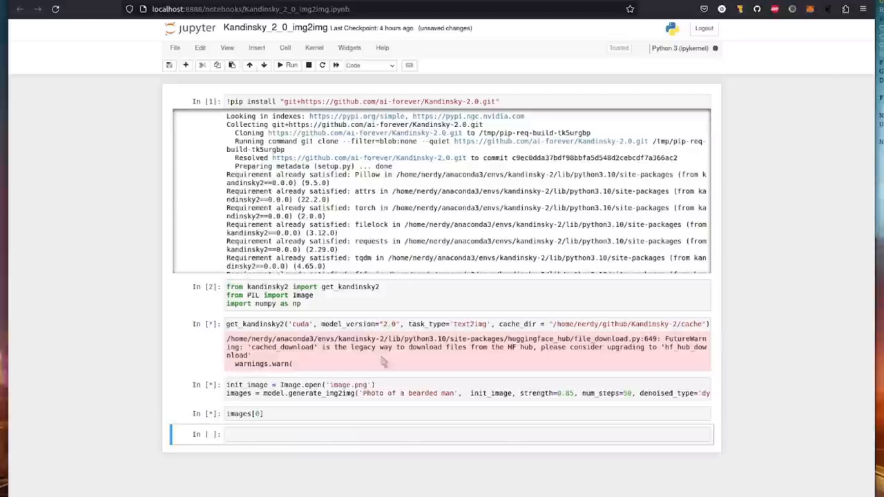
mouse_move(48, 69)
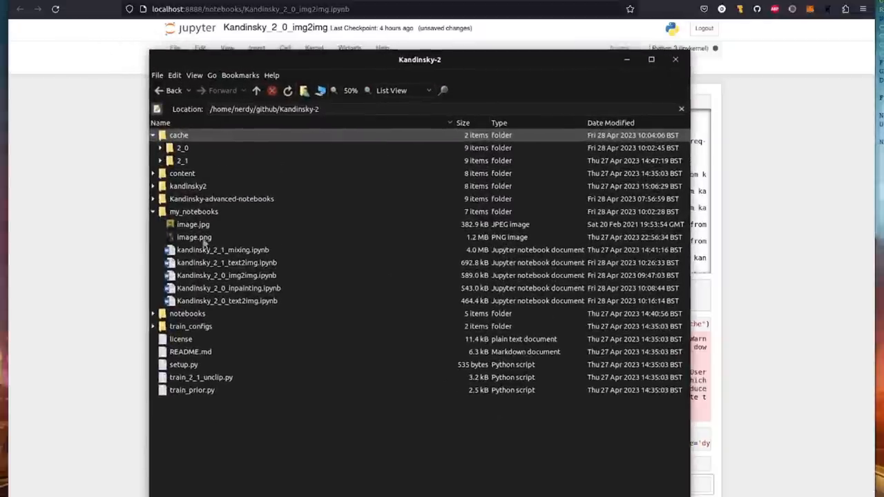
- Open image.png, the 800x896 armoured warrior portrait, in Eye of GNOME
double_click(194, 237)
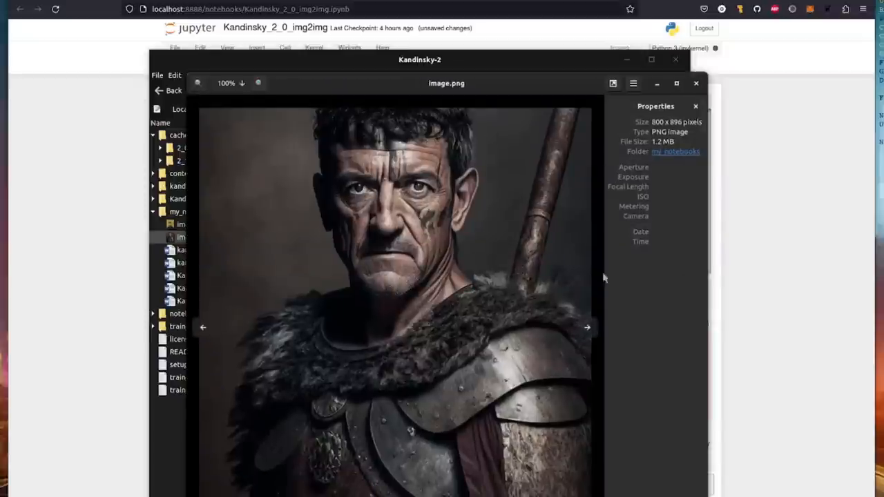
mouse_move(540, 232)
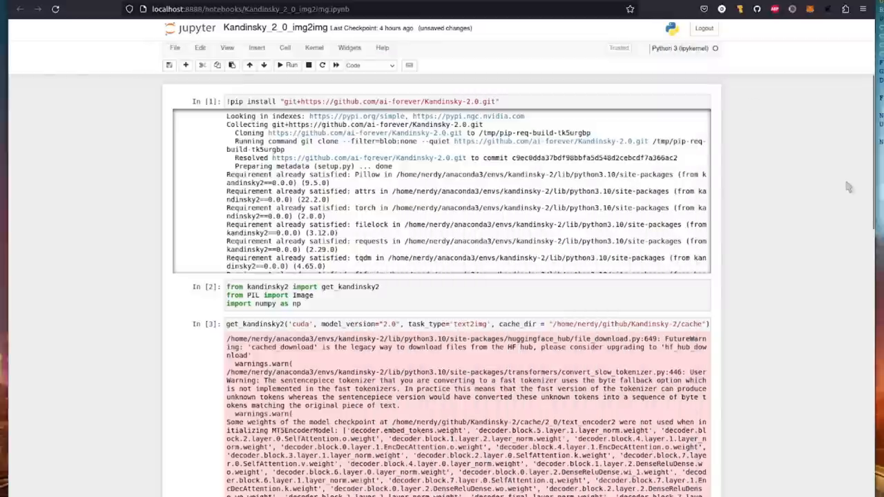
- Scroll down to the images[0] output showing the monochrome bearded man
scroll(down, 3)
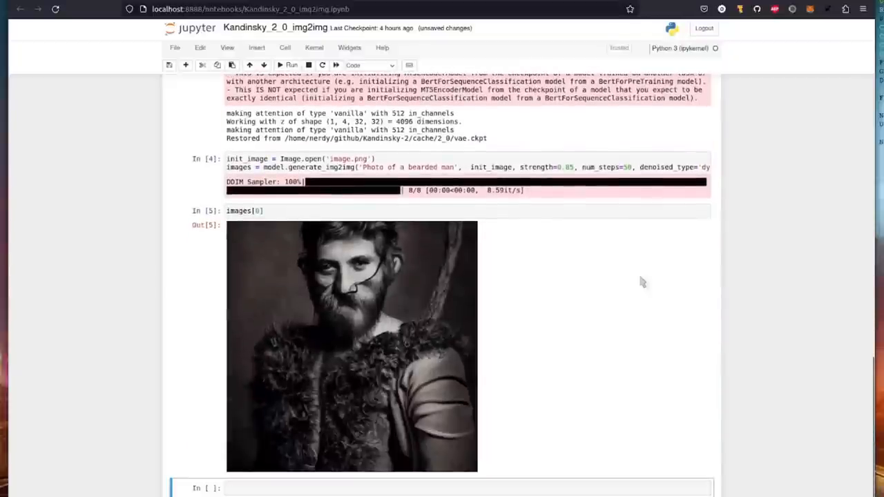
scroll(down, 3)
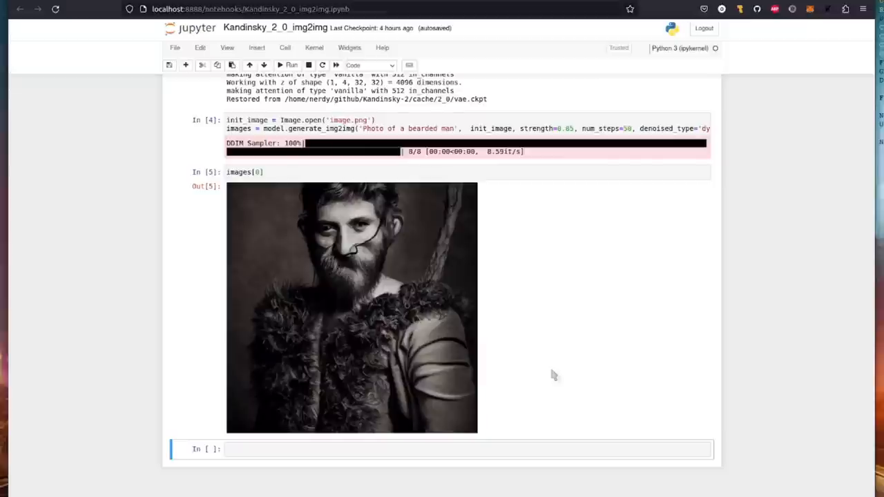
click(19, 9)
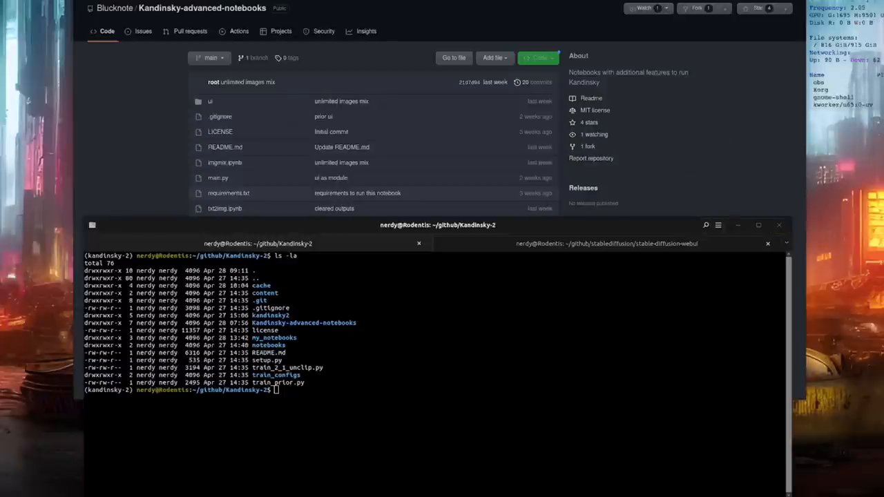
- Clone Kandinsky-advanced-notebooks, install requirements and font-roboto, and launch jupyter lab
text(git clone https://github.com/Blucknote/Kandinsky-advanced-notebooks.git)
text(jupyter lab)
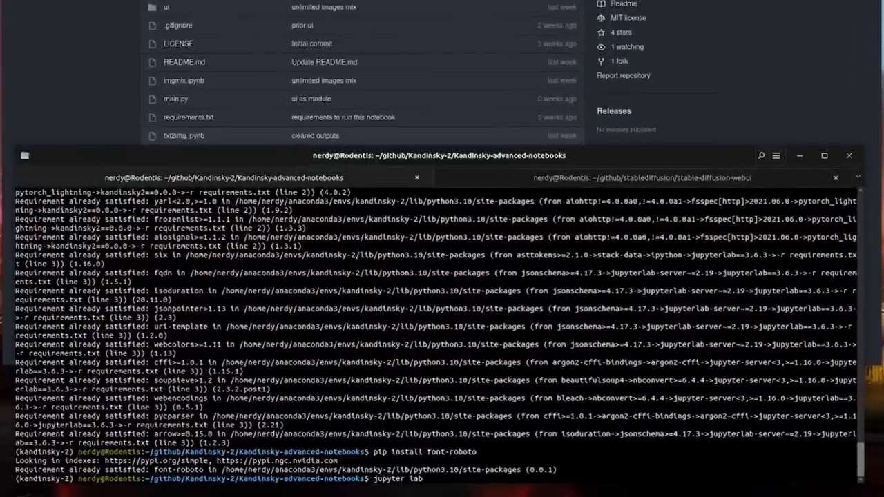
key(Return)
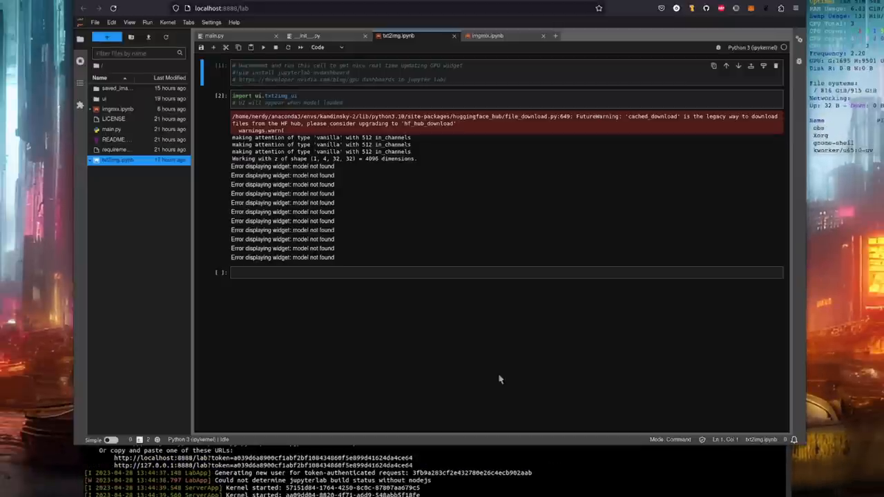
mouse_move(507, 247)
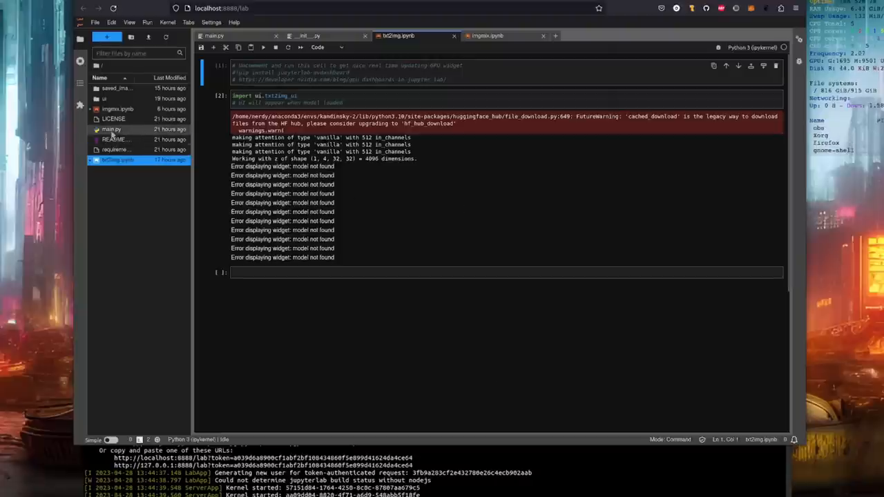
- Open main.py showing the Kandinsky 2.1 model setup, then pick ui/__init__.py
click(214, 35)
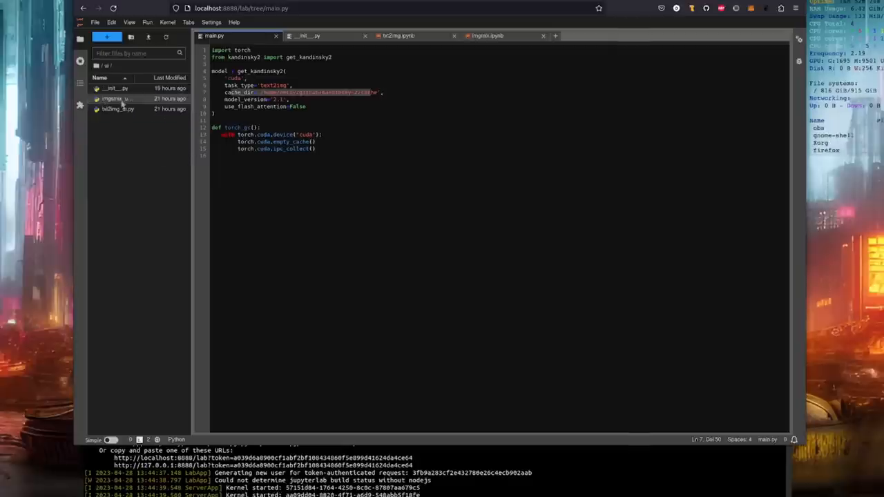
click(116, 88)
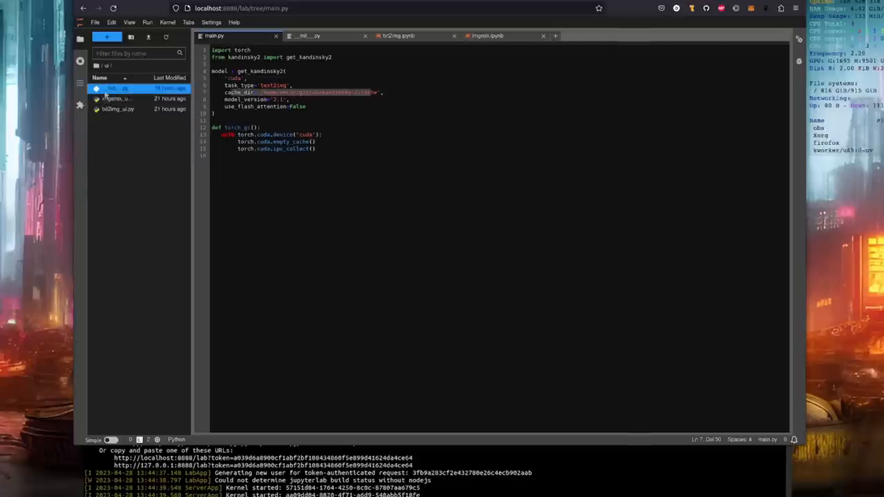
- Review ui/__init__.py down to the Roboto font line, then return to txt2img.ipynb
click(308, 35)
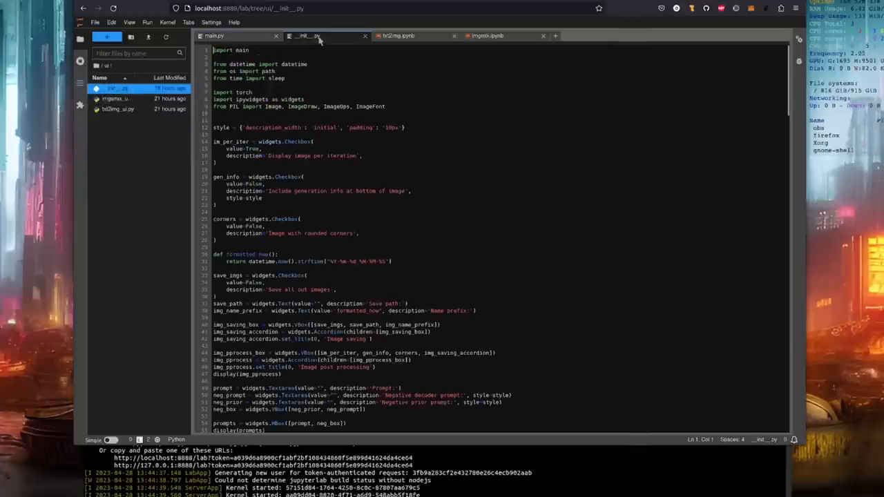
scroll(down, 3)
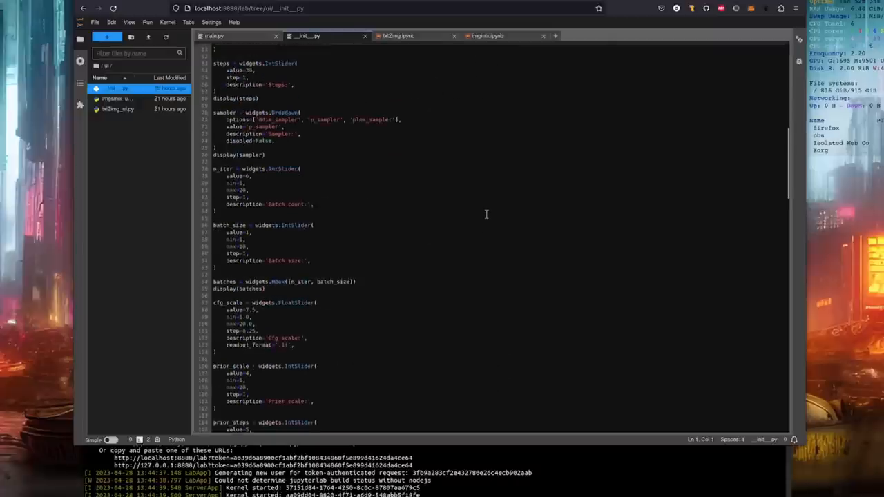
scroll(down, 3)
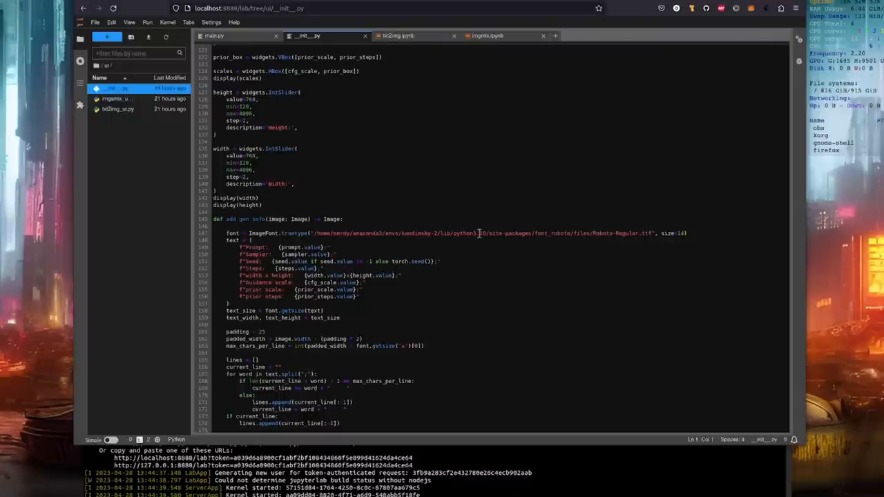
click(478, 232)
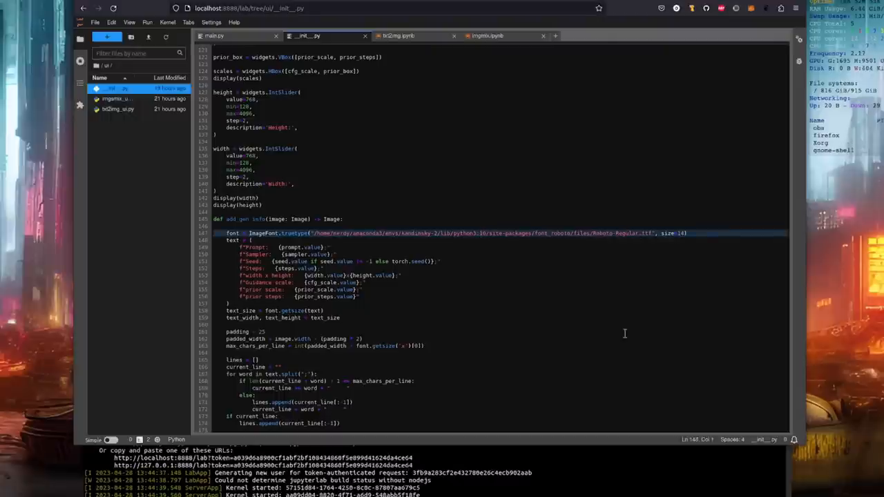
mouse_move(665, 396)
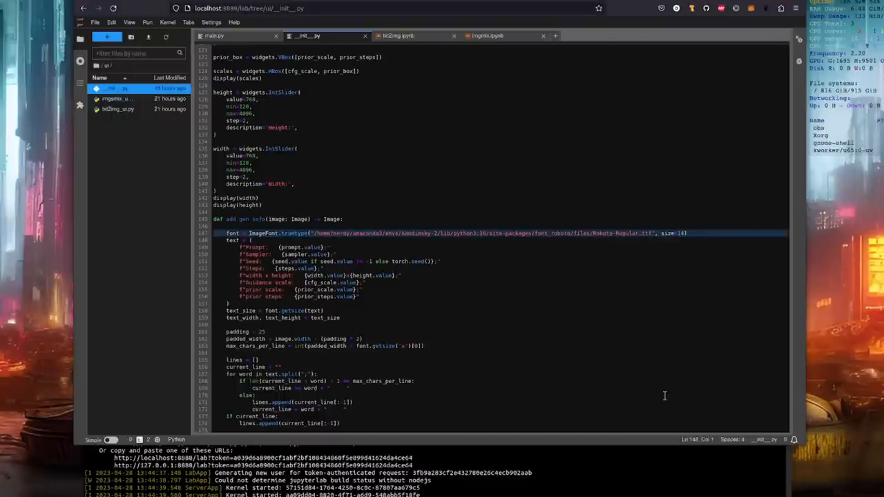
click(397, 36)
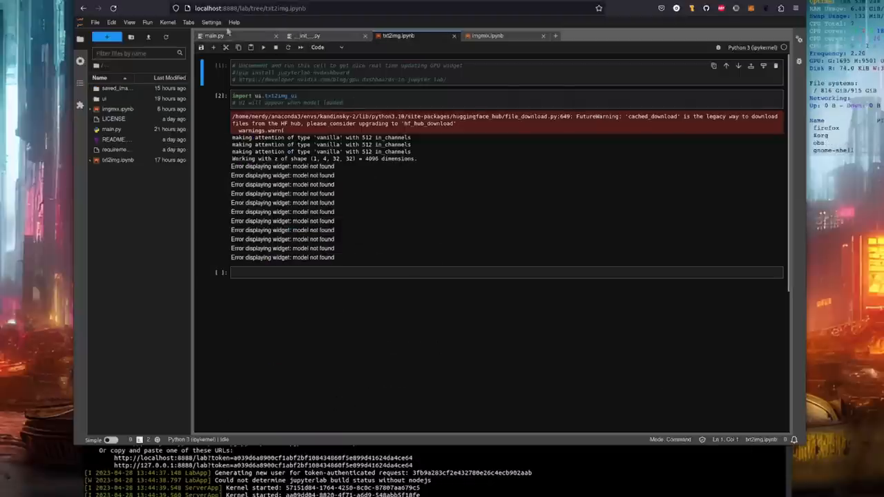
click(211, 22)
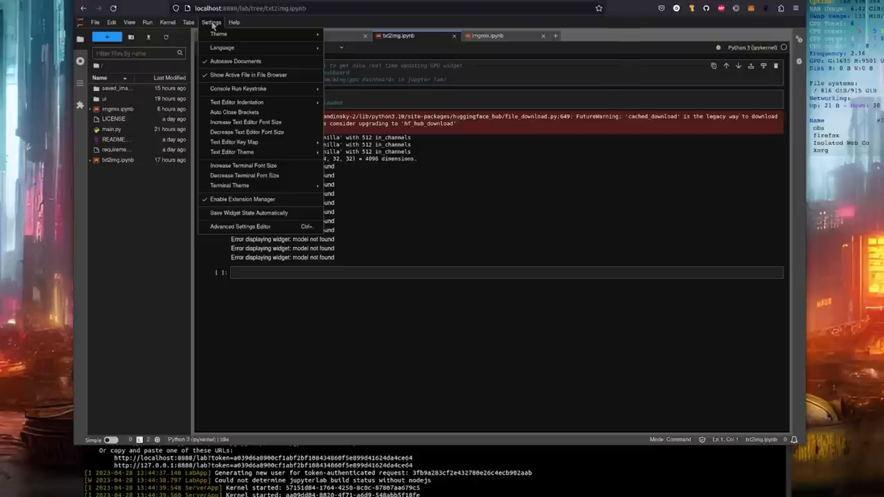
click(219, 34)
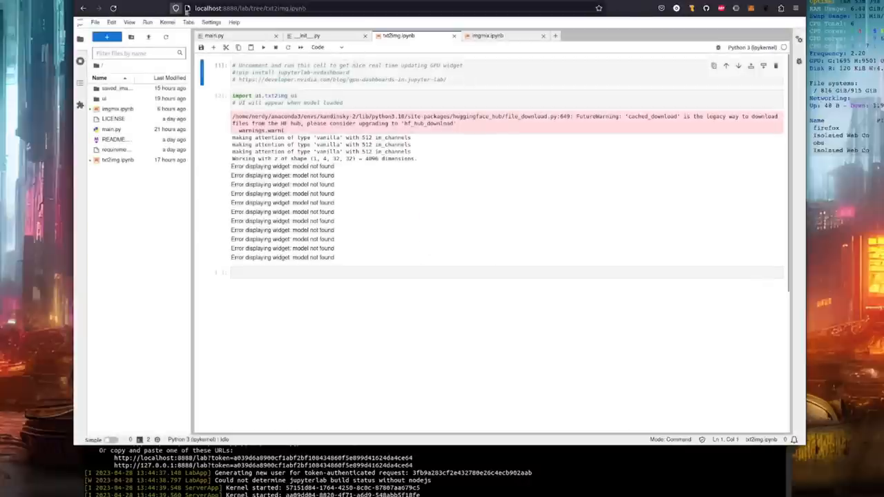
click(212, 22)
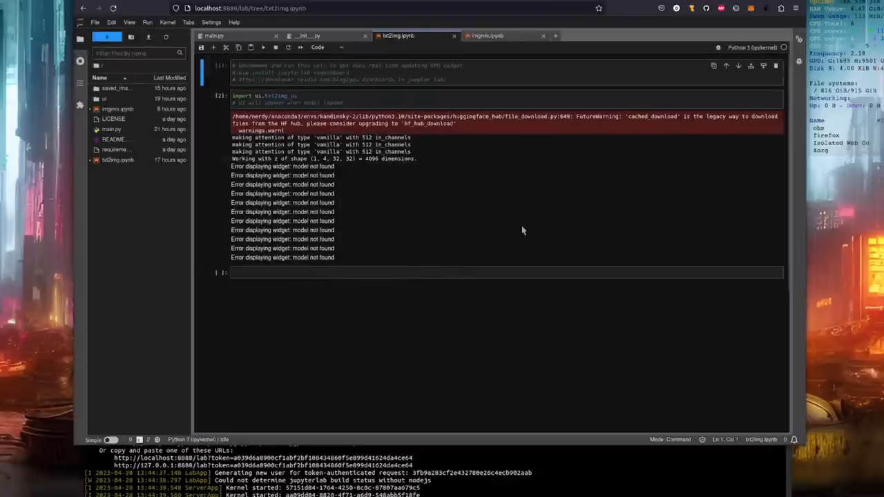
- Re-run the import ui.txt2img_ui cell so prompt, step, size and seed widgets render
click(366, 74)
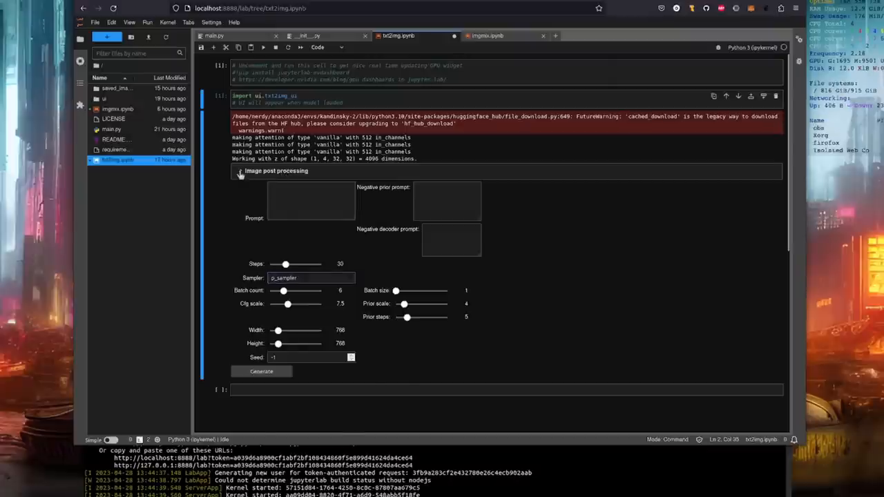
click(241, 171)
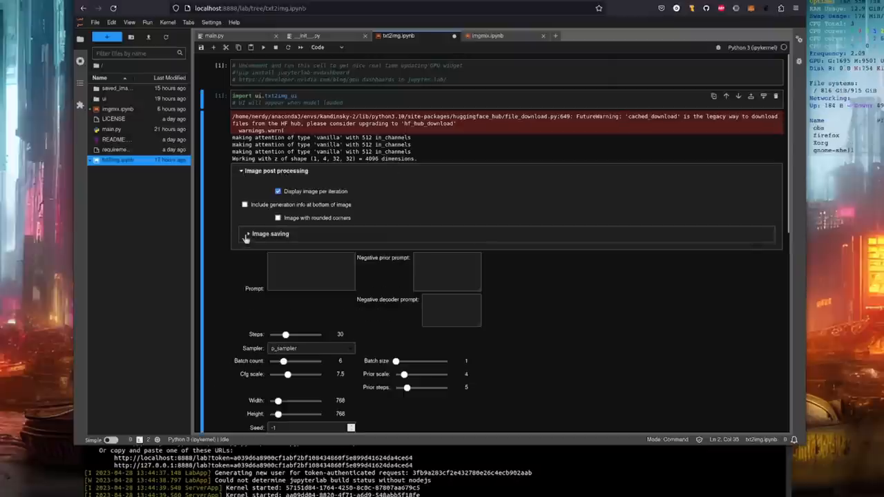
click(248, 233)
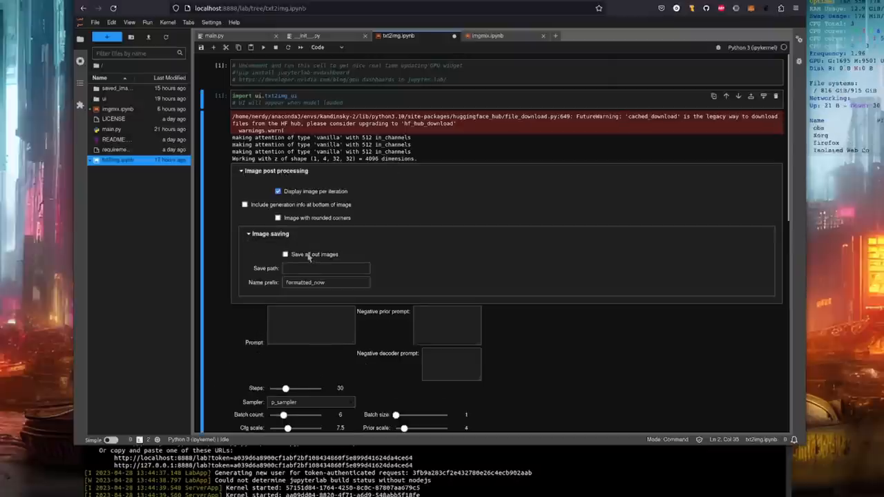
click(285, 255)
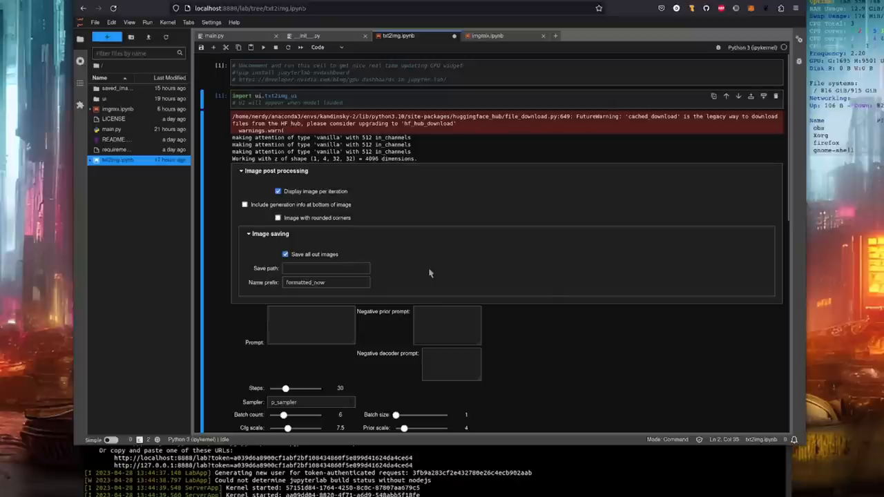
click(324, 268)
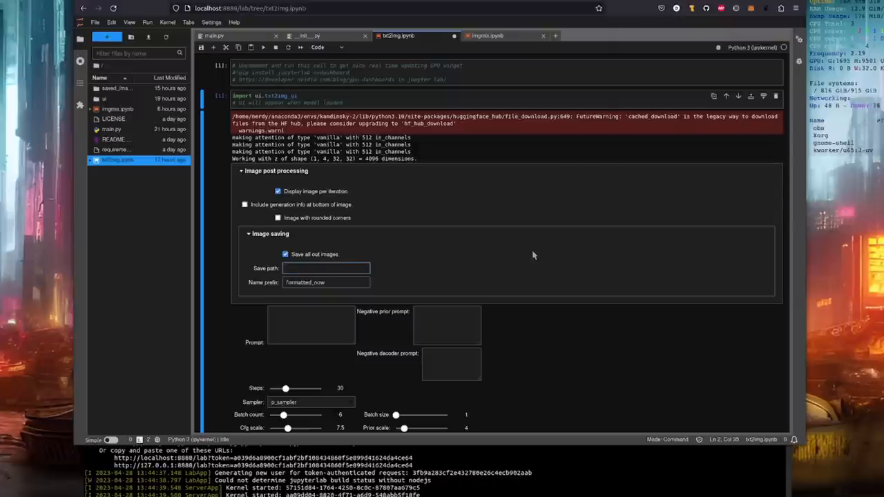
click(325, 268)
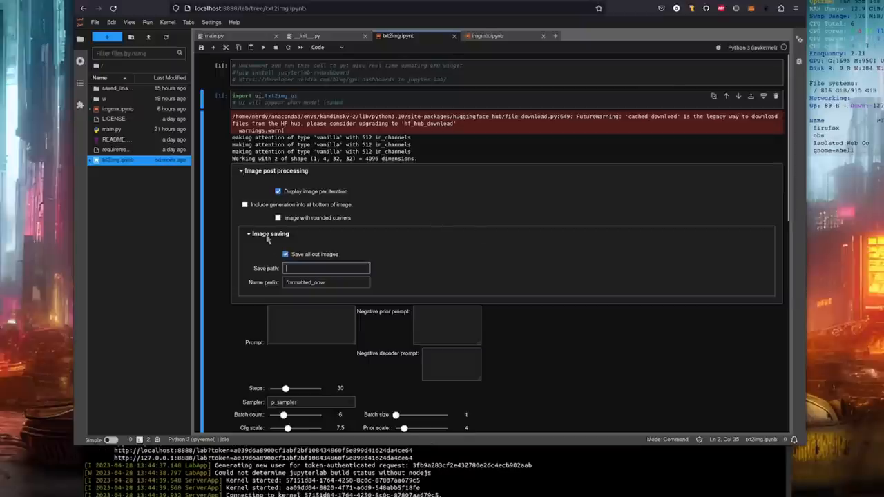
click(284, 254)
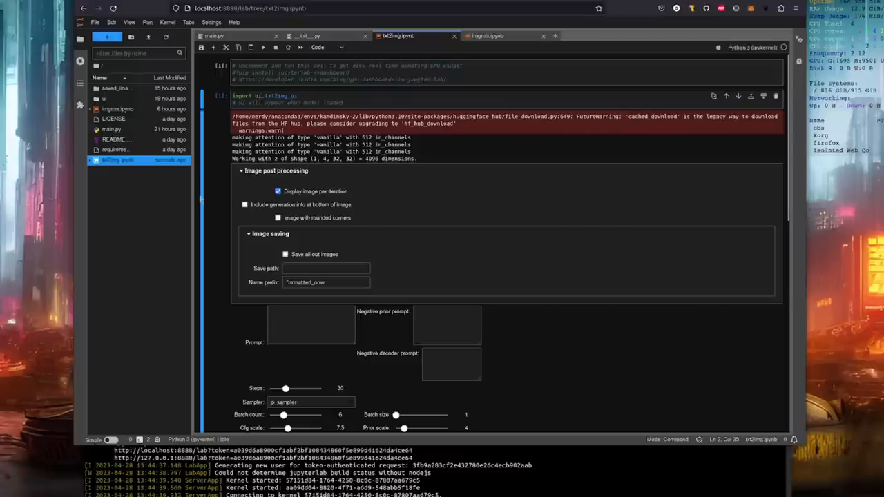
click(241, 170)
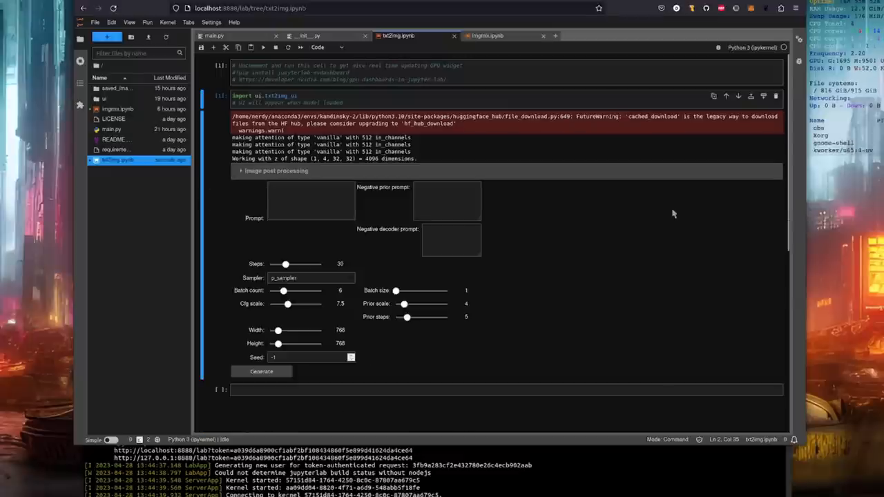
mouse_move(673, 246)
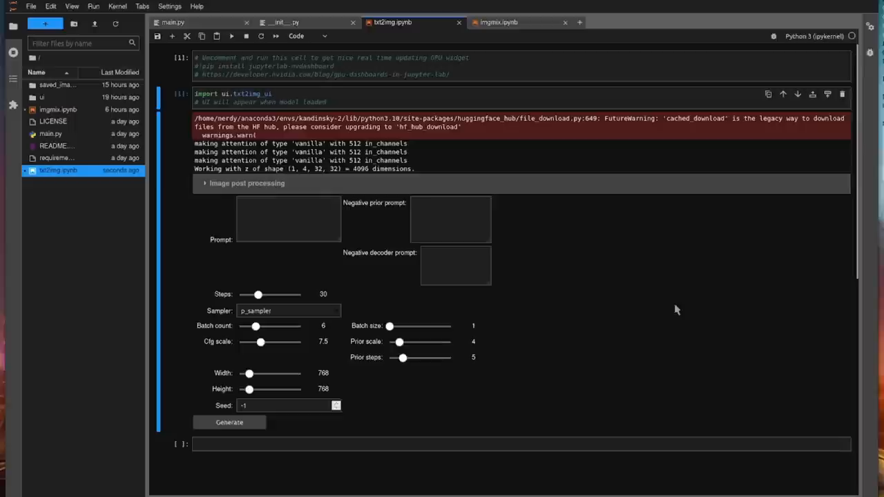
mouse_move(647, 272)
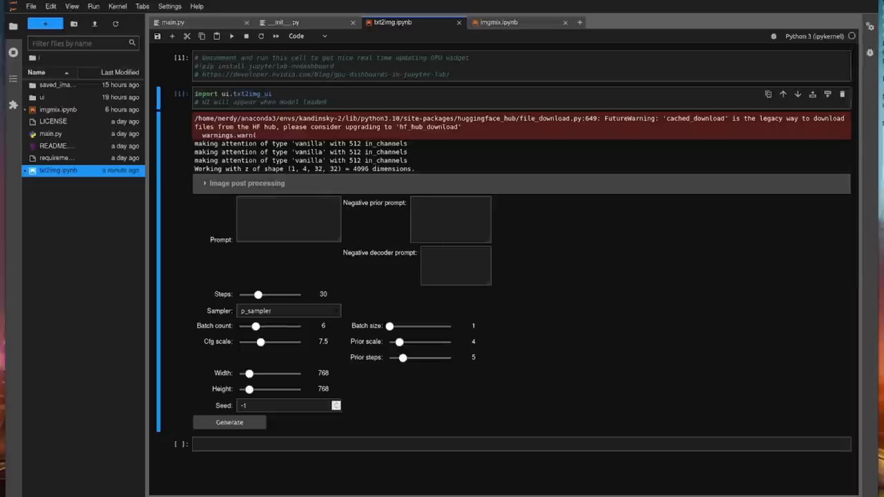
- Enlarge the Prompt box, enter the cyberpunk rodent top-hat pub prompt, and generate
drag(339, 246, 345, 279)
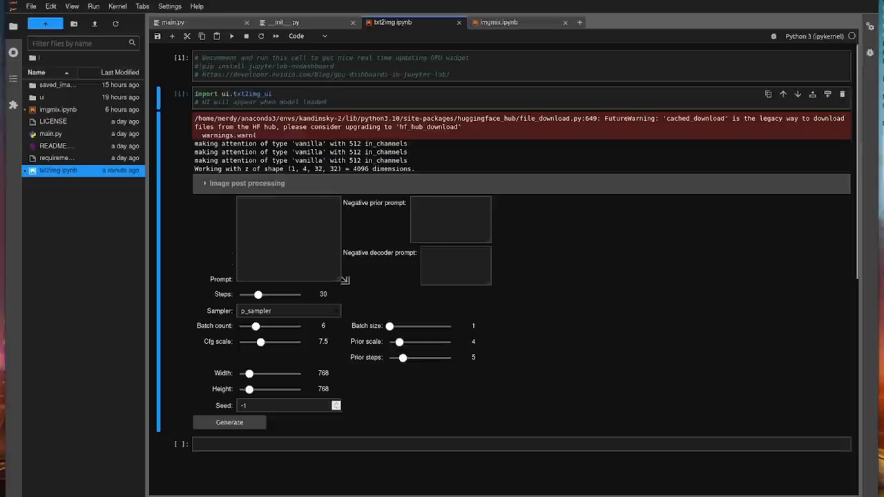
text(A cyberpunk rodent is wearing a top hat whilst dancing on an oak table inside a South London Pub in summer)
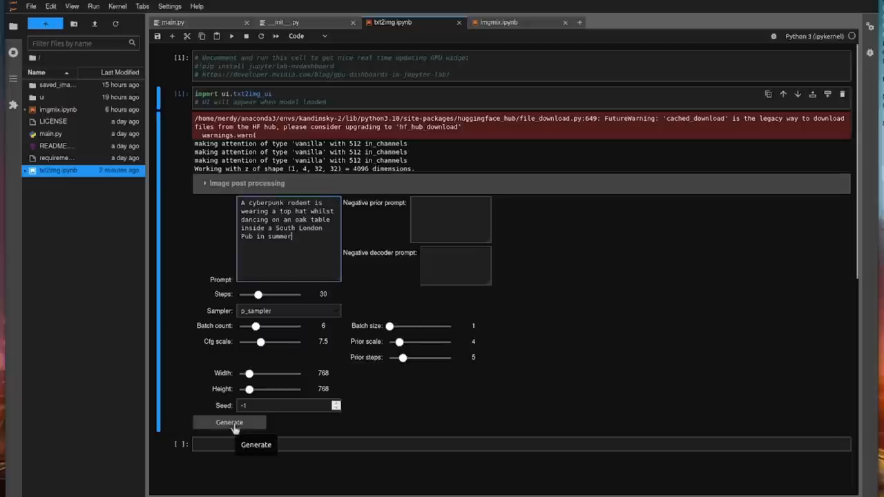
click(229, 422)
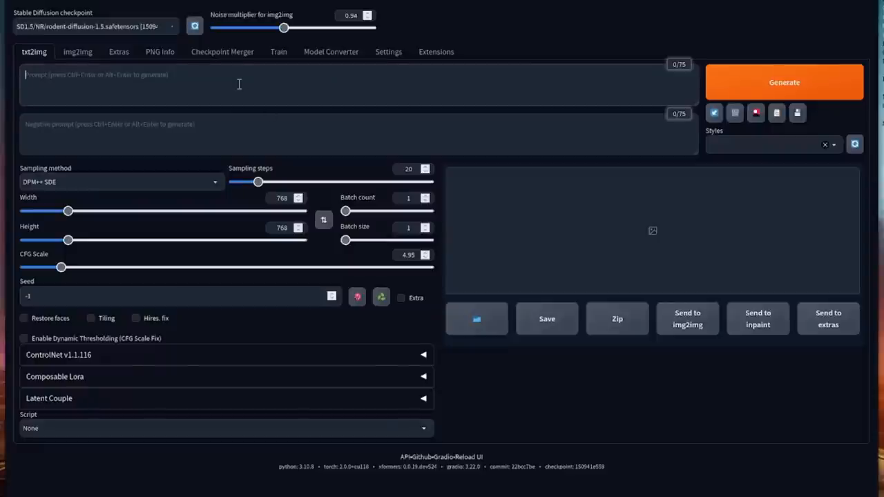
- Focus the txt2img Prompt box in the AUTOMATIC1111 web UI
click(784, 82)
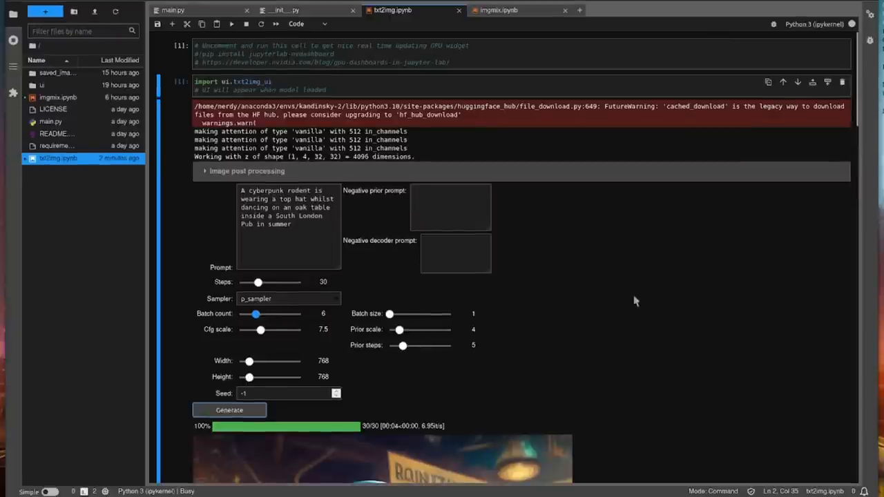
- Scroll through the finished Kandinsky batch of top-hat rodent pub images
scroll(down, 3)
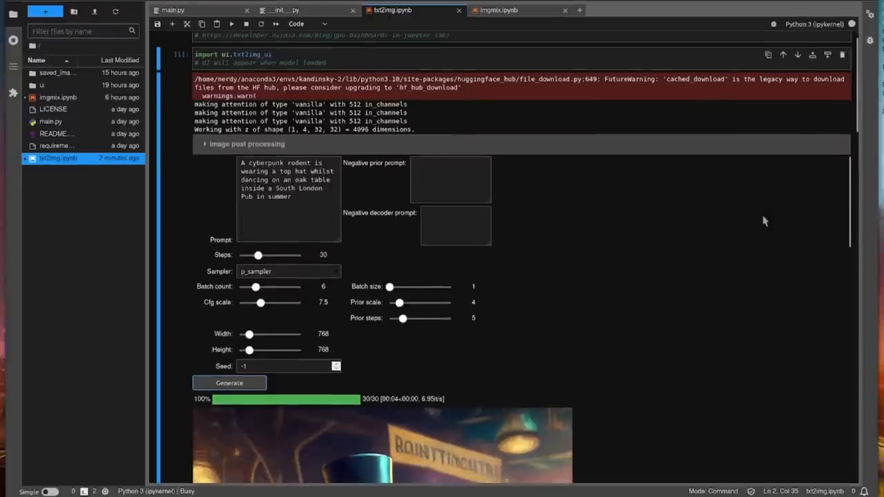
scroll(down, 3)
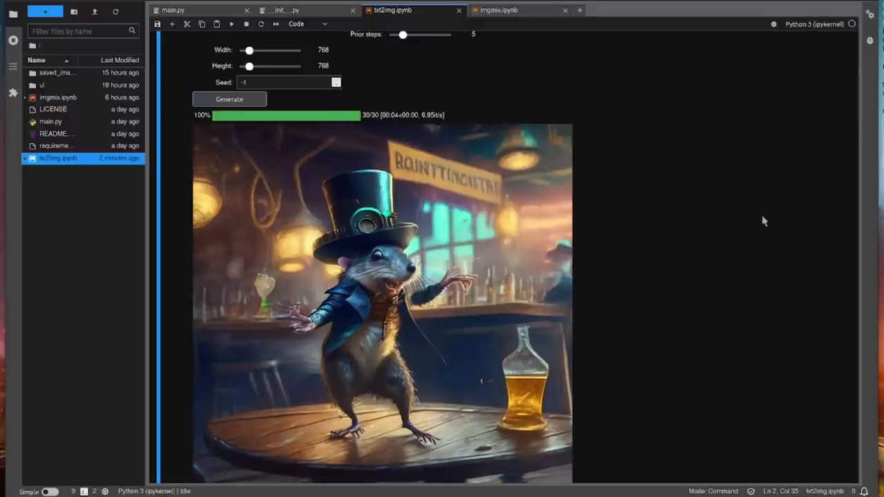
scroll(down, 3)
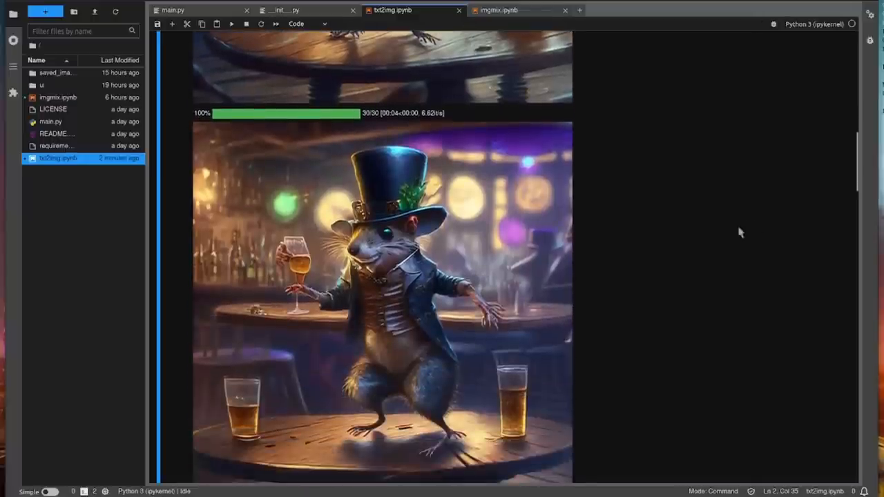
scroll(down, 3)
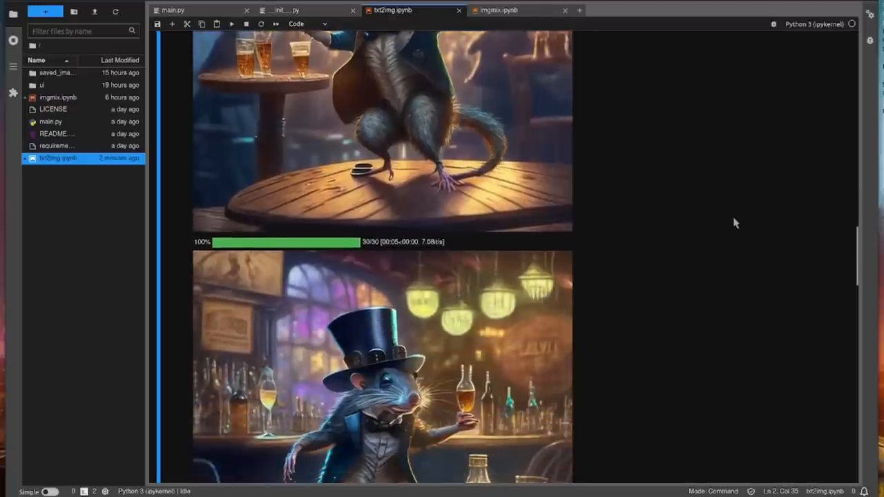
scroll(down, 3)
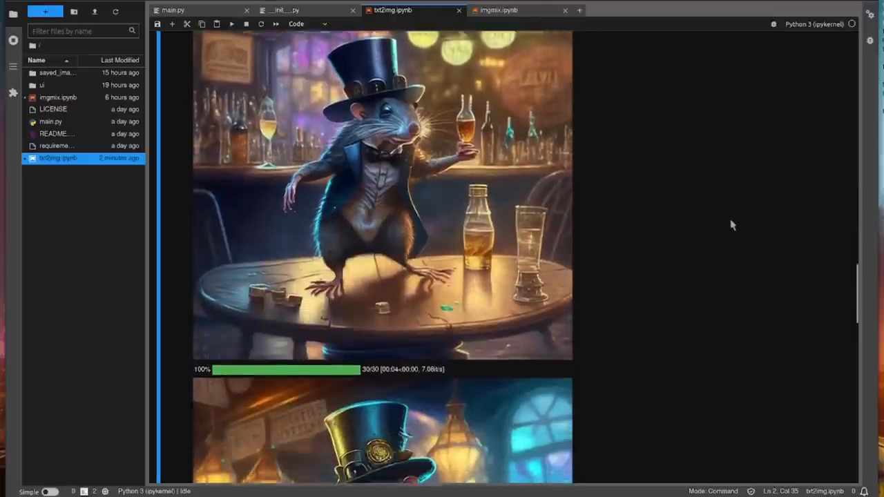
scroll(down, 3)
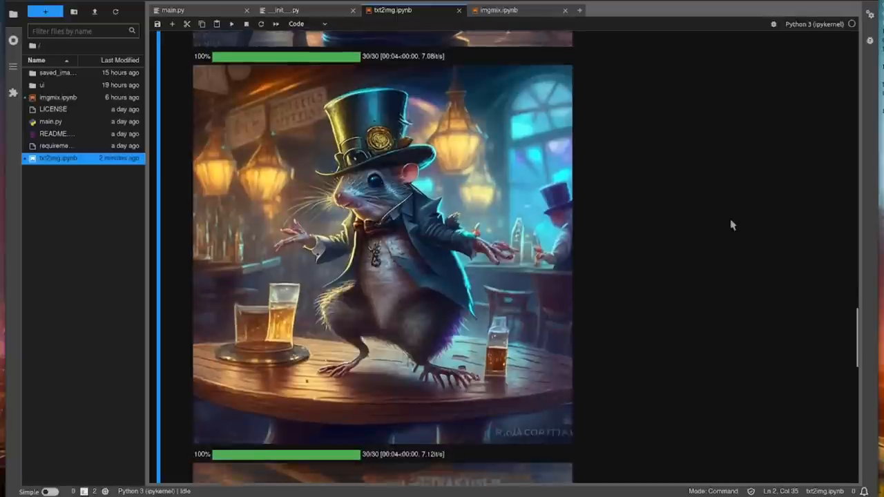
scroll(down, 3)
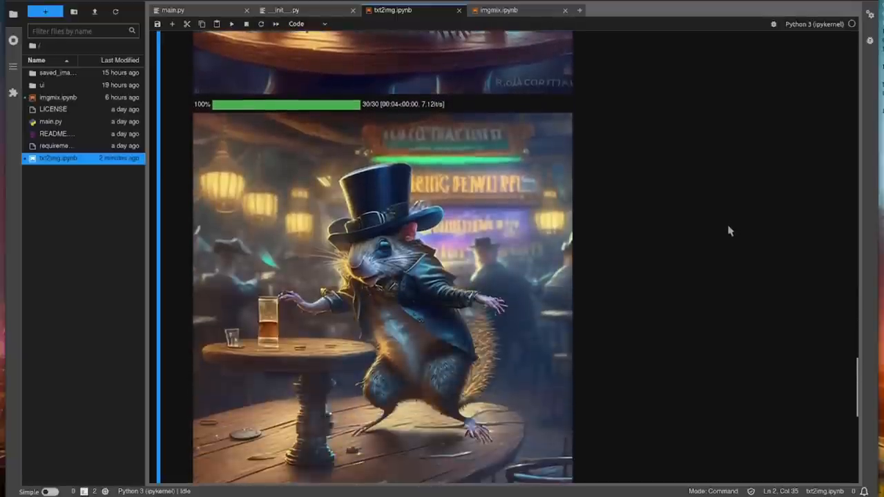
scroll(down, 3)
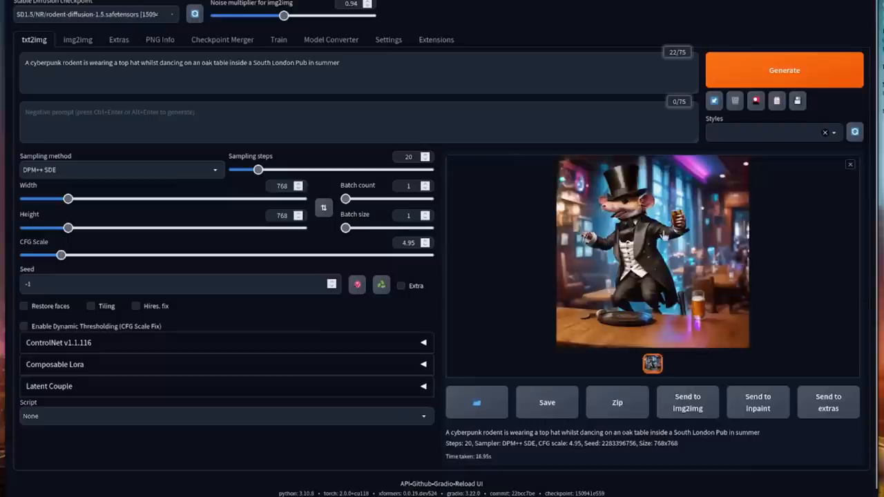
- View the top-hat rodent pub image full-size in the lightbox, then close it
click(652, 252)
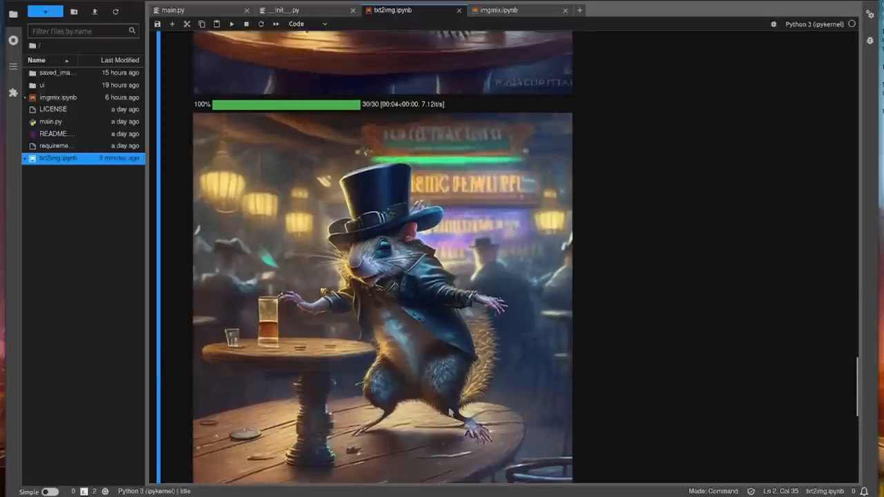
scroll(down, 3)
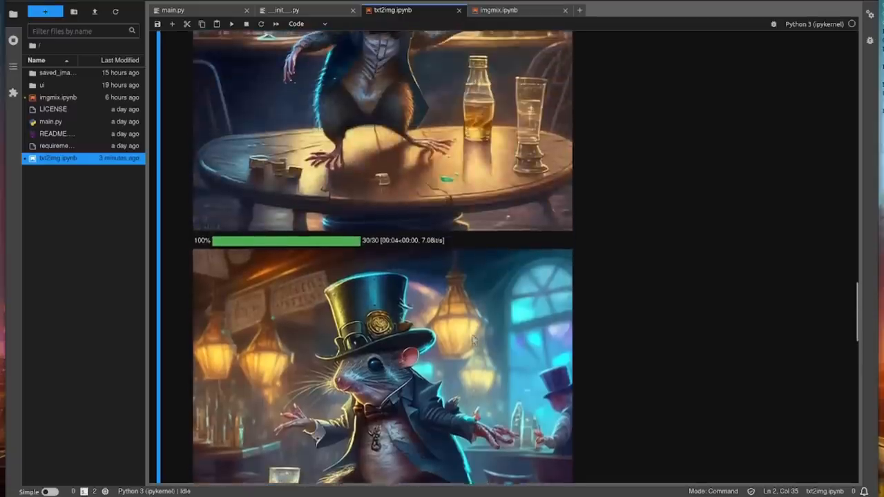
scroll(down, 3)
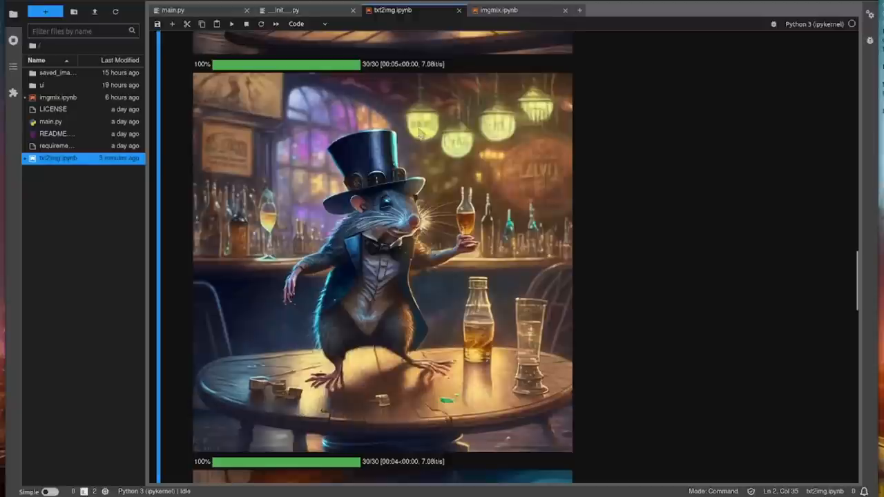
click(383, 263)
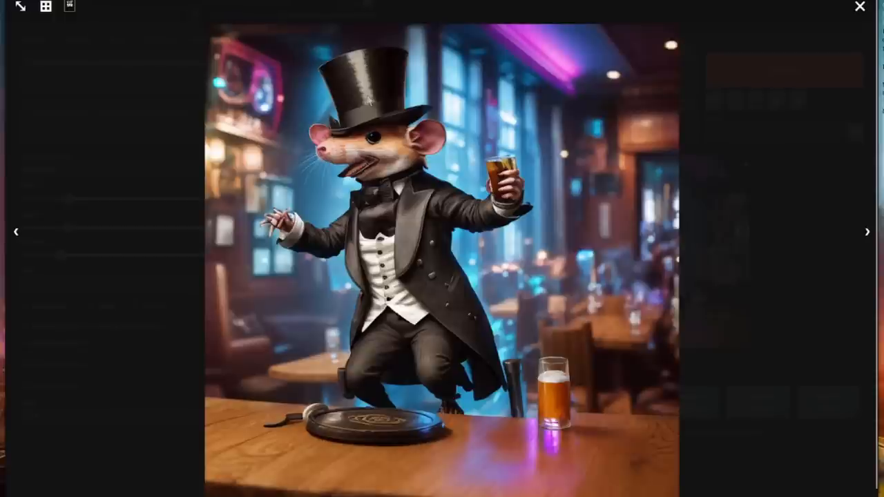
mouse_move(602, 411)
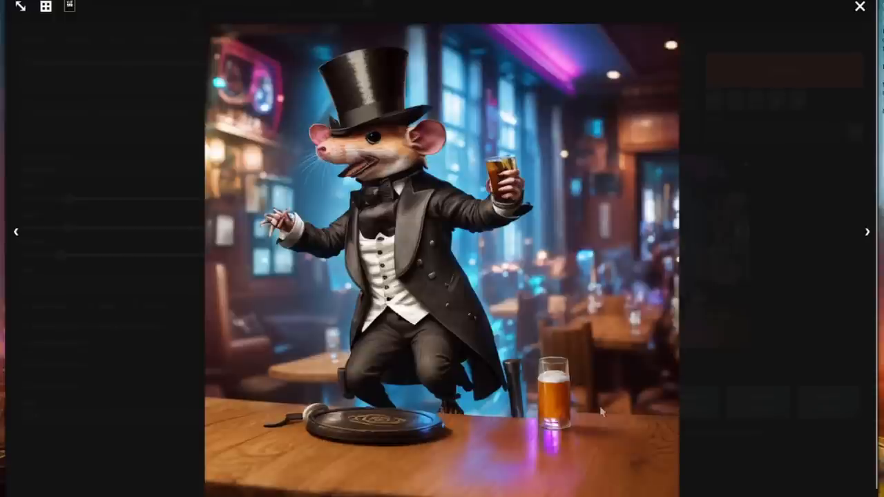
click(859, 6)
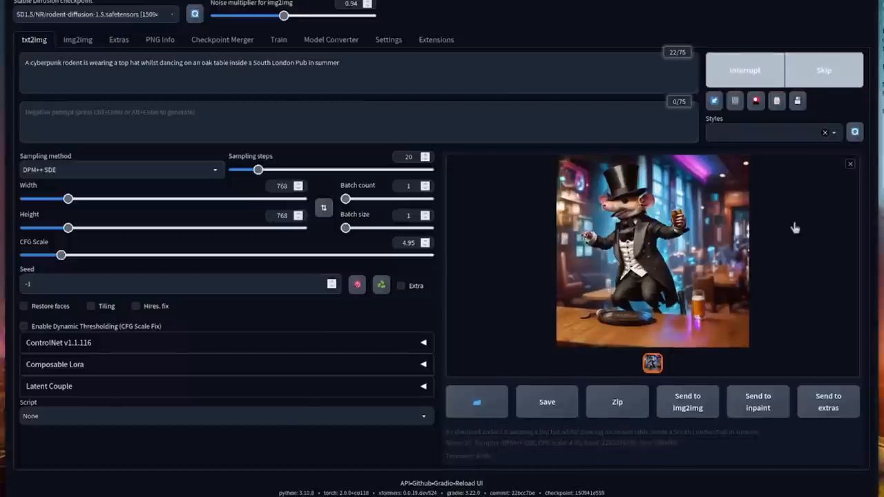
mouse_move(534, 226)
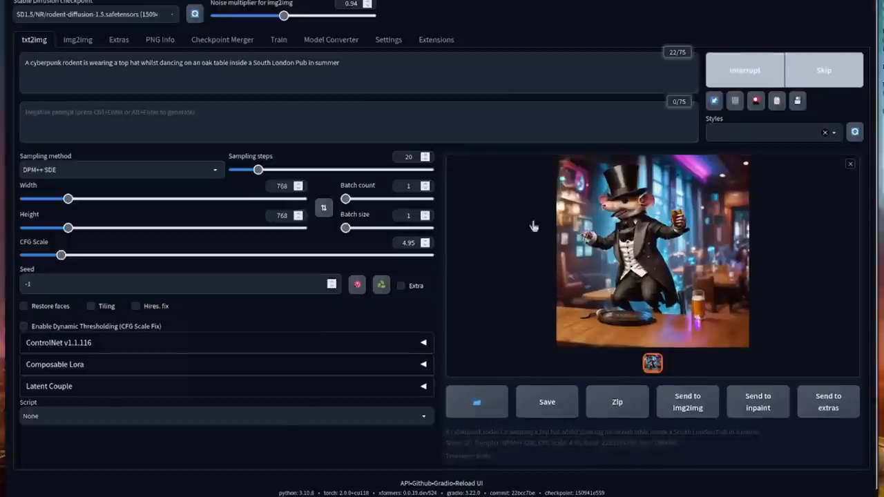
- Raise the batch count to 4, then preview the new rodent image full-size
click(425, 183)
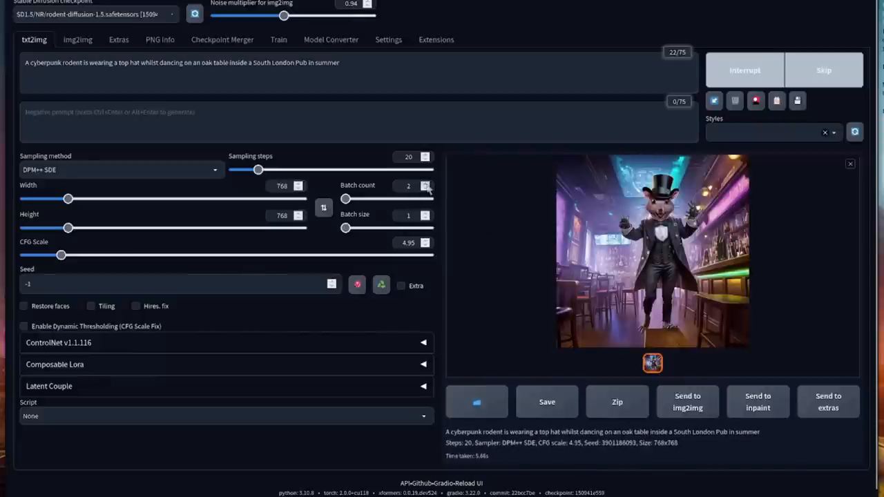
click(426, 182)
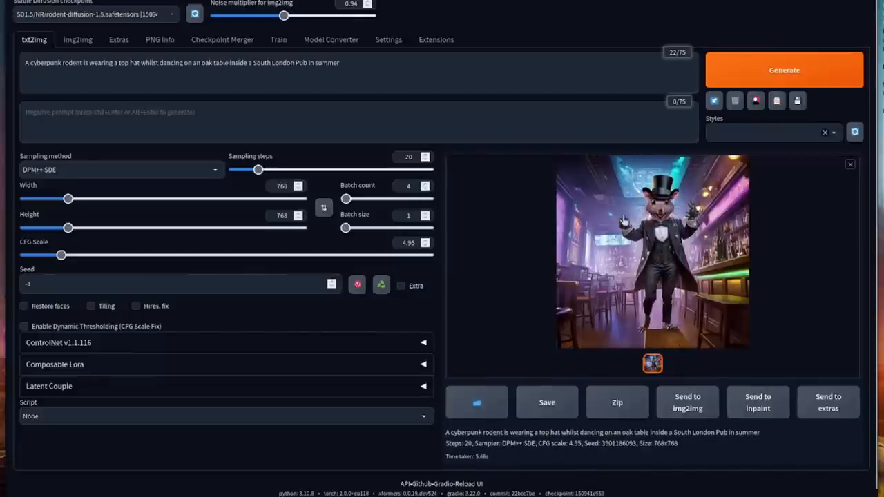
click(651, 252)
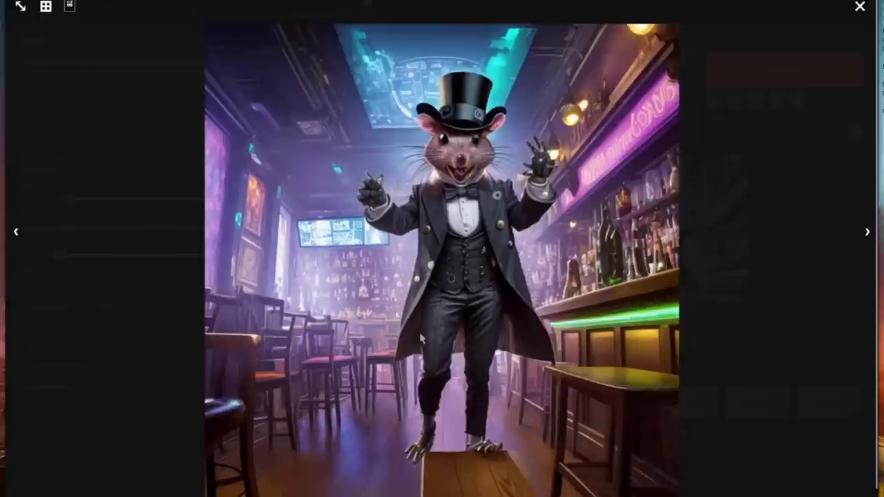
click(860, 6)
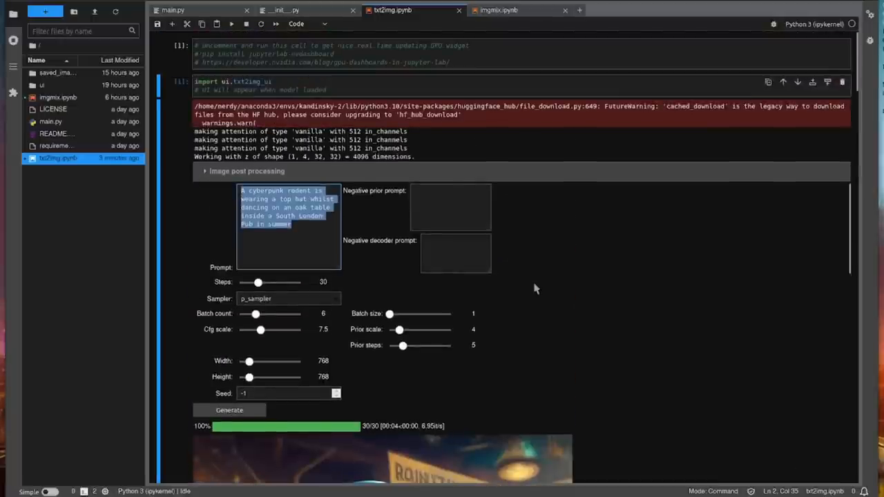
- Enter the kitten watercolour easel prompt in both tools and start generating
text(A professional high-resolution photo of a kitten painting a watercolour image of an open catfood tin on a white canvas supported by an old, wooden easel.)
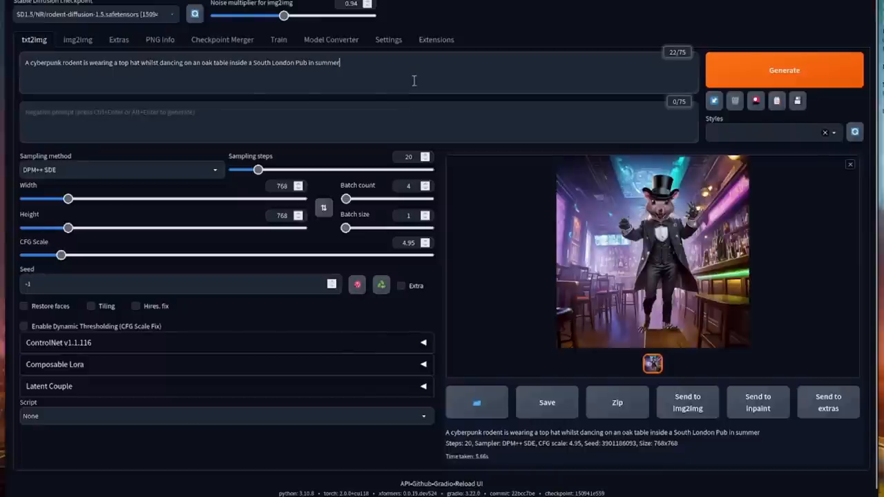
text(A professional high-resolution photo of a kitten painting a watercolour image of an open catfood tin on a white canvas supported by an old, wooden easel.)
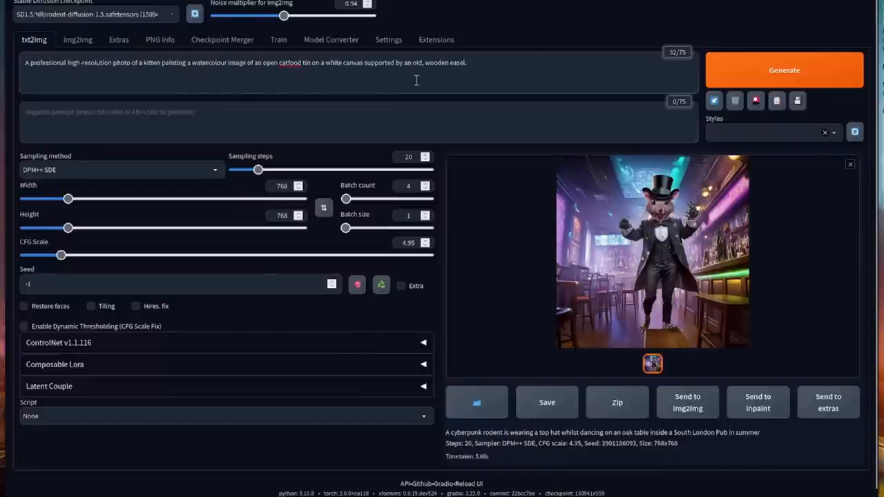
click(784, 70)
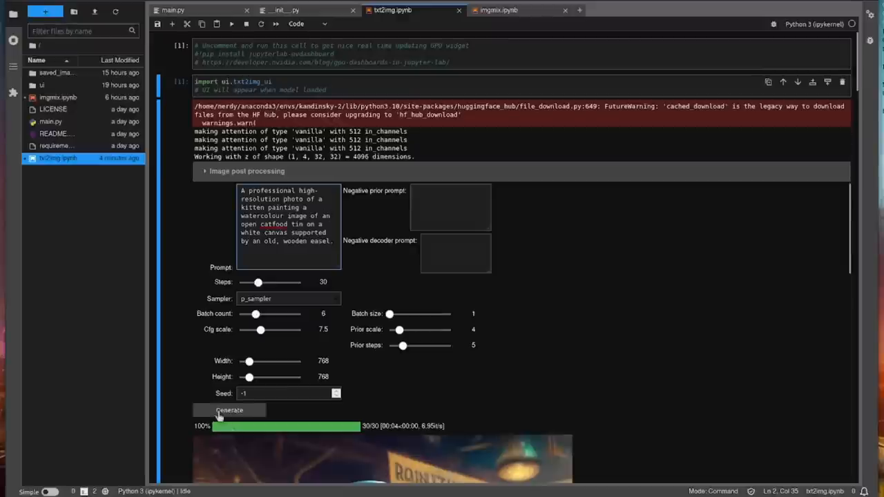
- Scroll through the finished Kandinsky batch of watercolour kittens painting at easels
scroll(down, 3)
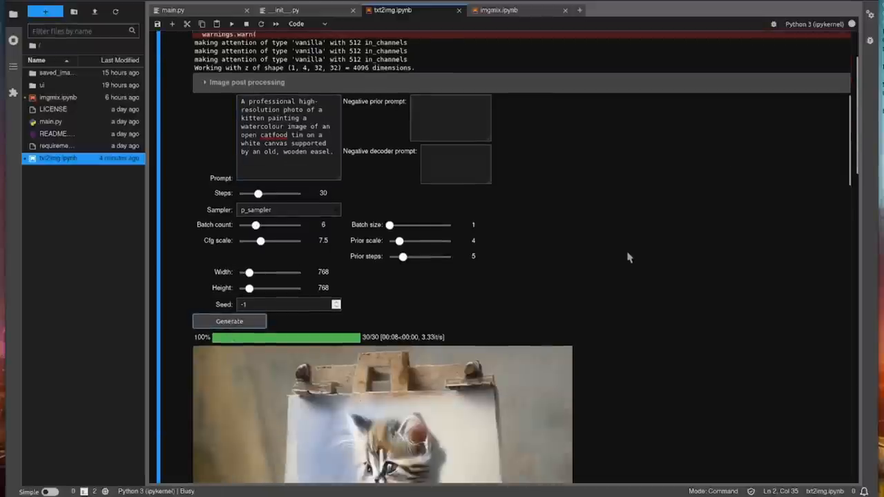
scroll(down, 3)
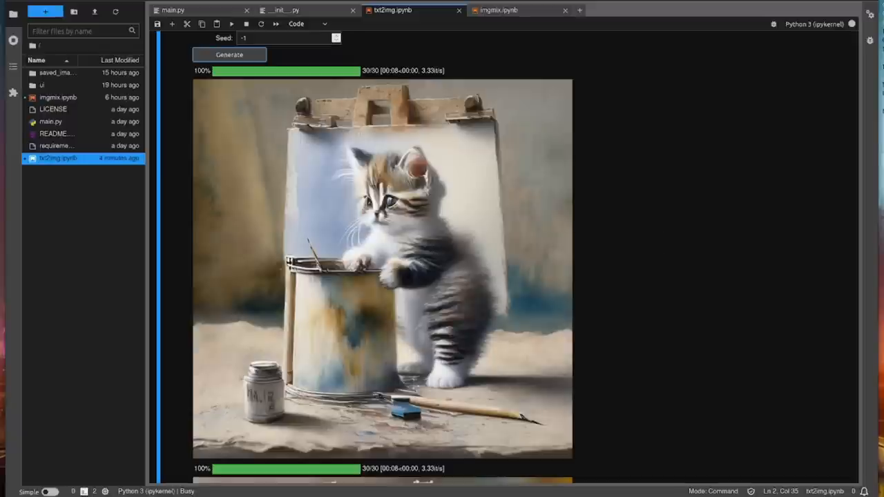
mouse_move(656, 347)
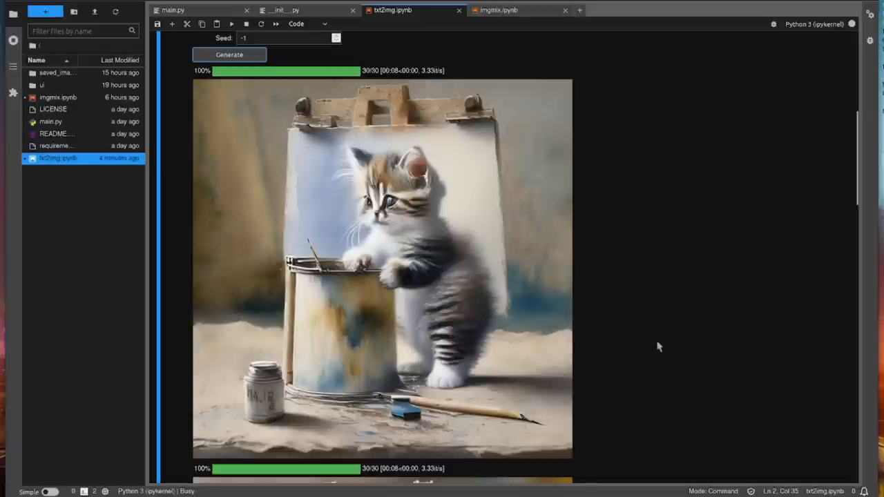
scroll(down, 3)
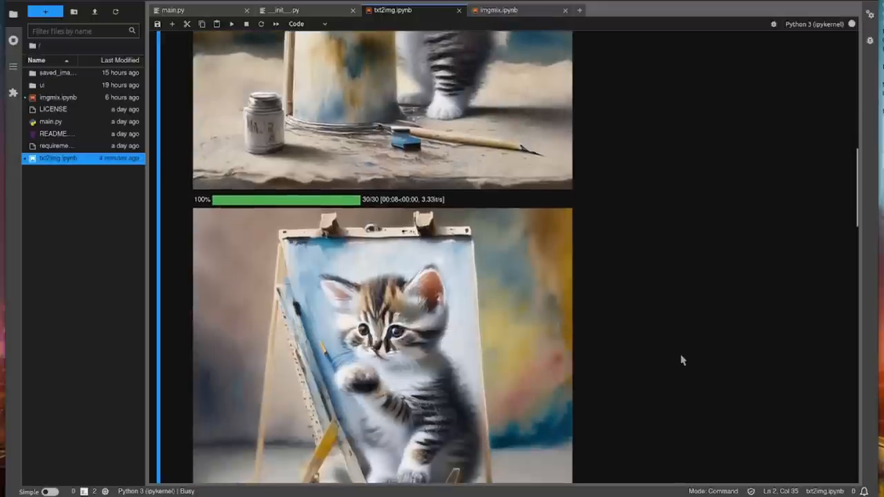
scroll(down, 3)
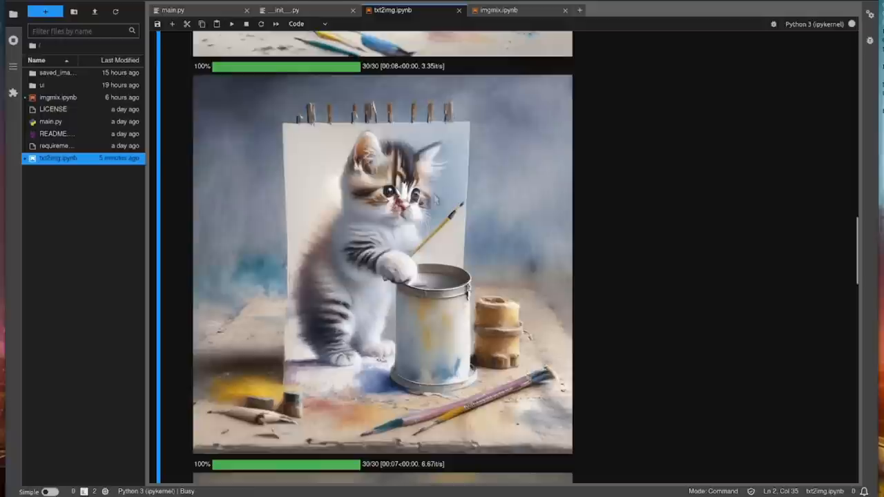
mouse_move(687, 205)
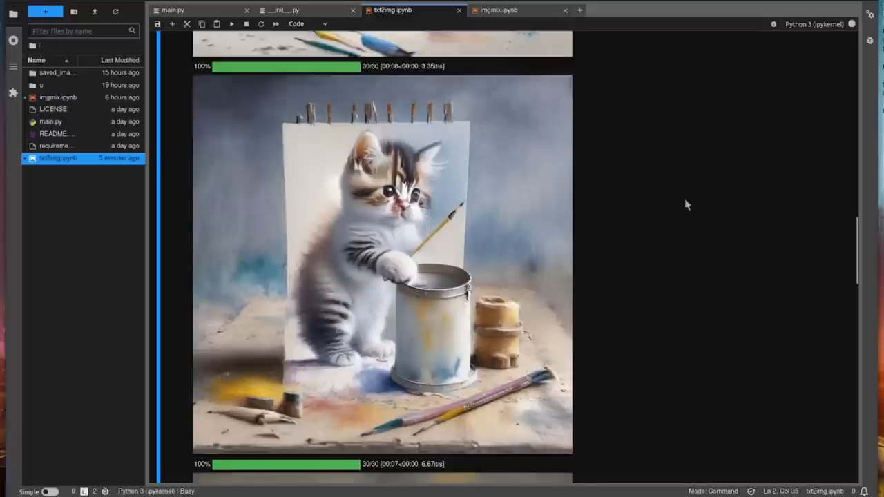
scroll(down, 3)
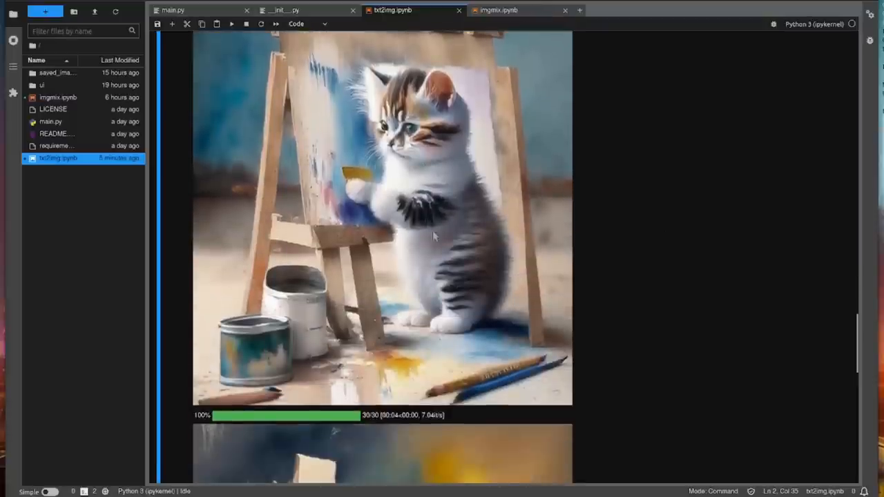
scroll(down, 3)
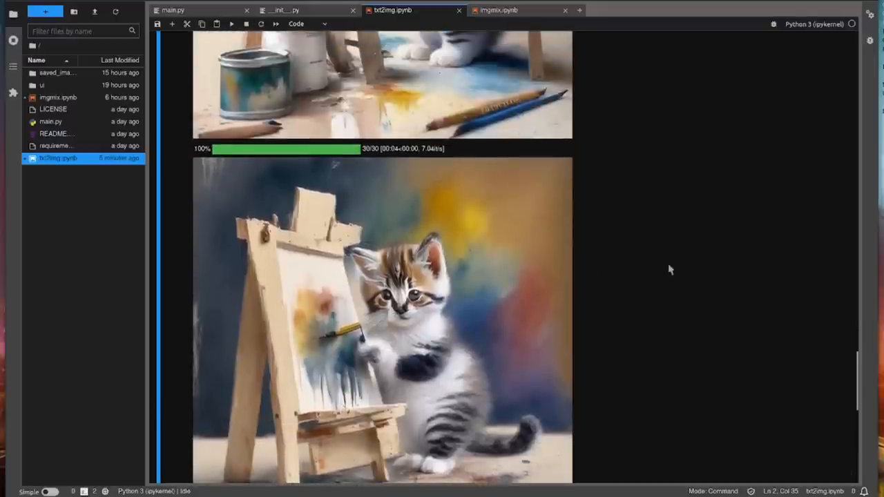
scroll(down, 3)
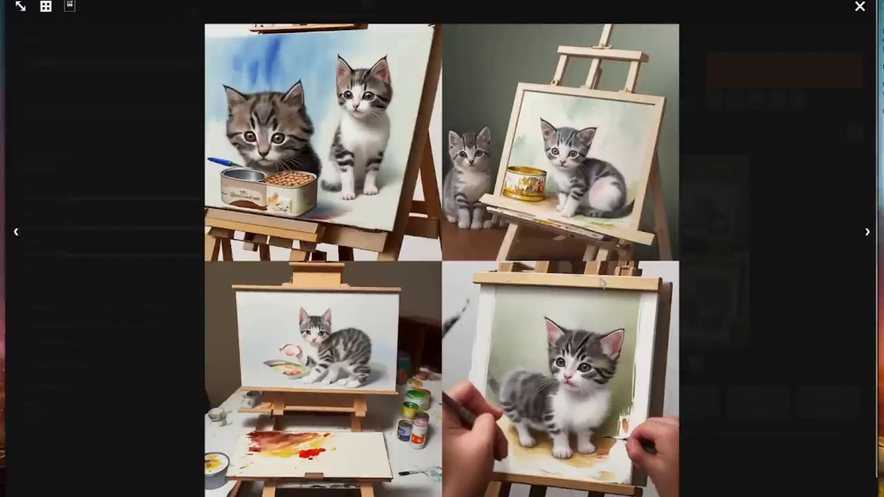
- Close the enlarged four-image kitten grid
click(860, 7)
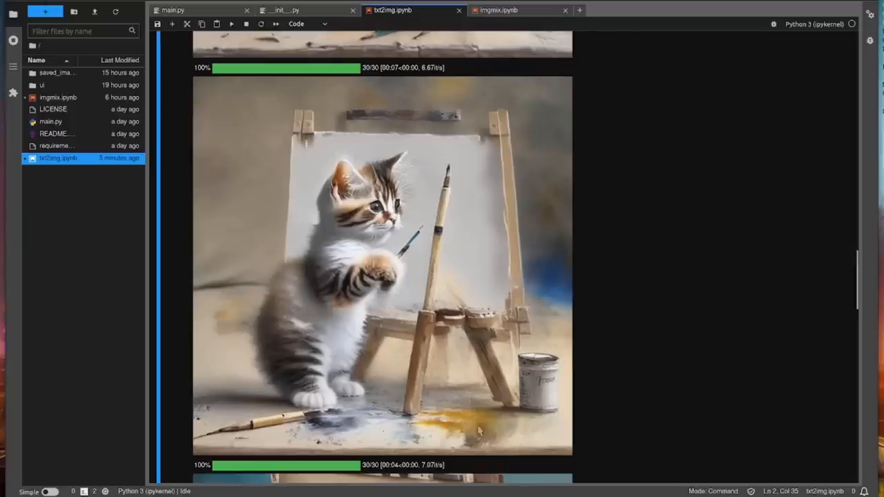
mouse_move(740, 325)
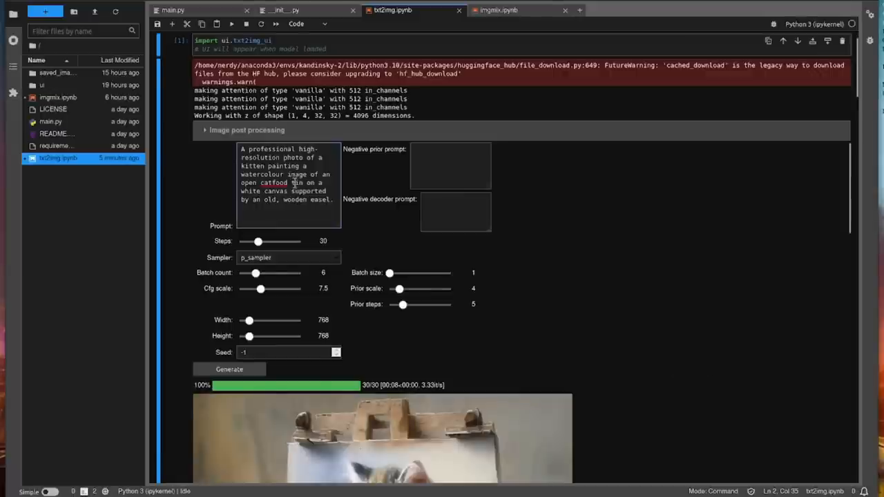
- Enter the 1960s-kitchen moose-head birthday cake prompt and scroll through the generated images
text(A moose head emerging from a birthday cake on a metal table in a 1960s style American kitchen.)
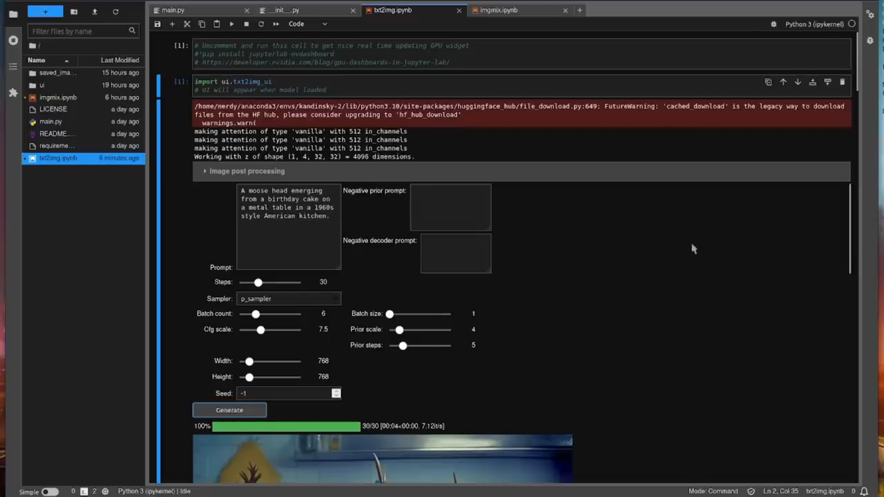
scroll(down, 3)
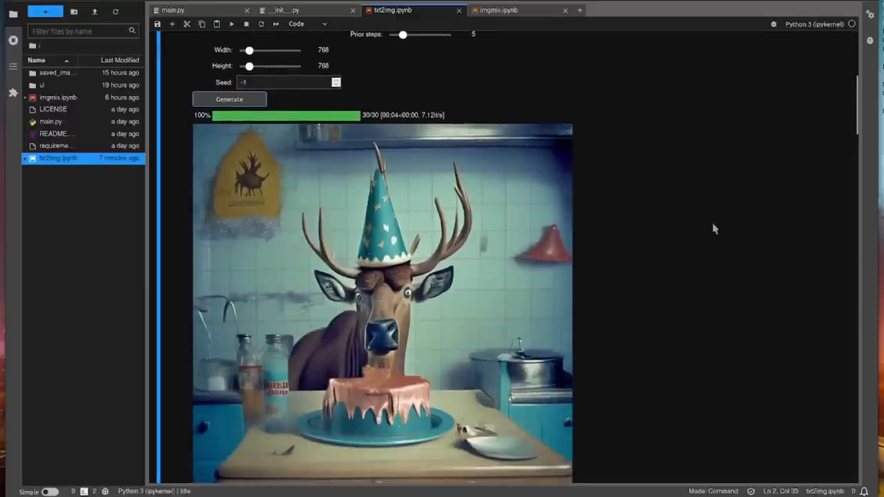
scroll(down, 3)
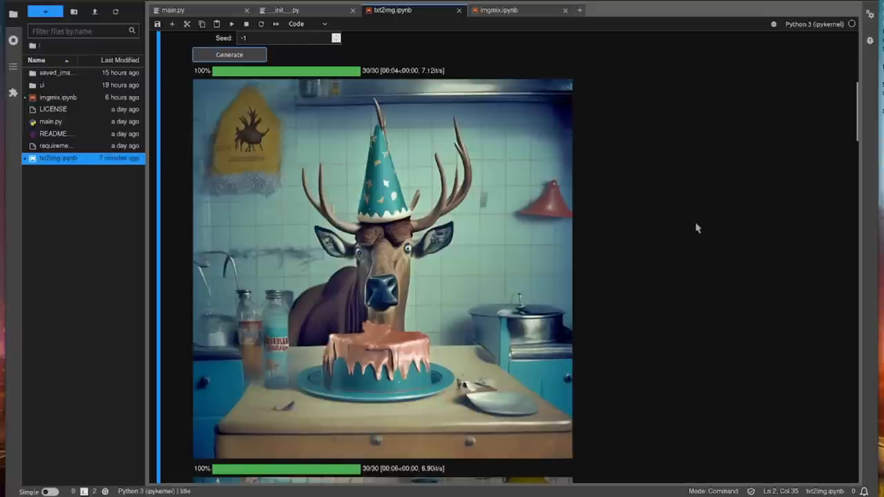
scroll(down, 3)
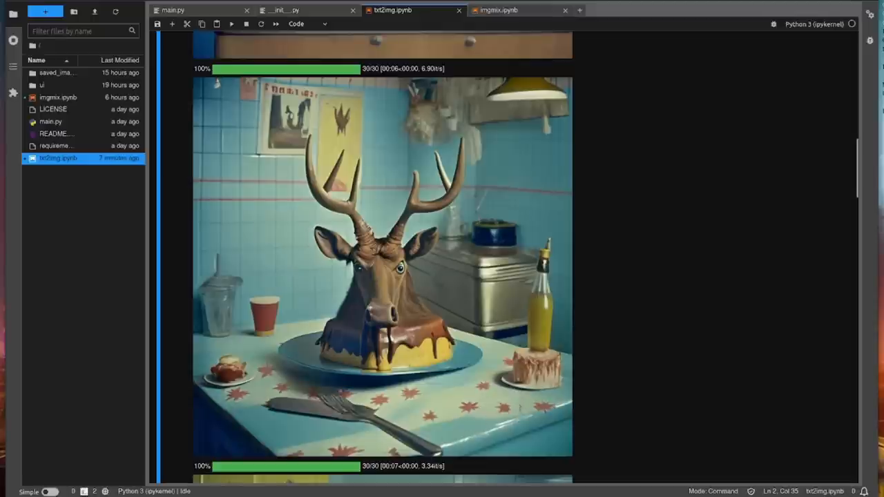
scroll(down, 3)
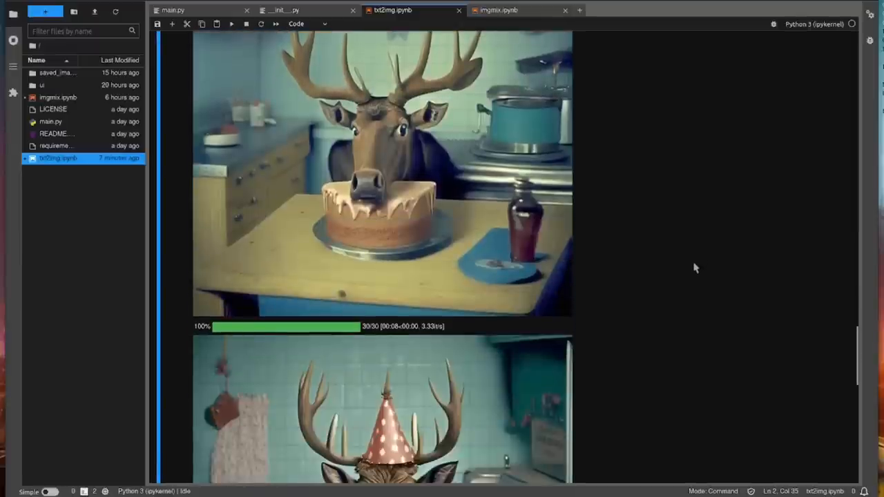
scroll(down, 3)
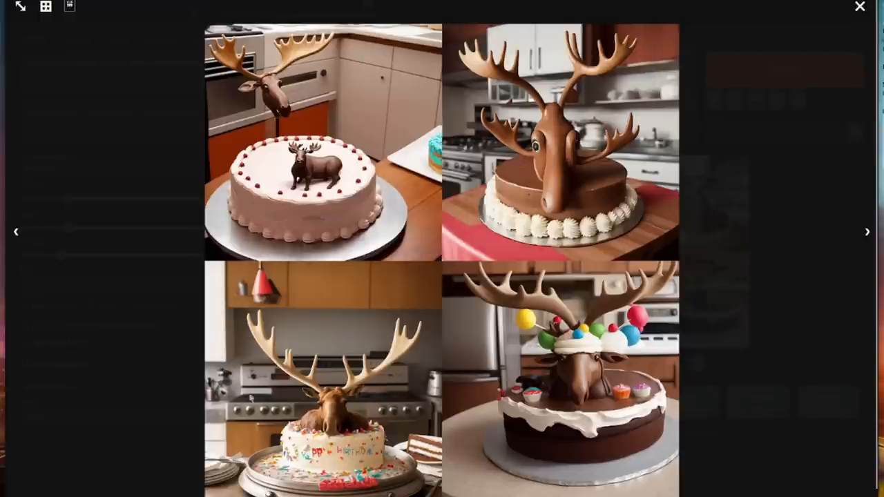
- Close the enlarged moose cake image grid
click(860, 7)
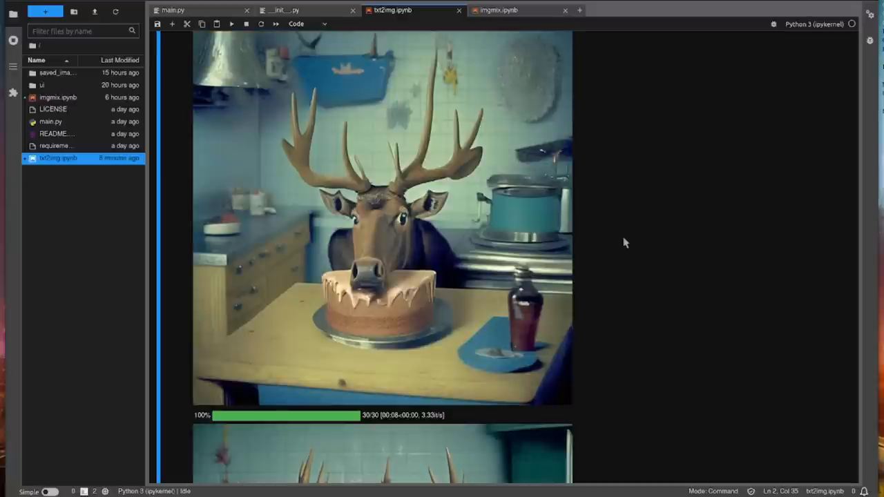
- Enter the marble mouse statue prompt (gingham dress, army boots) and scroll the output
scroll(down, 3)
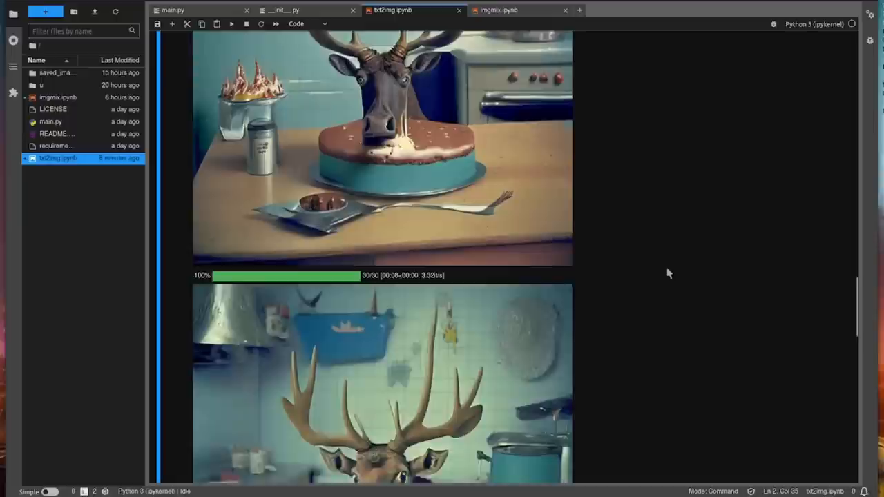
scroll(down, 3)
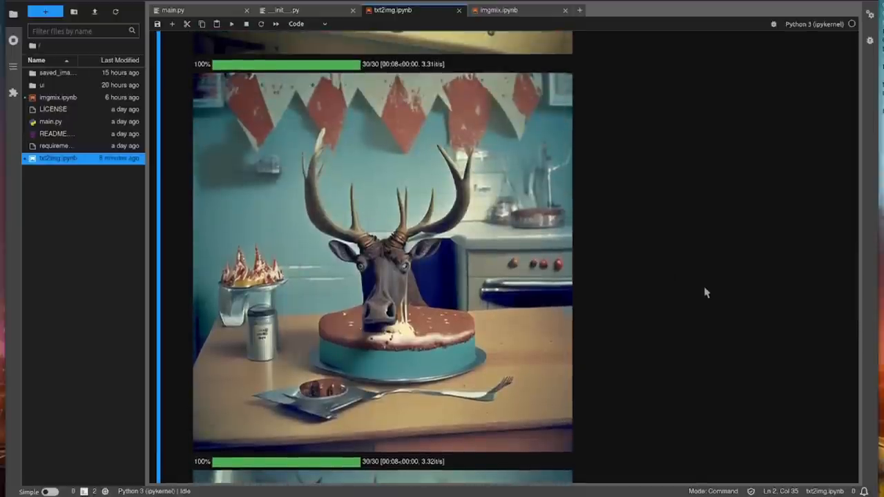
scroll(down, 3)
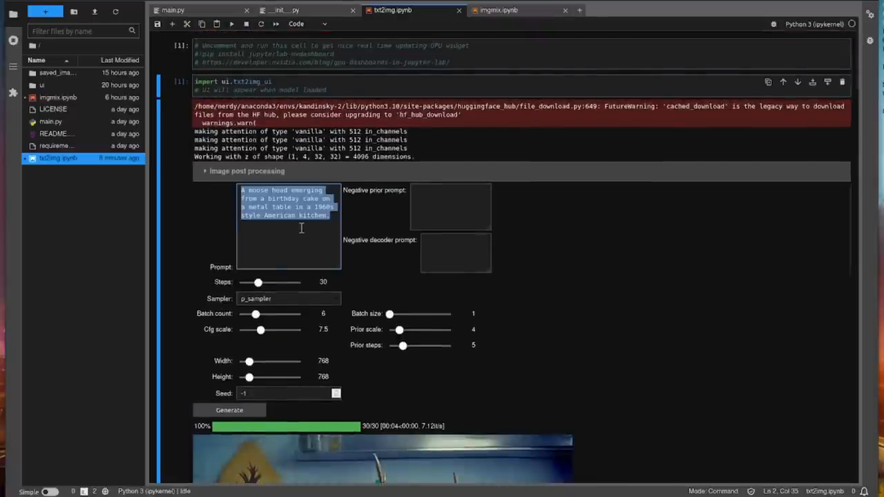
text(A full-colour, highly detailed, high resolution, professional photo of a marble statue depicting a cute mouse wearing a red and white gingham dress and massive, dark, polished, black-leather army boots.)
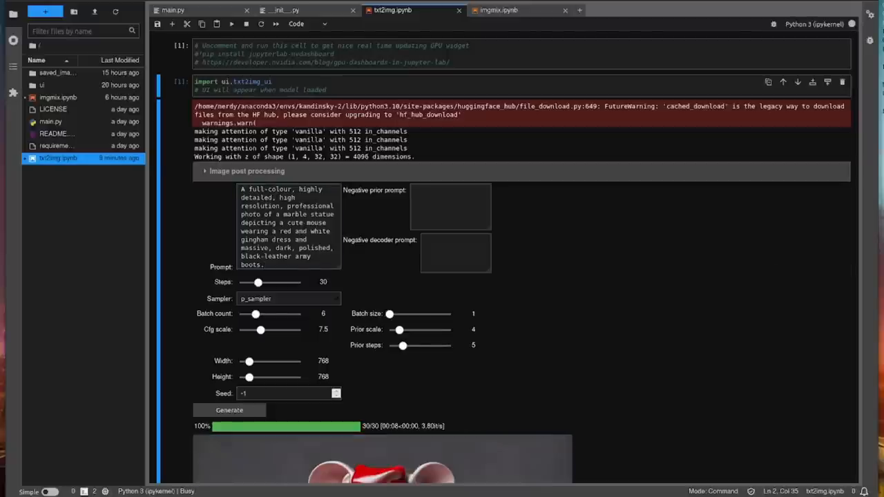
scroll(down, 3)
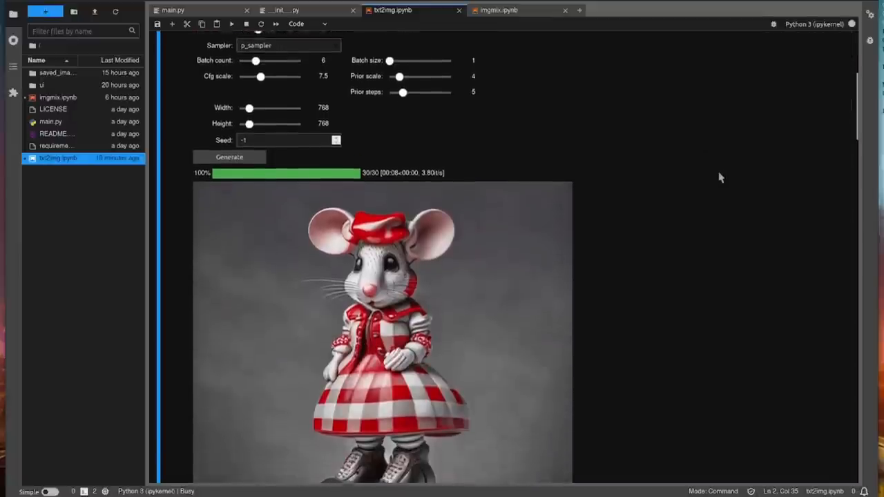
scroll(down, 3)
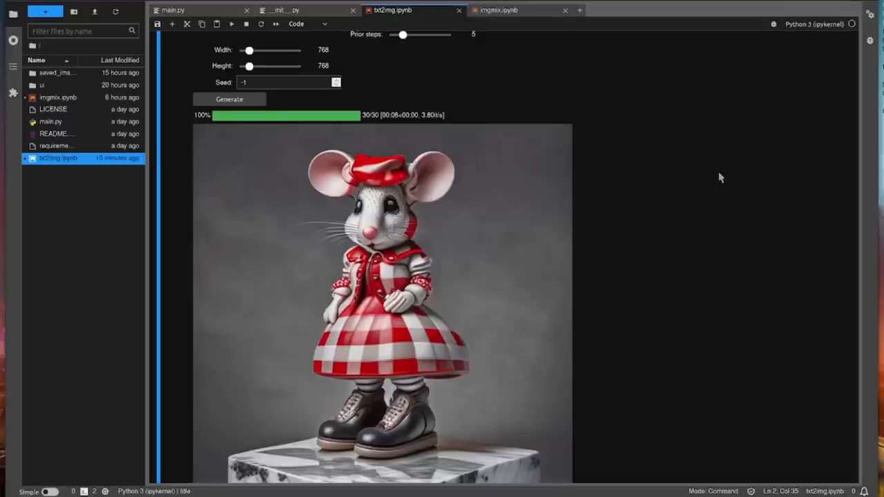
scroll(down, 3)
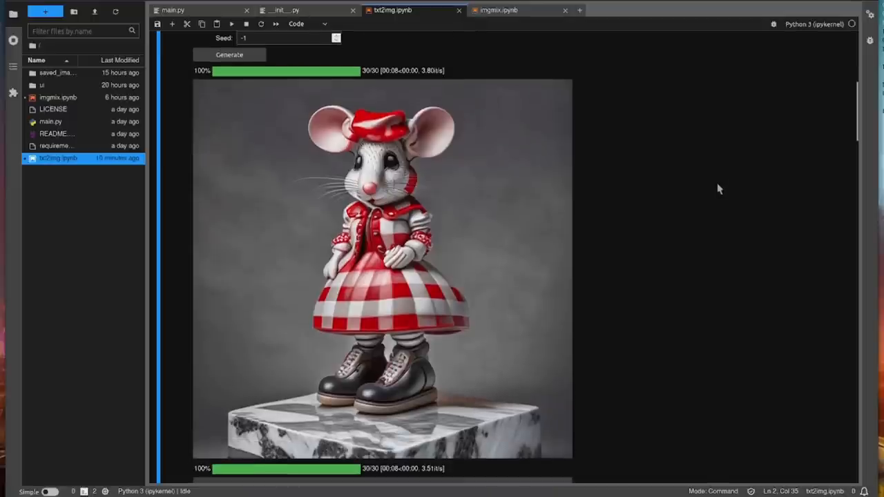
mouse_move(716, 204)
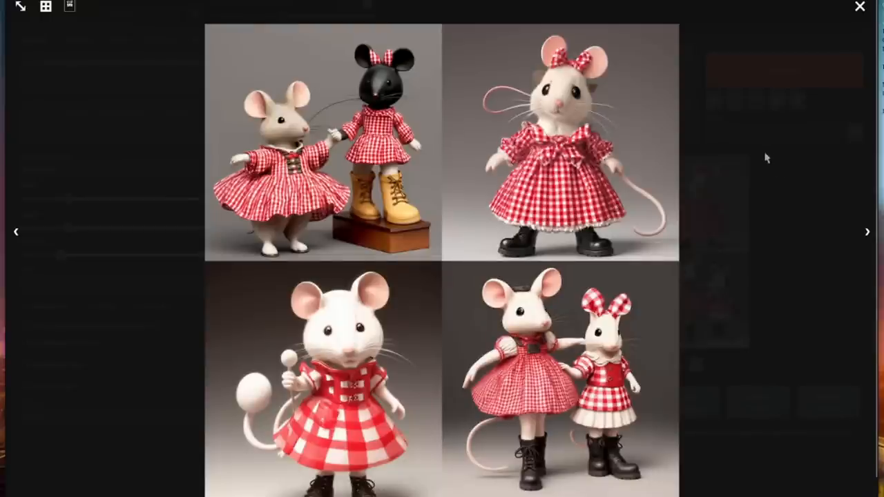
- View the gingham-dress mouse images individually, stepping to the next, then close the viewer
click(323, 145)
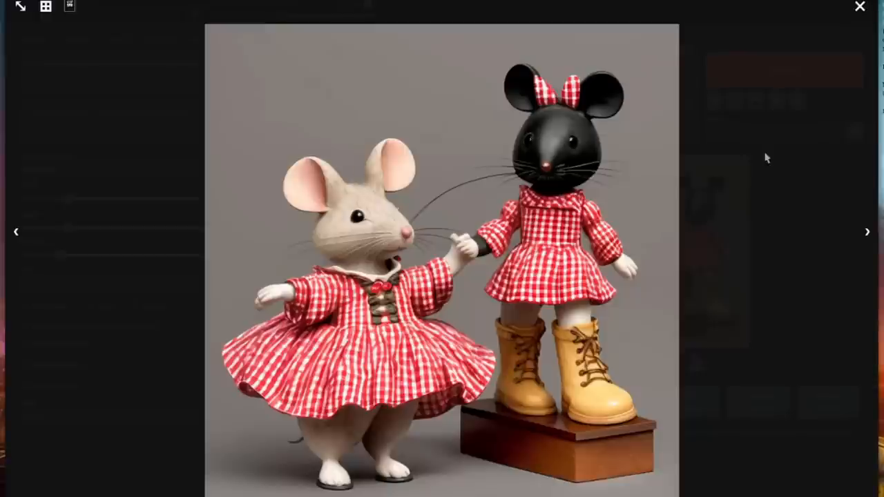
mouse_move(213, 391)
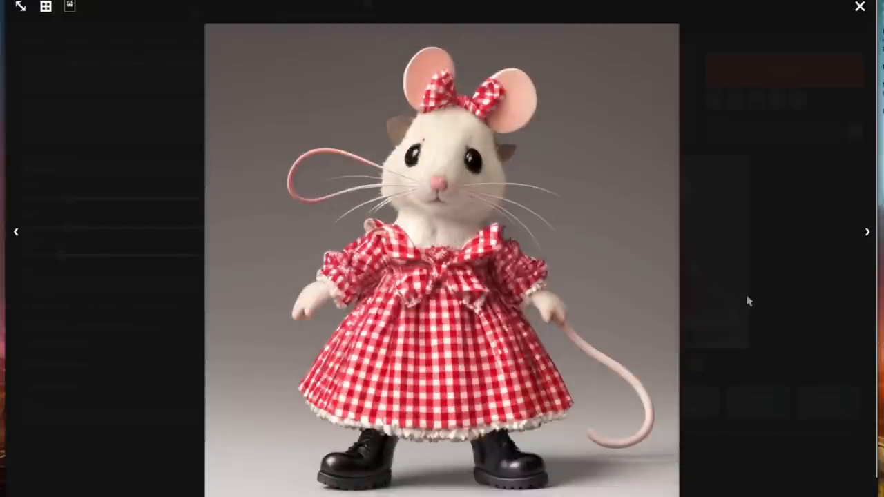
mouse_move(562, 480)
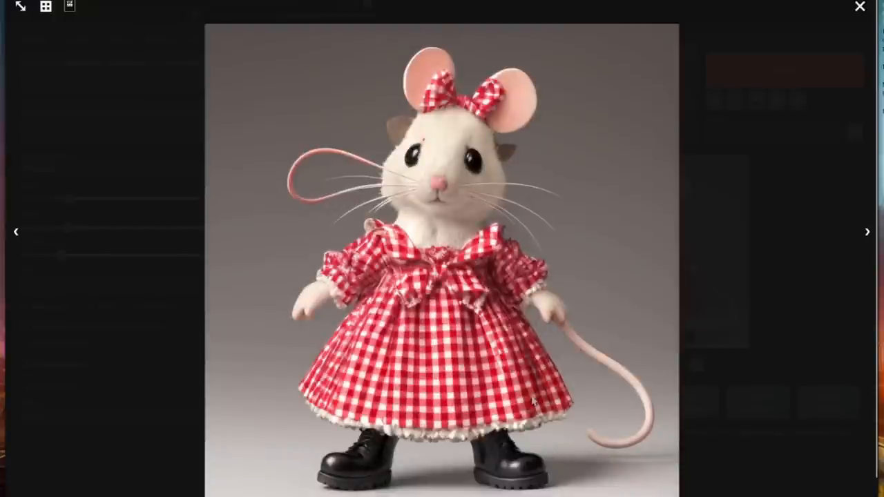
click(868, 231)
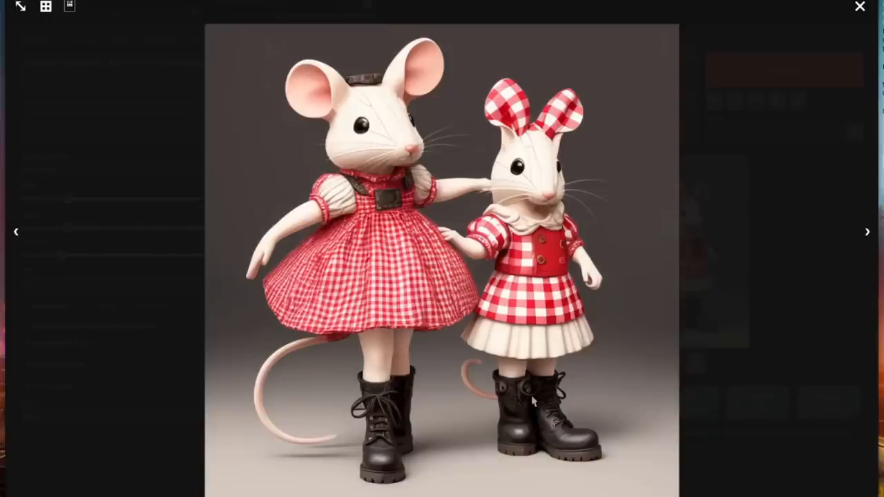
click(860, 6)
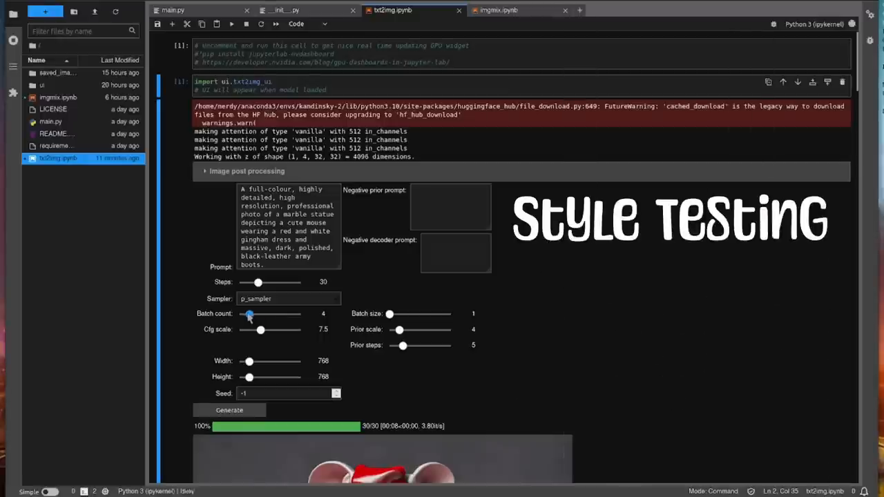
- Replace the prompt with 'A portrait painting of a woman in the style of Van Gogh' and scroll results
click(310, 266)
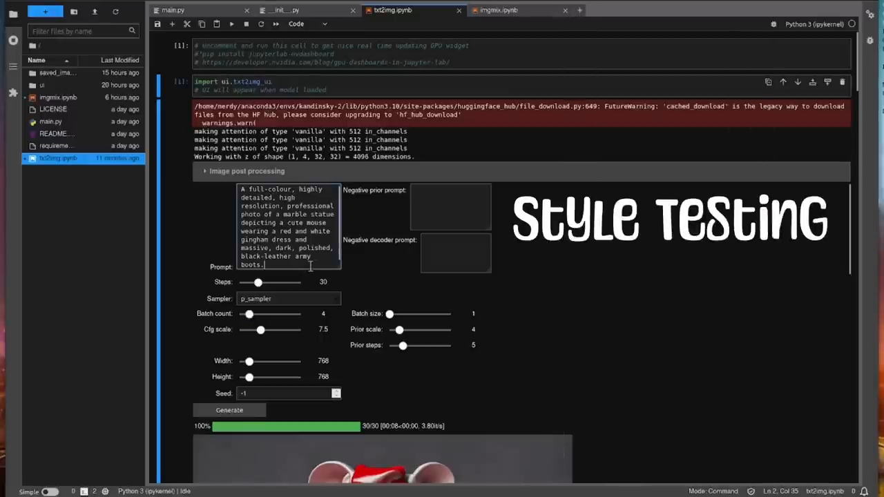
text(A portrait painting of a woman in the style of Van Gogh)
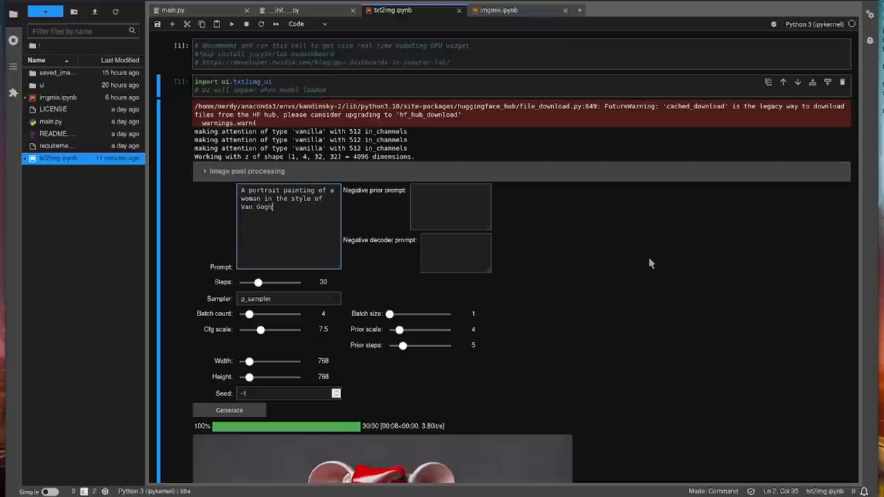
scroll(down, 3)
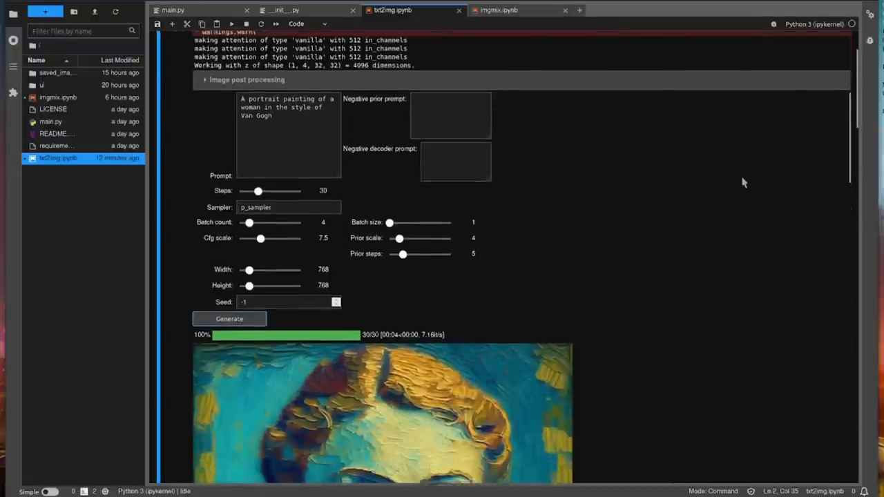
scroll(down, 3)
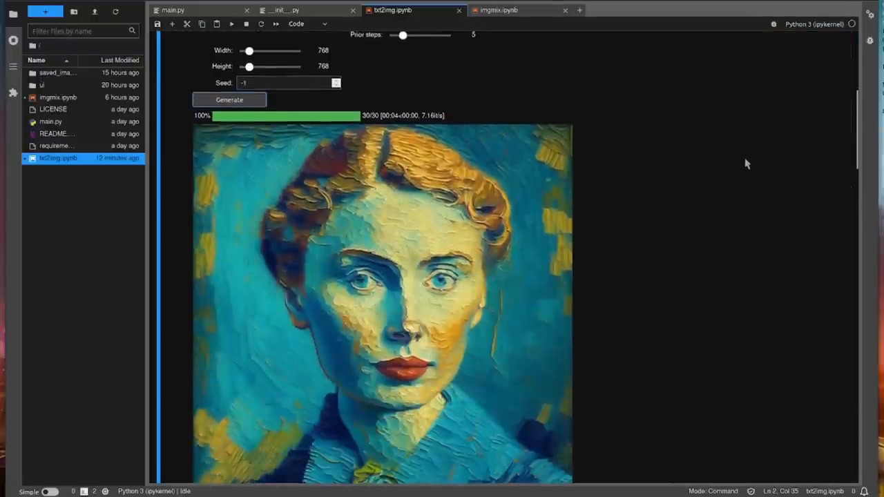
scroll(down, 3)
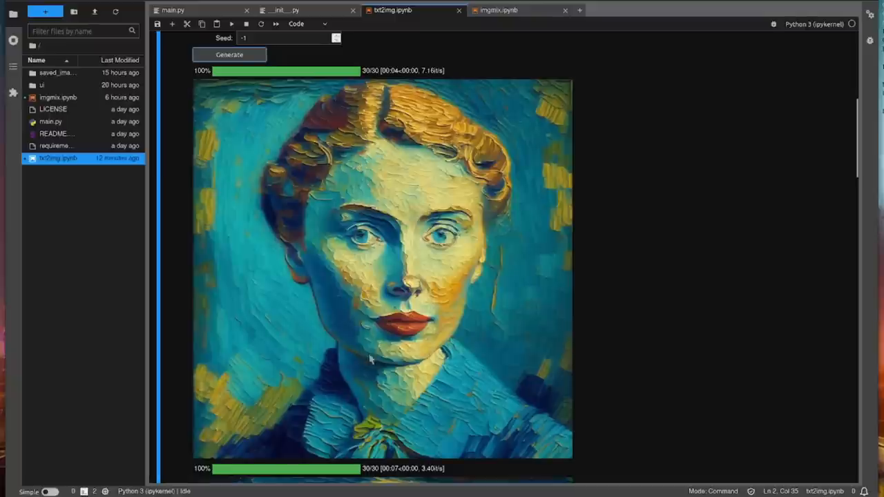
mouse_move(744, 299)
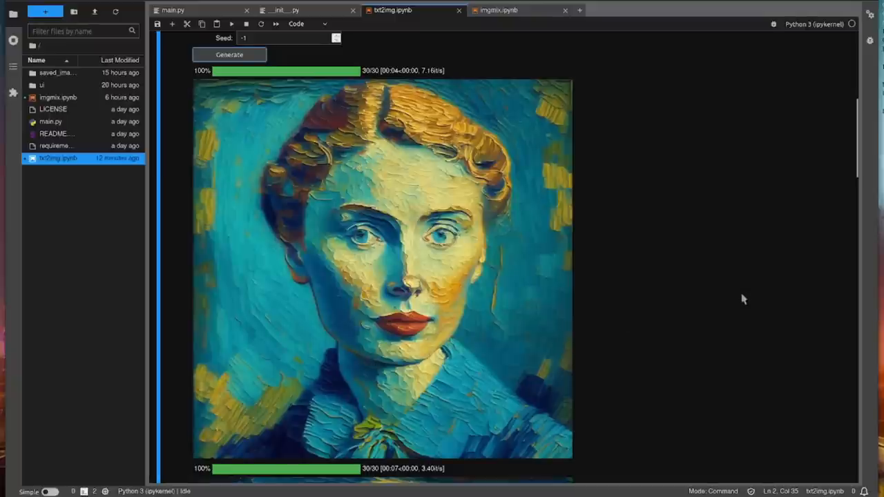
scroll(down, 3)
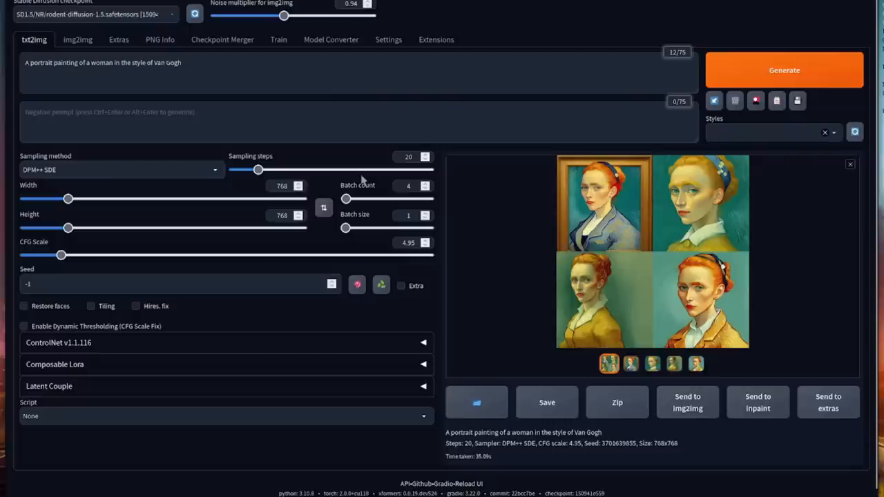
- Enlarge the Van Gogh portrait grid and browse the portraits one by one
click(602, 204)
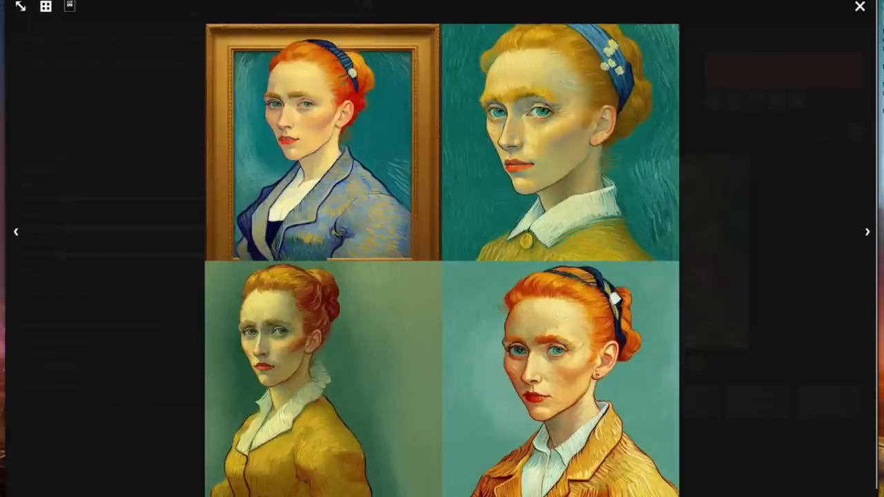
click(322, 138)
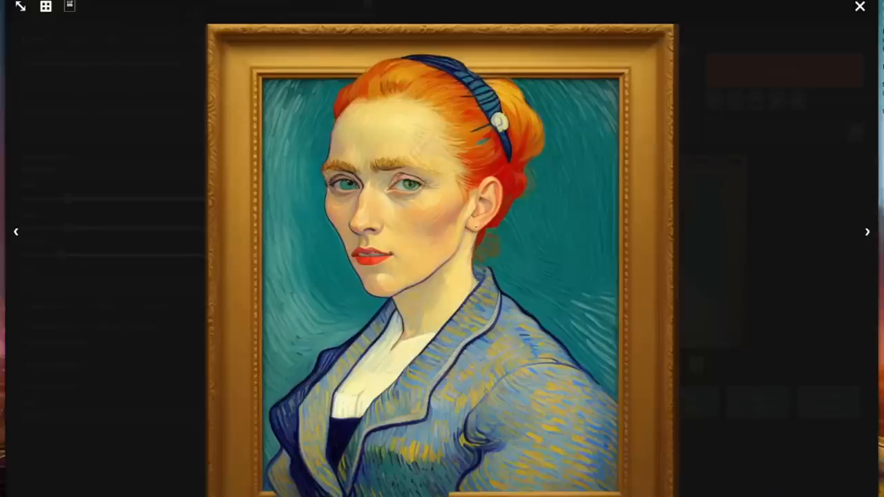
click(867, 232)
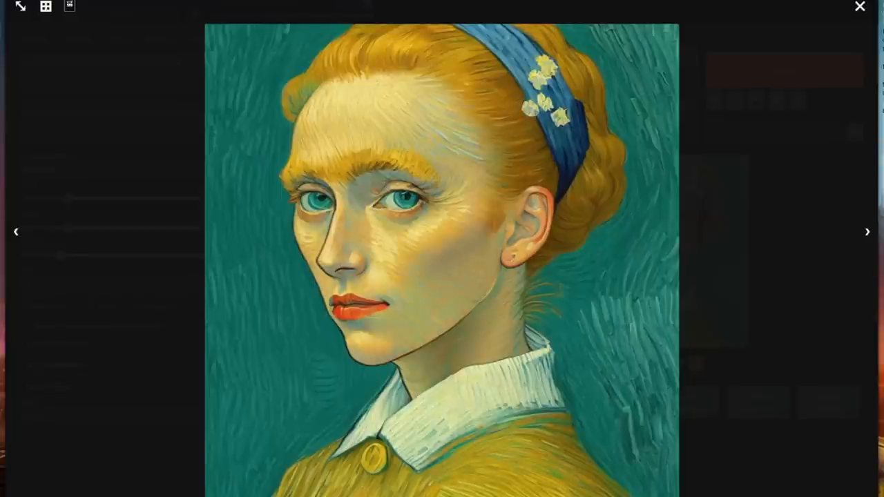
mouse_move(824, 118)
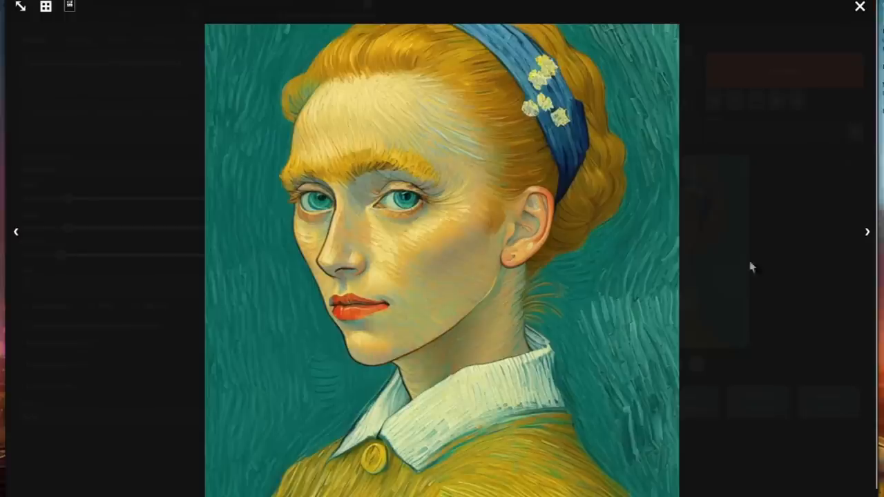
click(860, 6)
text(A watercolour art style painting of a mouldy sandwich on a park bench)
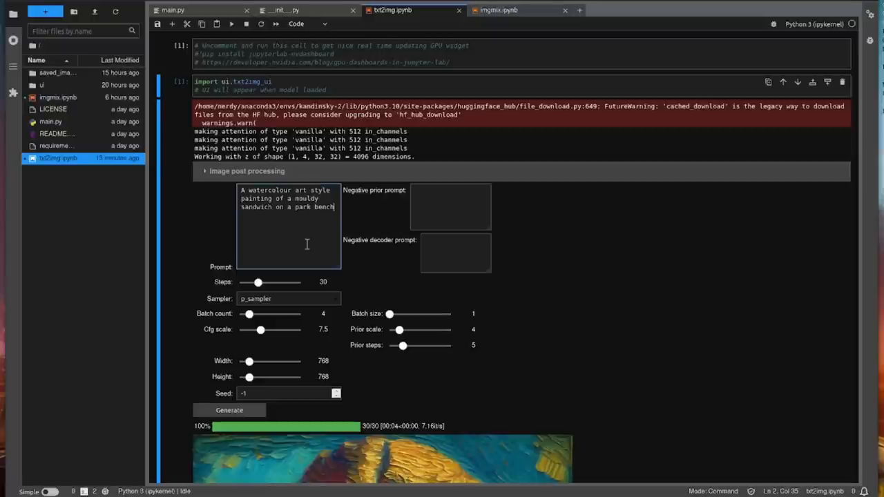
- Scroll through the rendered watercolour paintings of a mouldy sandwich on a park bench
scroll(down, 3)
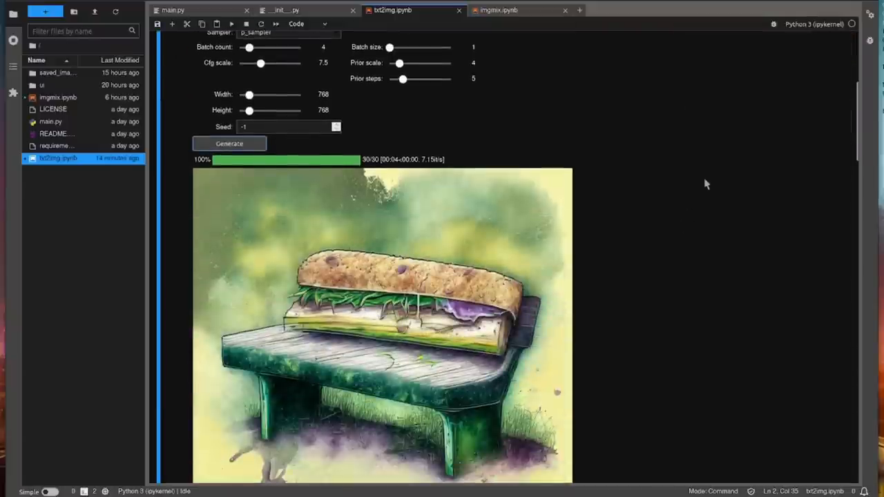
scroll(down, 3)
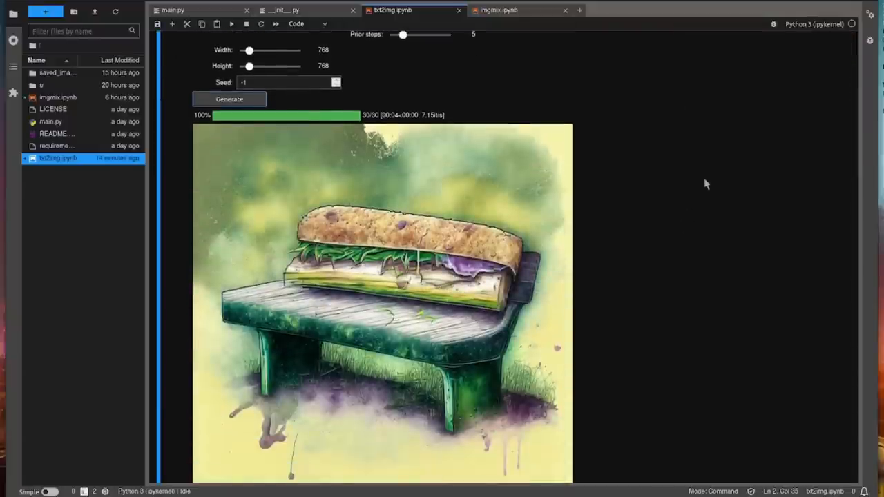
scroll(down, 3)
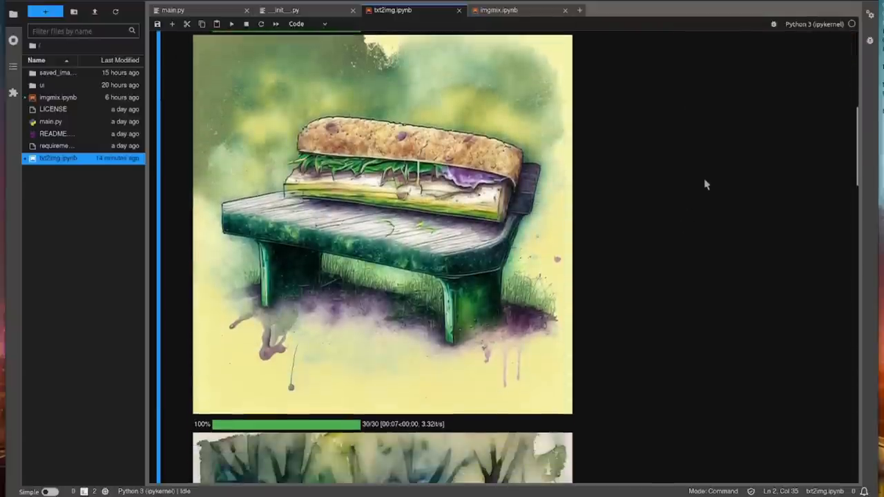
scroll(down, 3)
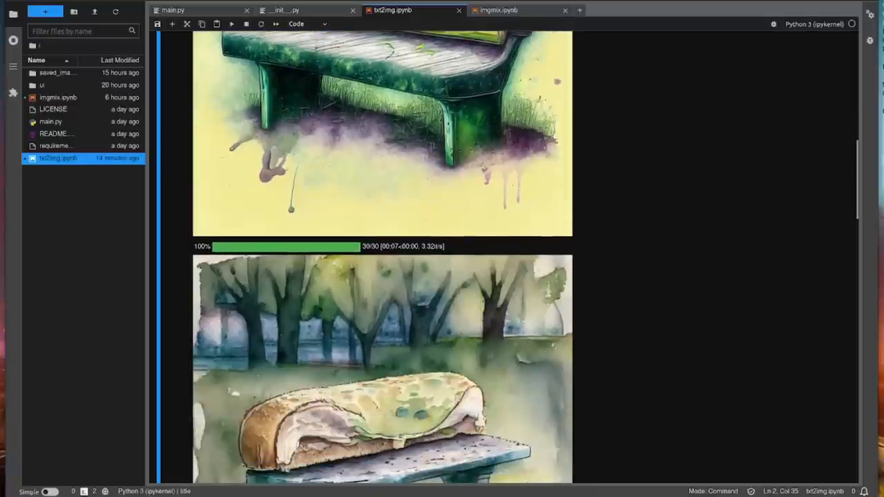
scroll(down, 3)
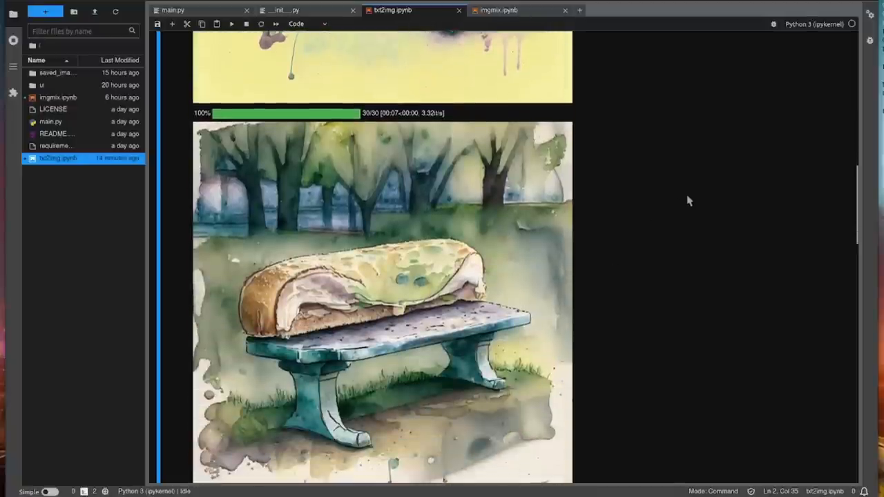
scroll(down, 3)
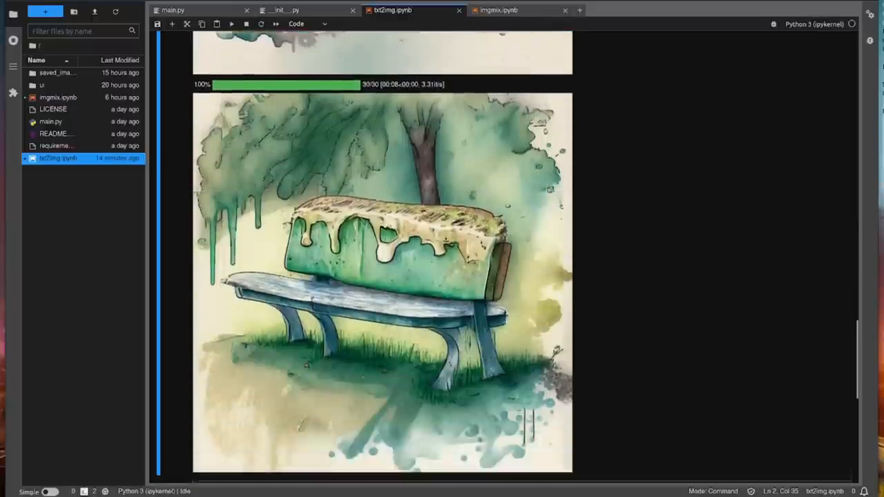
scroll(down, 3)
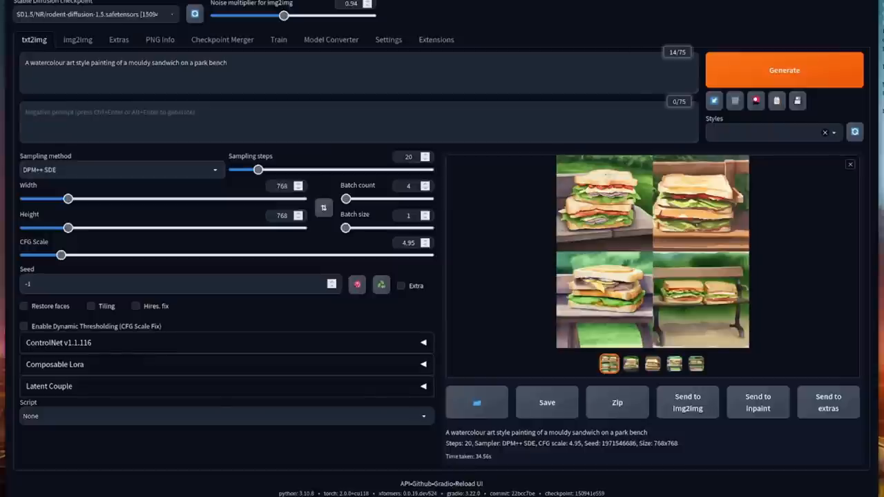
mouse_move(593, 392)
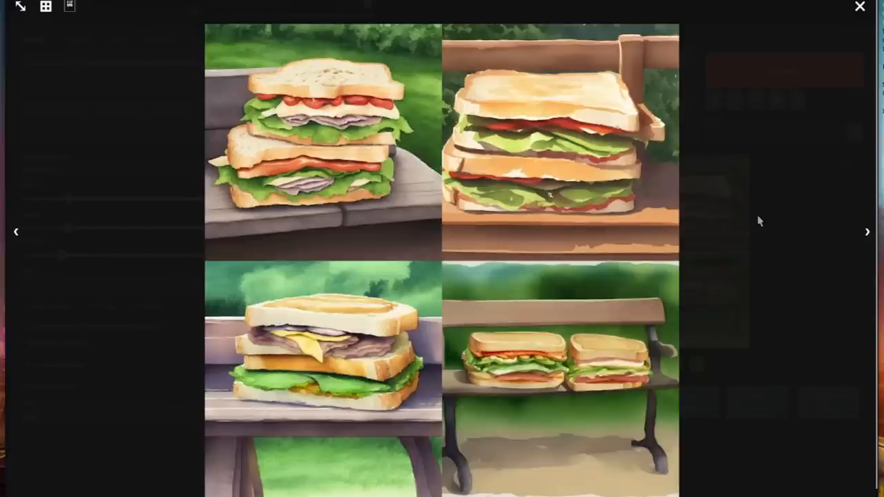
mouse_move(755, 217)
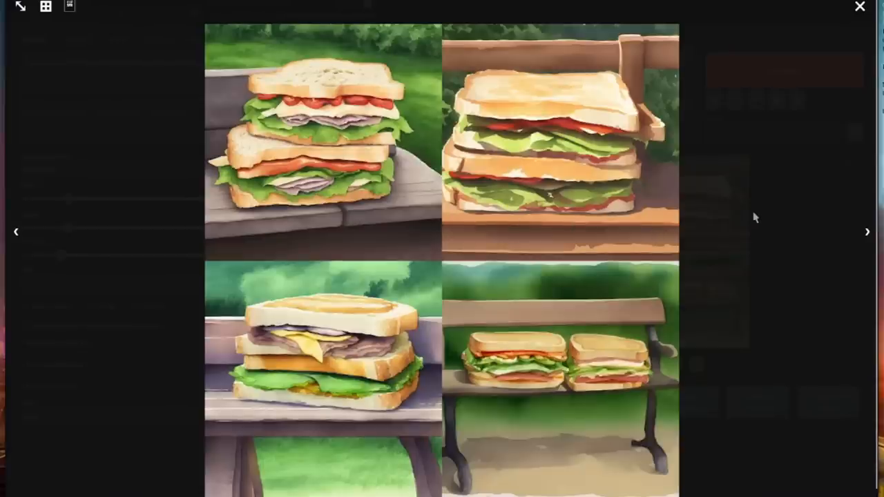
- View the first watercolour sandwich image on its own, then close the lightbox
click(323, 138)
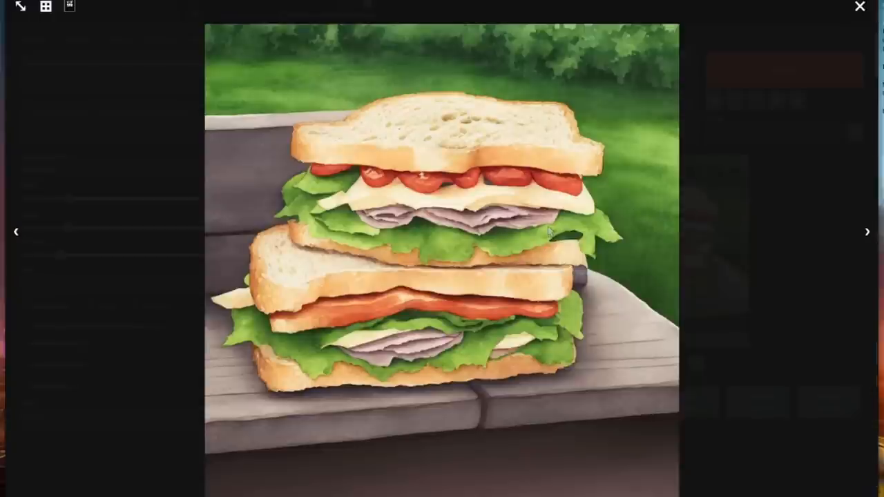
click(860, 6)
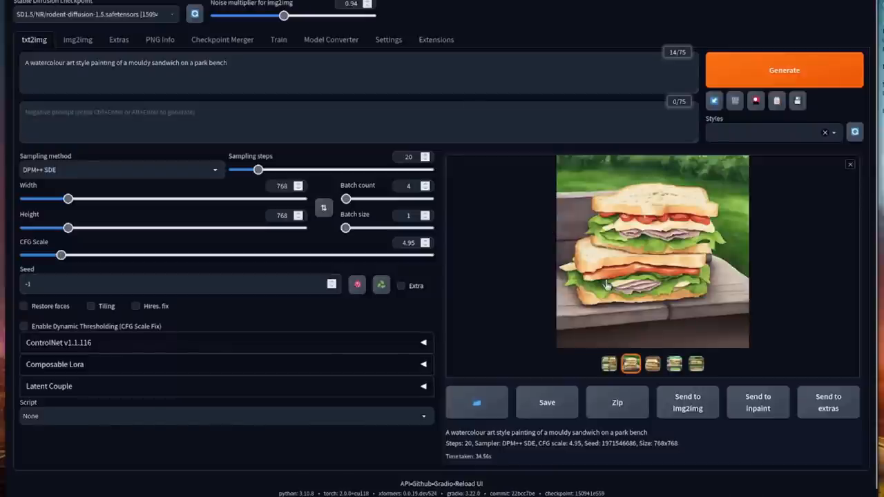
mouse_move(607, 286)
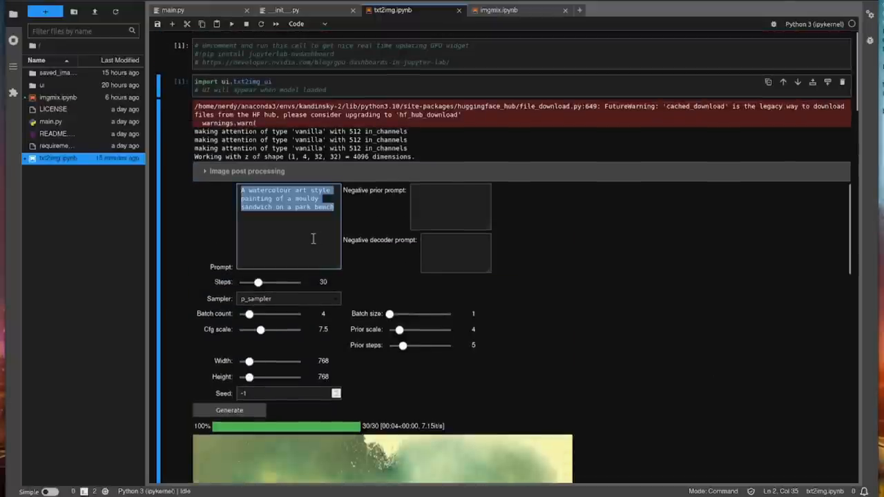
- Set the prompt to 'A surreal art style painting of a mouldy sandwich on a park bench' and review the results
text(A surreal art style painting of a mouldy sandwich on a park bench)
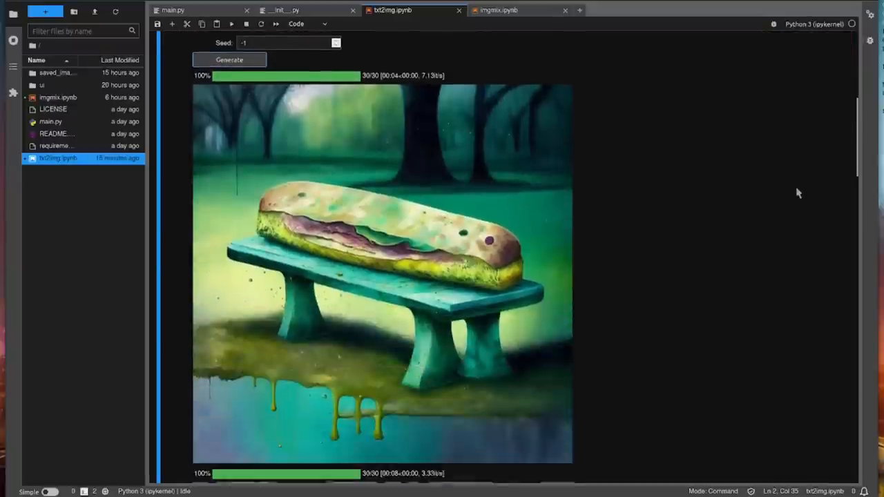
scroll(up, 3)
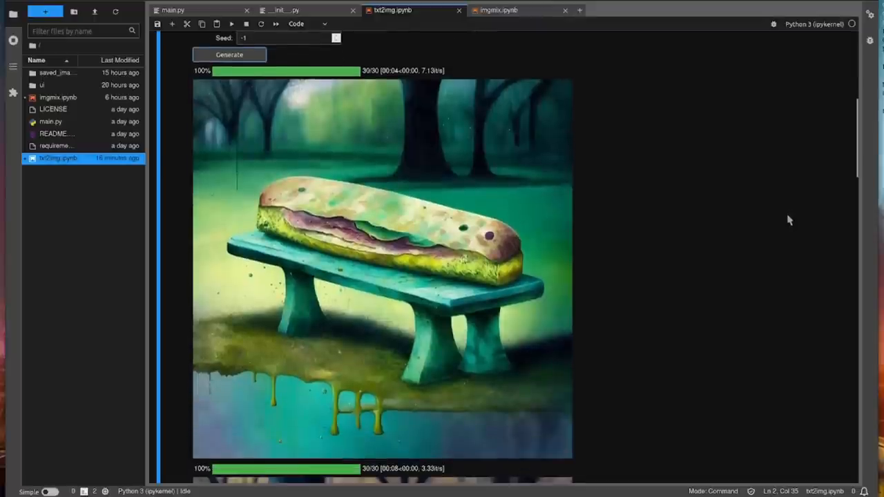
mouse_move(682, 177)
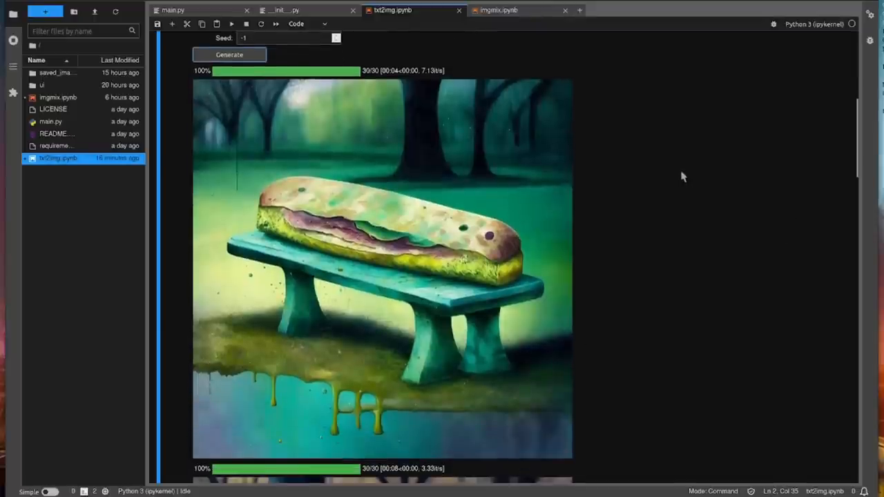
scroll(down, 3)
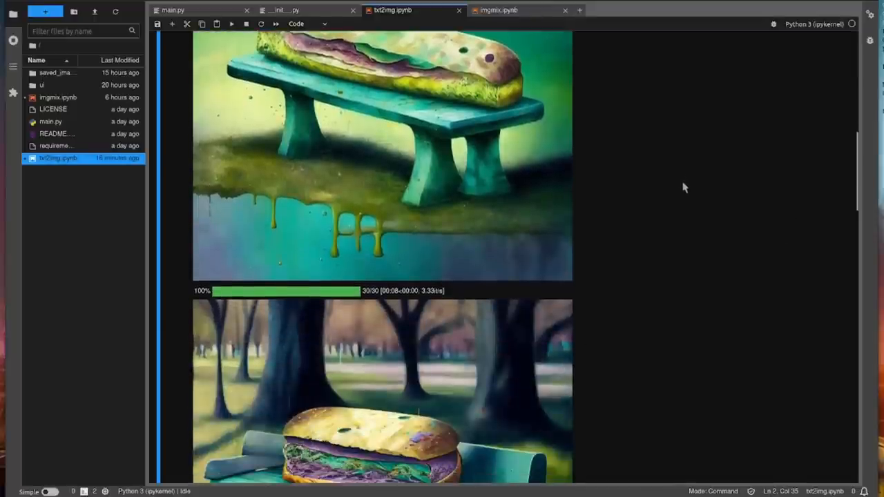
scroll(down, 3)
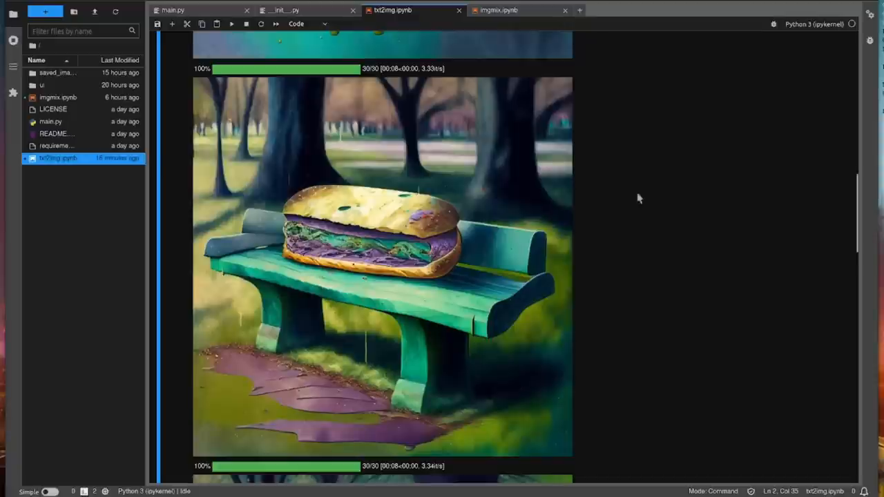
mouse_move(350, 226)
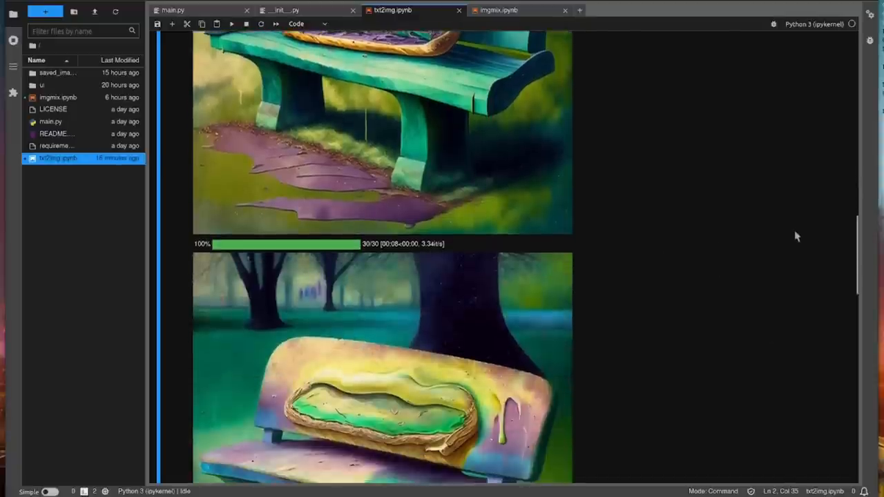
scroll(down, 3)
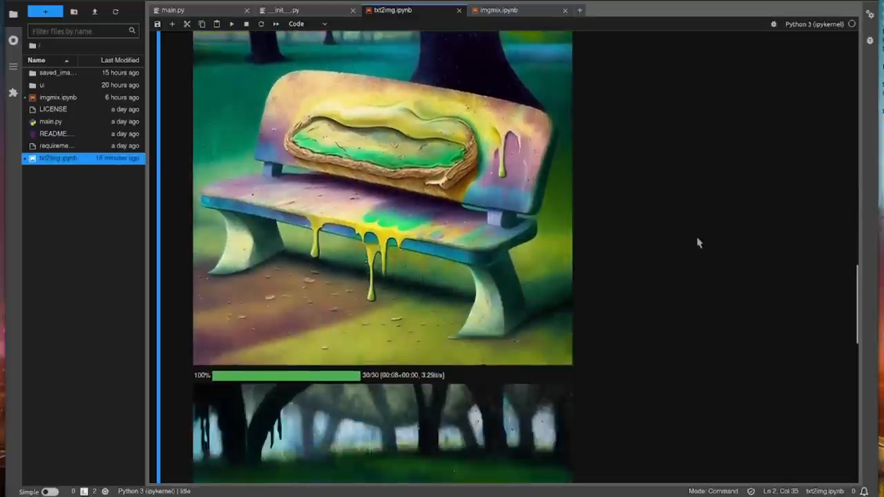
scroll(down, 3)
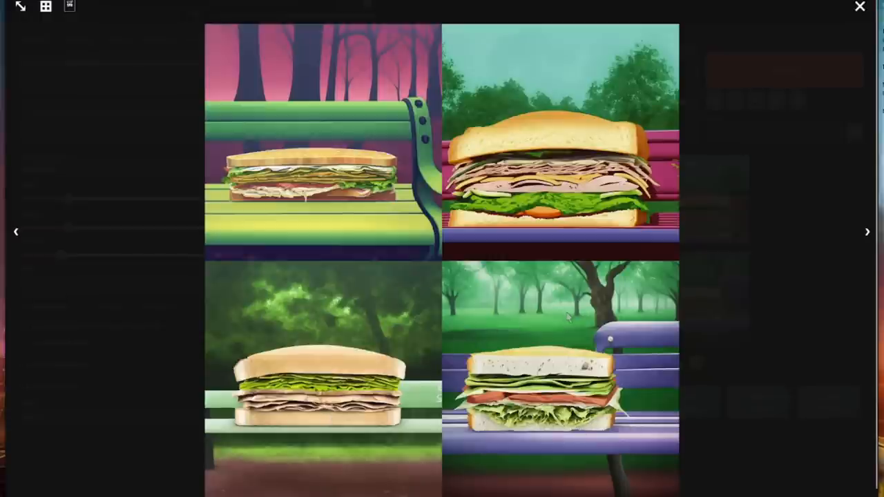
- Close the enlarged view of the four cartoon-like sandwich results
click(859, 7)
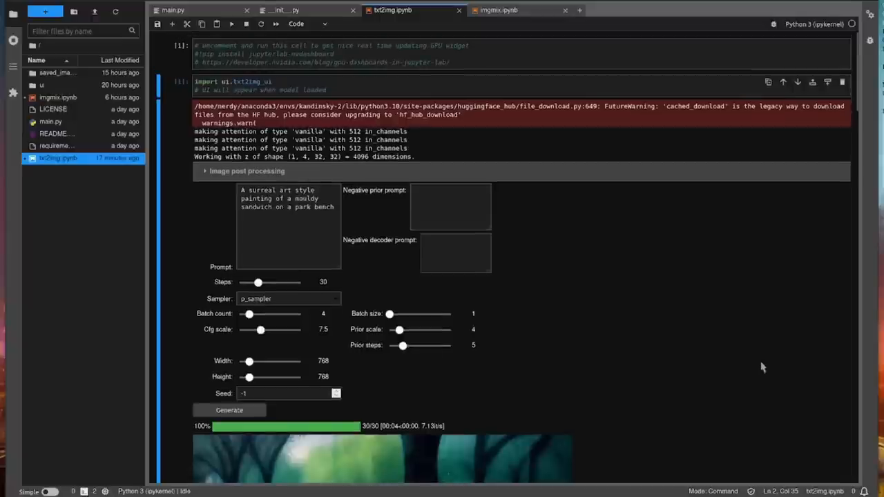
- Generate from the realistic graffiti-style New York park-bench sandwich prompt and browse the night scenes
text(Realistic graffiti art style painting of a mouldy sandwich on a park bench in New York at midnight)
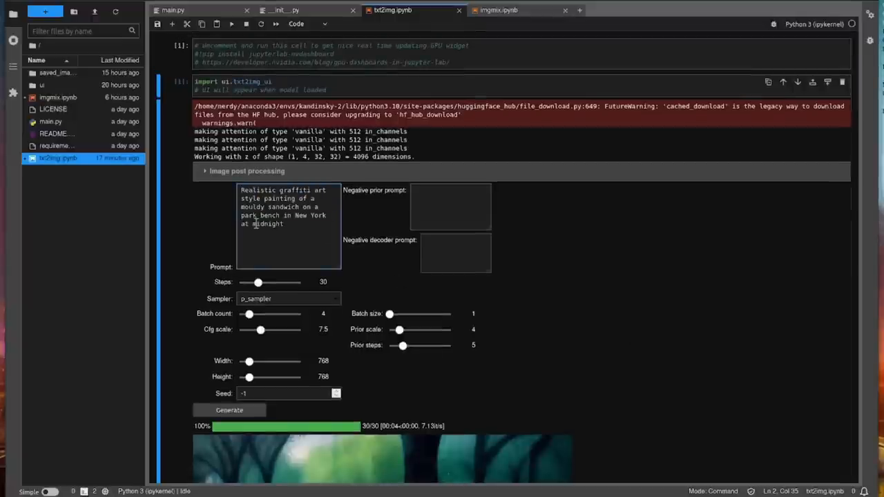
click(283, 224)
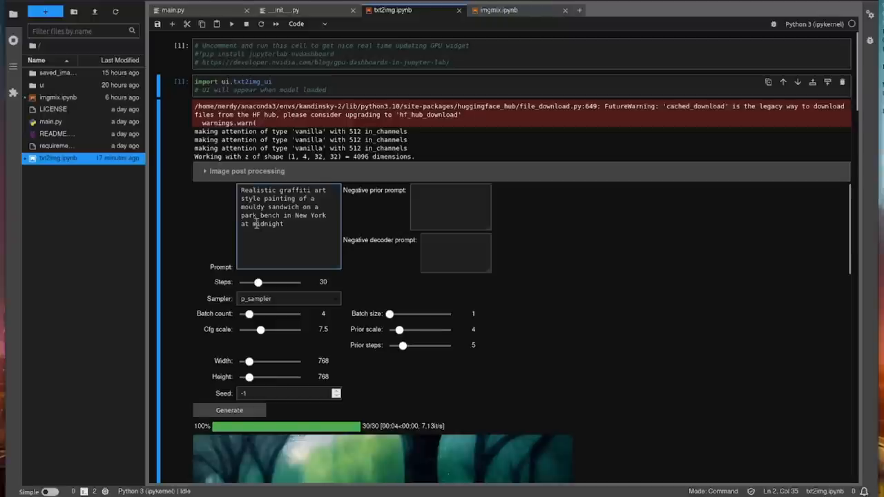
scroll(down, 3)
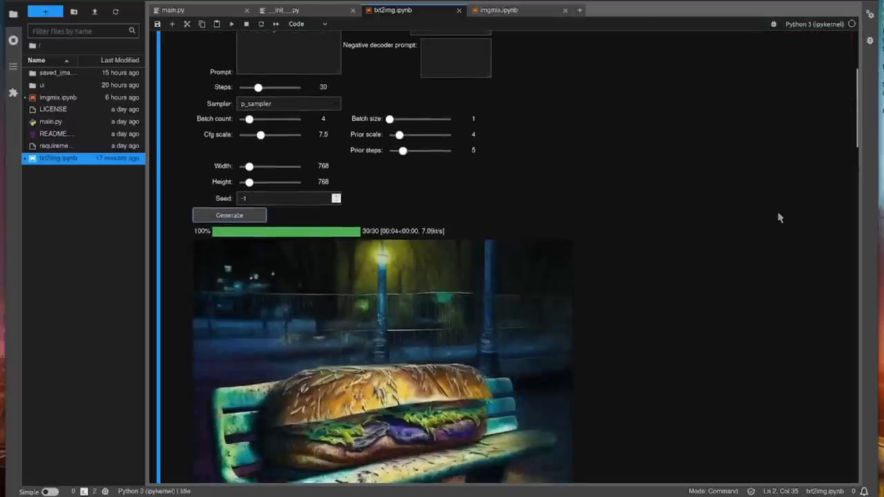
scroll(down, 3)
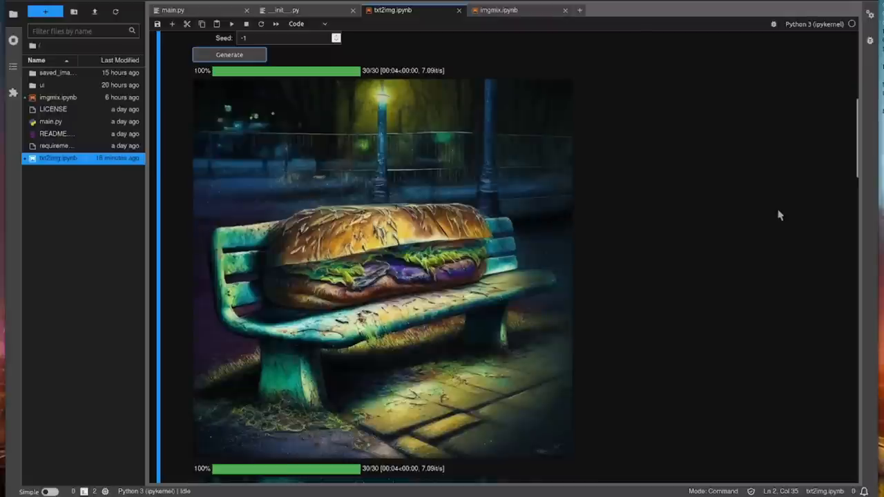
scroll(down, 3)
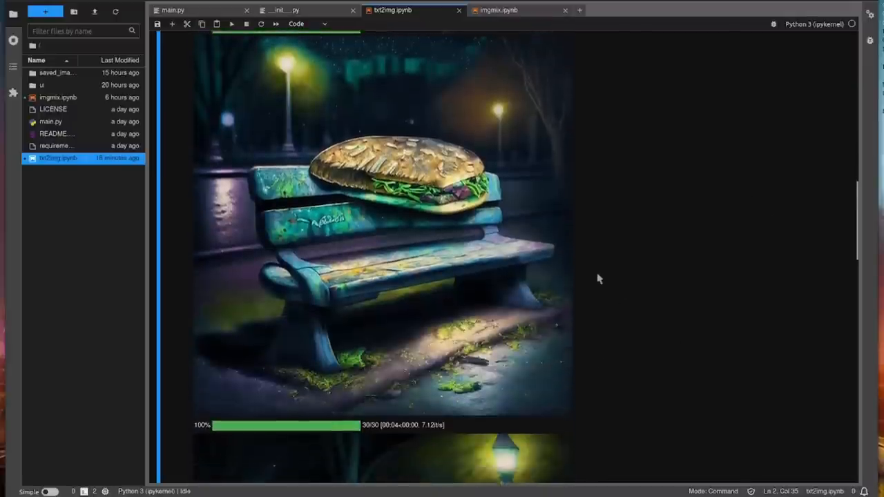
scroll(down, 3)
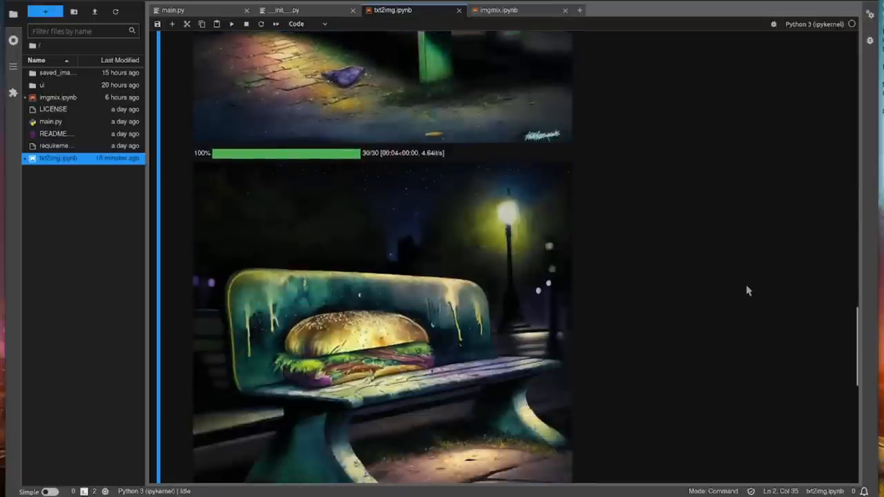
scroll(down, 3)
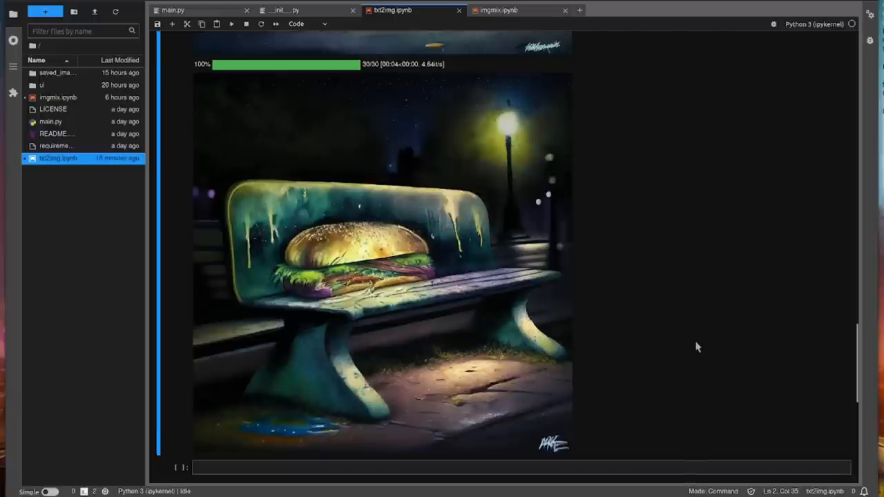
mouse_move(316, 442)
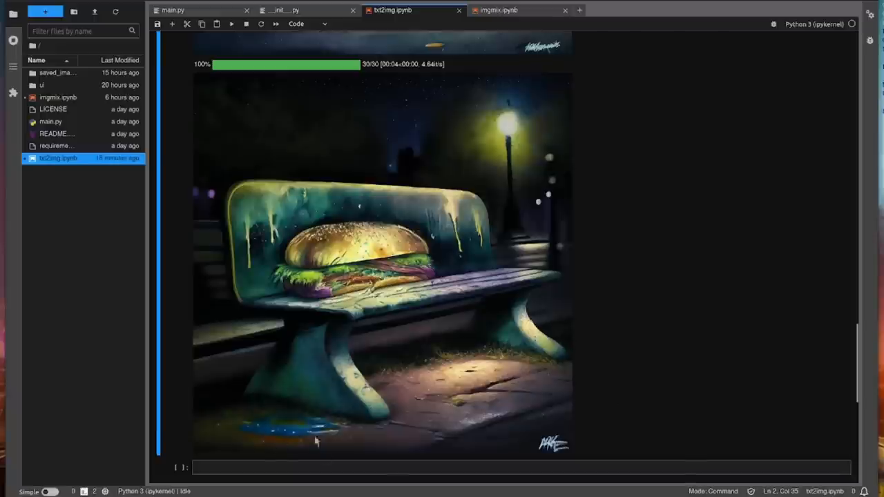
mouse_move(757, 334)
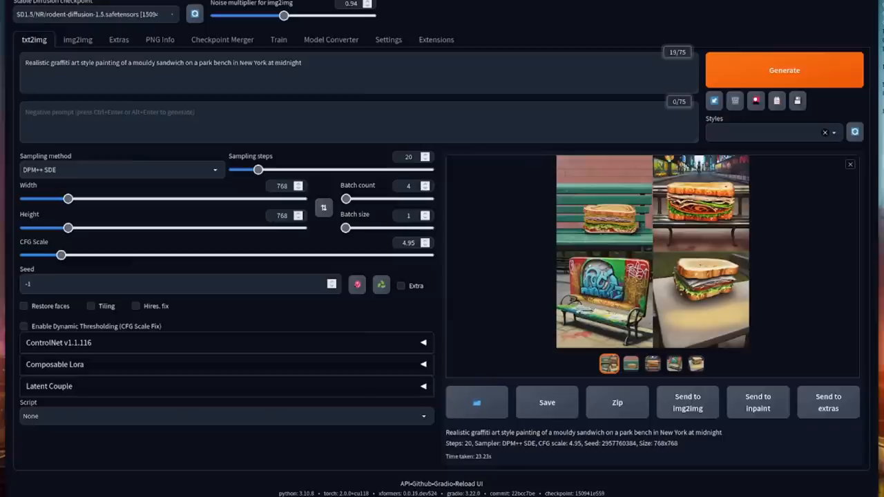
- Enlarge the four graffiti-style sandwich results, examine them, then close the viewer
click(604, 252)
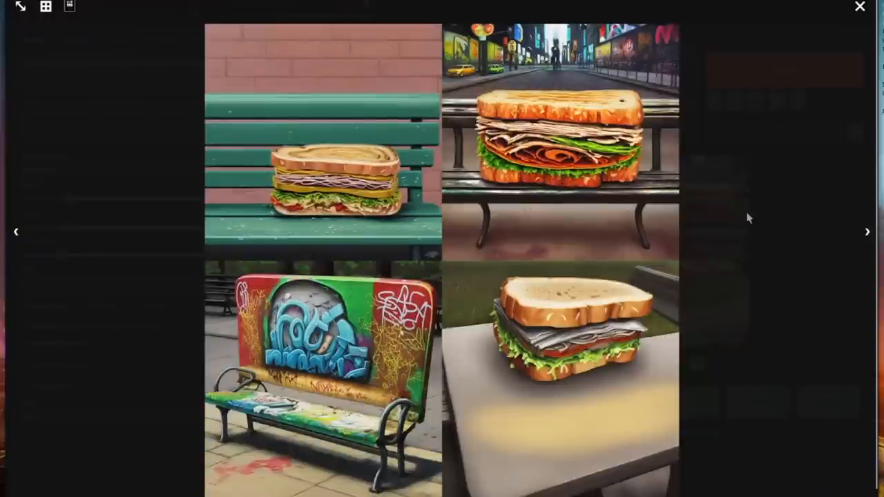
mouse_move(765, 159)
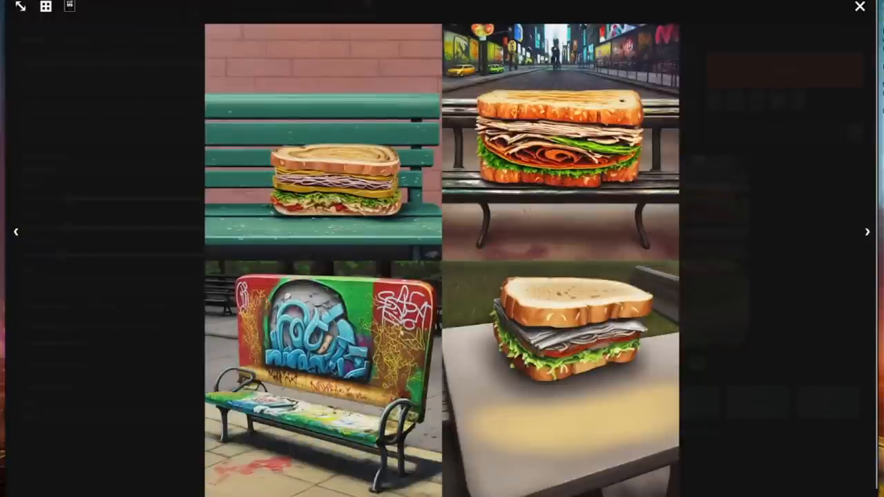
click(860, 7)
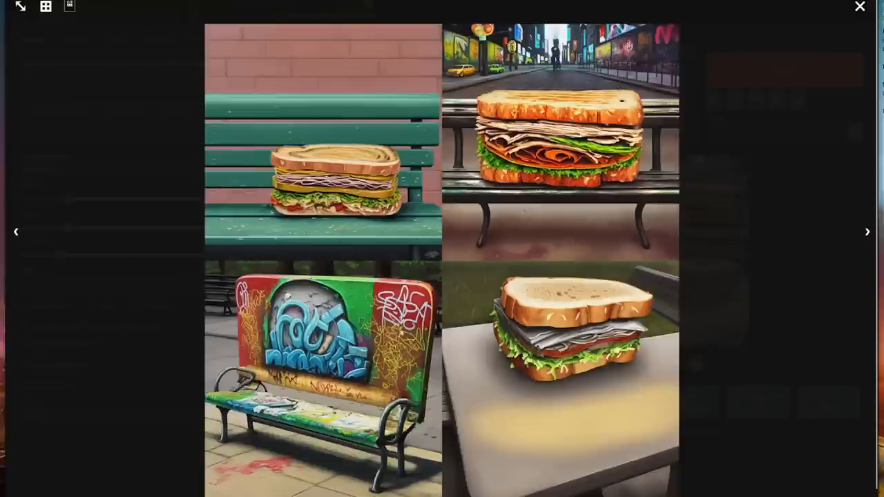
click(860, 6)
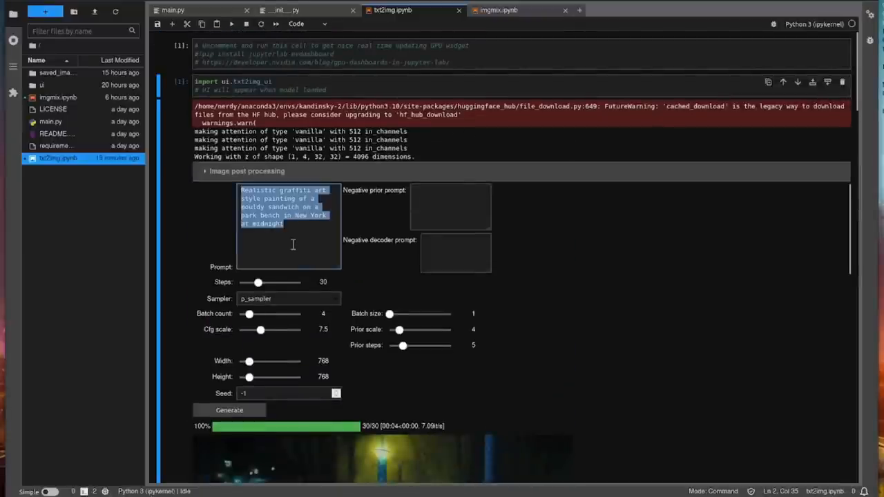
- Generate from the anime cel-shaded anthropomorphic happy fire prompt and scroll through the portraits
text(anime cartoon art style illustration of some anthropomorphic, happy fire. cel shading, detailed, accurate, nerdy, handsome. high quality, amazing, trending on github.)
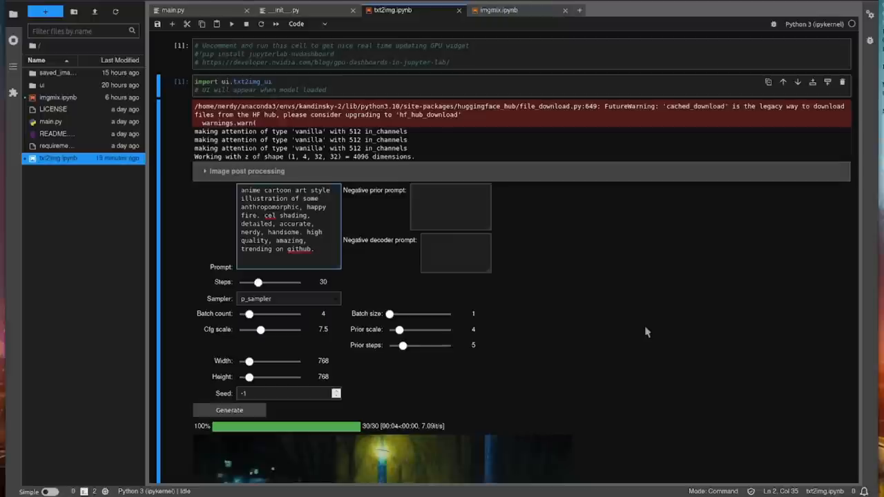
click(314, 249)
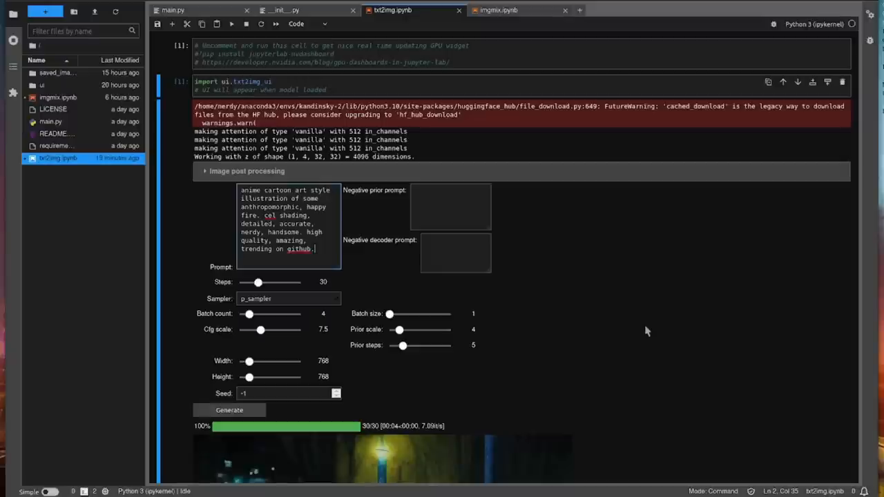
scroll(down, 3)
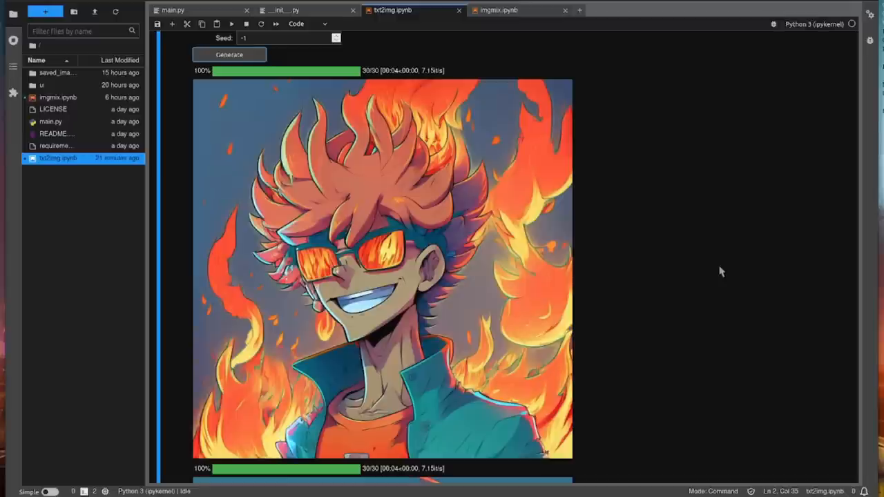
scroll(down, 3)
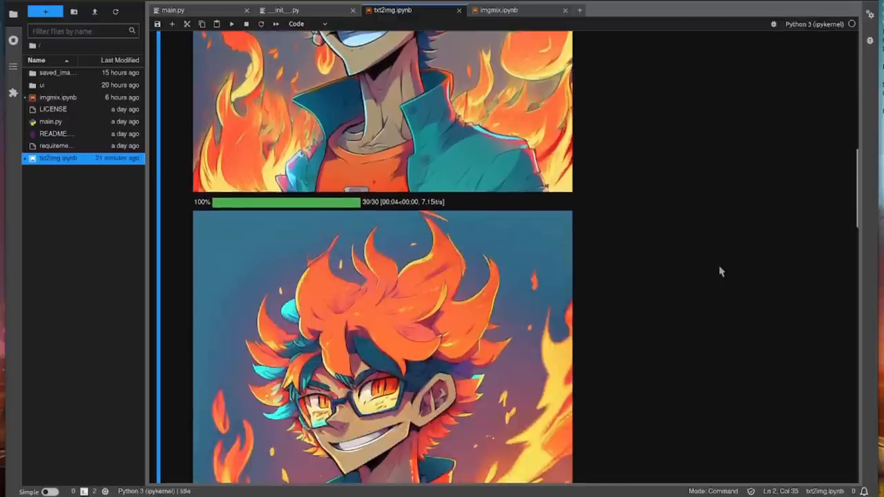
scroll(down, 3)
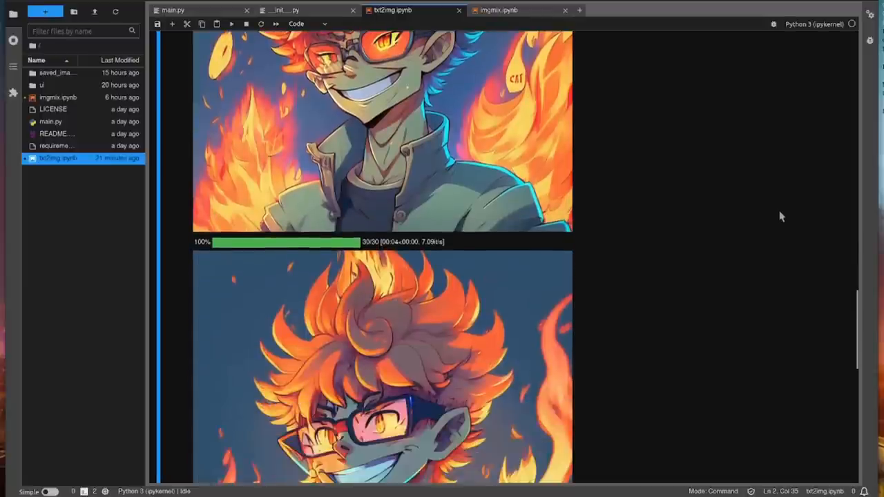
scroll(down, 3)
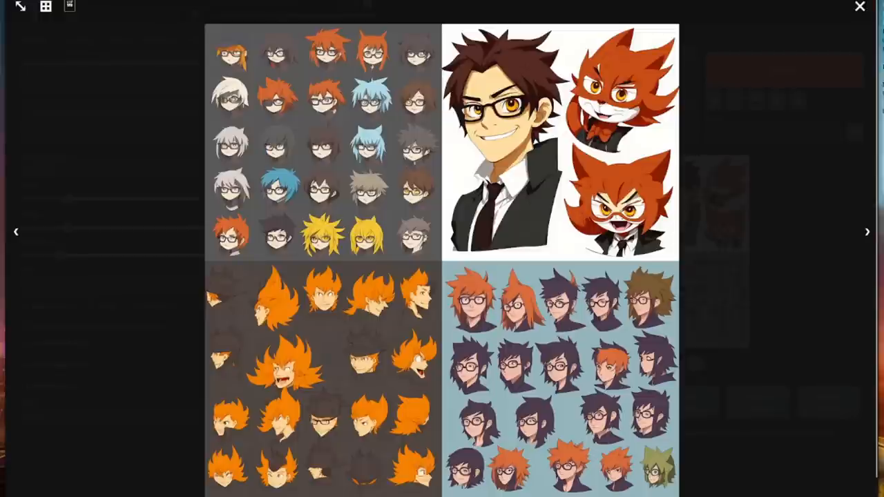
- Close the enlarged grid of anime character results
click(859, 6)
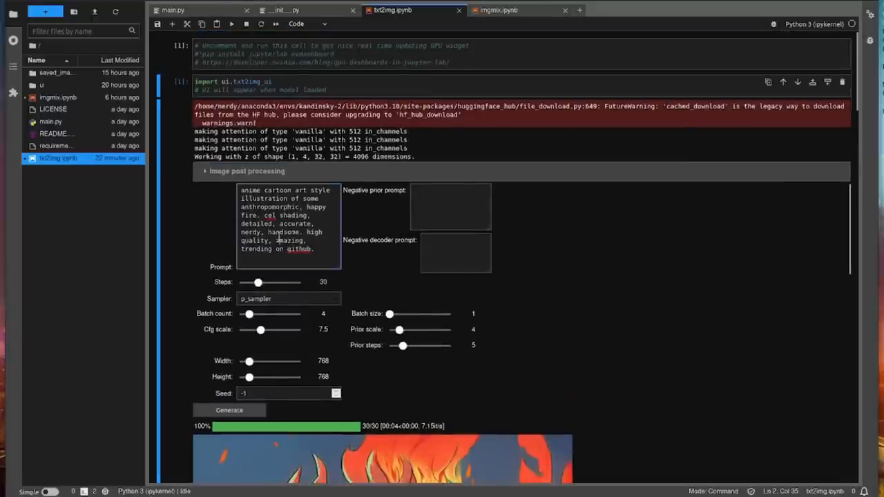
- Enter the detailed professional Roman soldier photo prompt and scroll through the warrior portraits
text(A high-quality, high-resolution, detailed, professional digital photo of a Roman soldier. Middle-aged, dark hair, spear. 4k, colour balanced.)
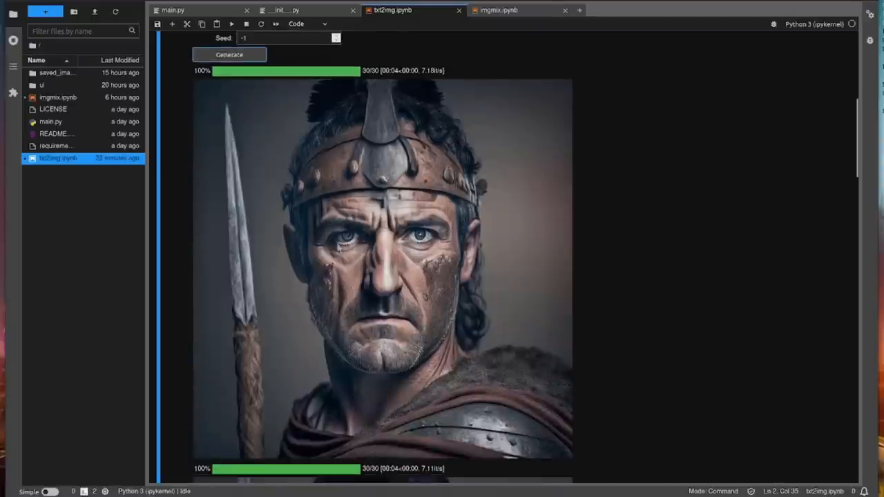
mouse_move(711, 211)
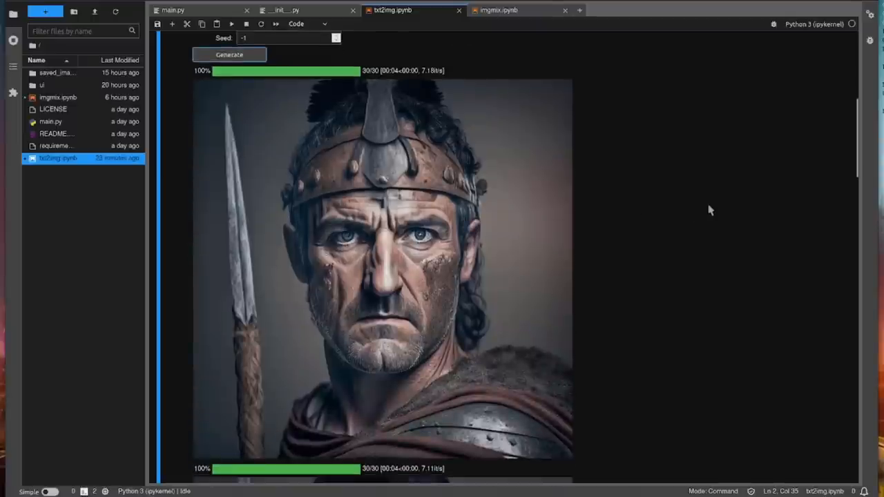
scroll(down, 3)
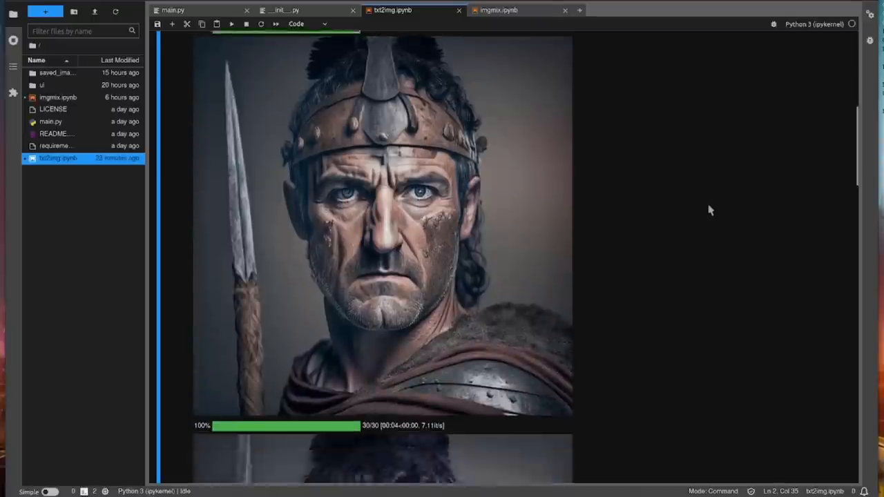
scroll(down, 3)
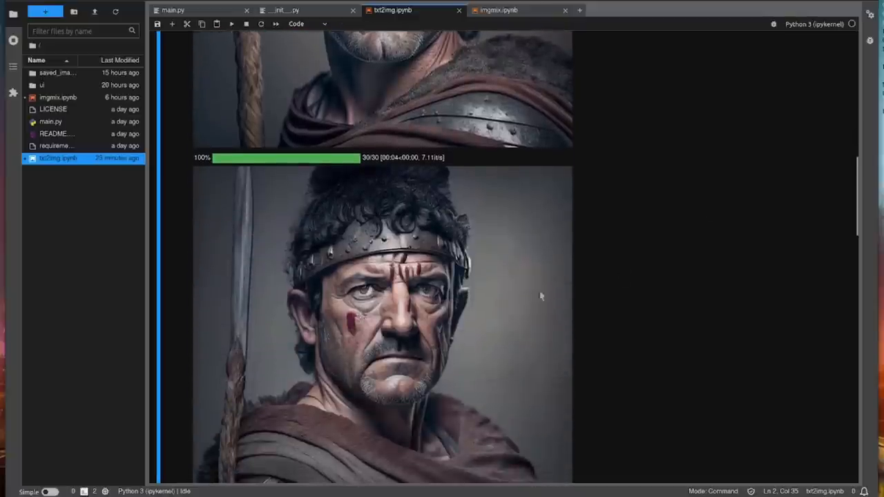
scroll(down, 3)
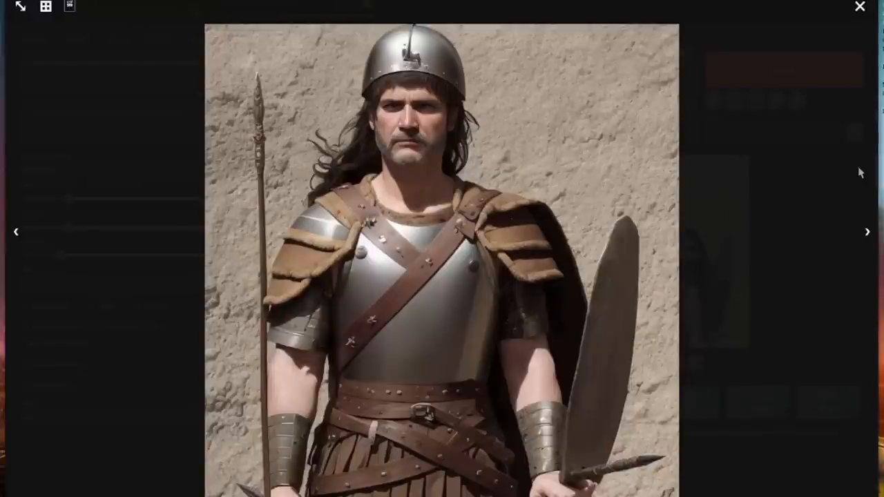
- Step through the soldier images singly, show all four as a grid, then close the viewer
click(868, 232)
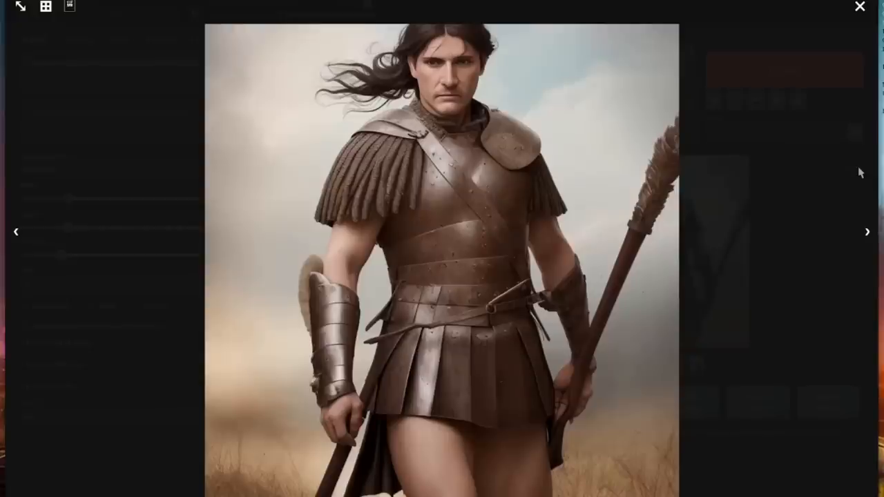
click(867, 231)
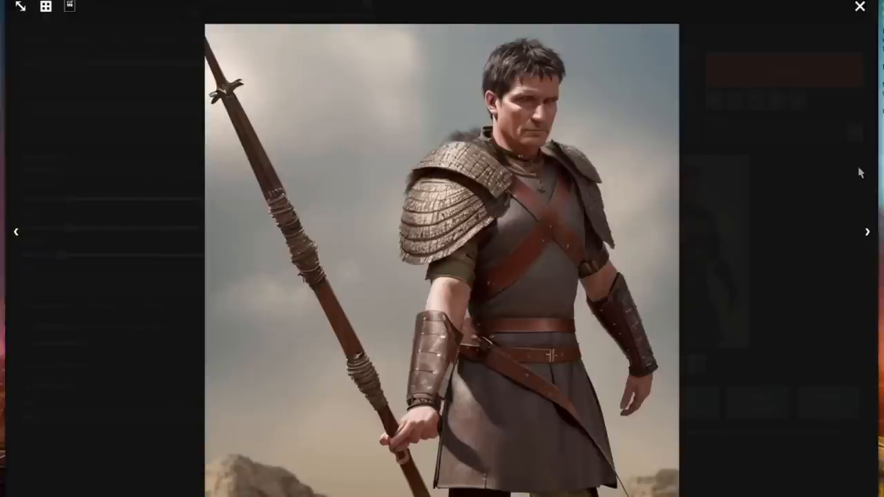
click(45, 6)
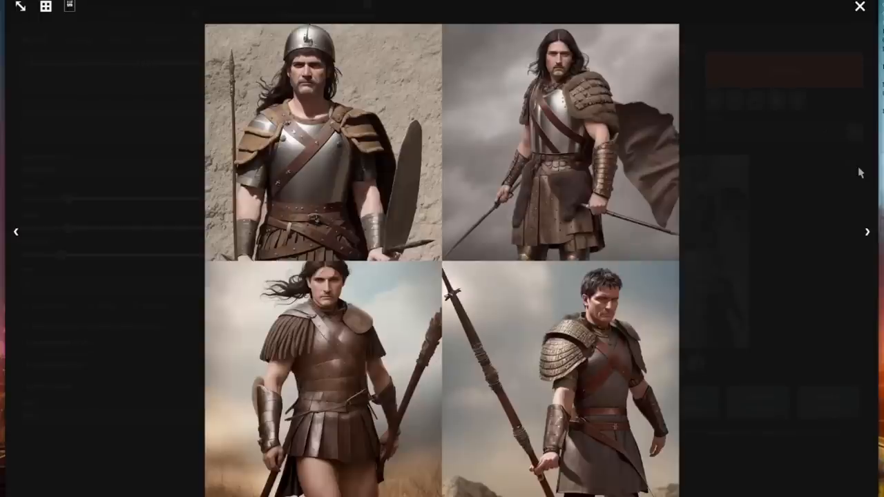
click(860, 6)
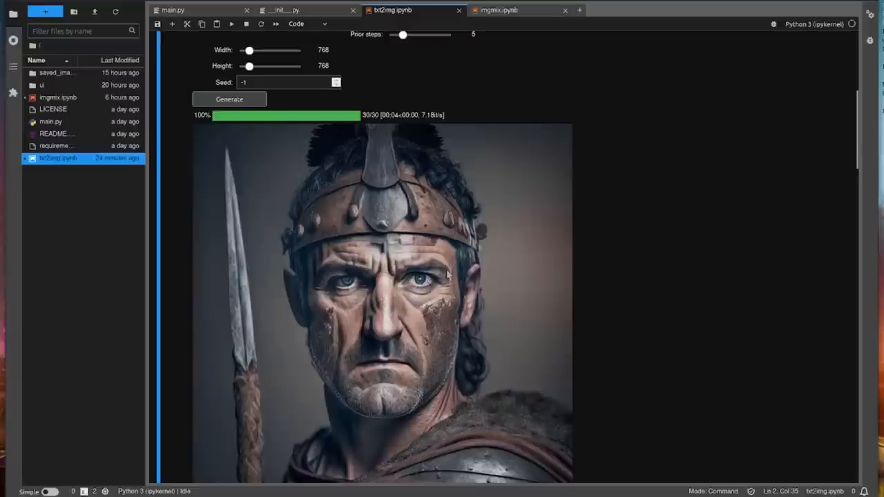
- Run the imgmix.ipynb import cell and collapse Image post processing to reveal the two-image mixer
scroll(down, 3)
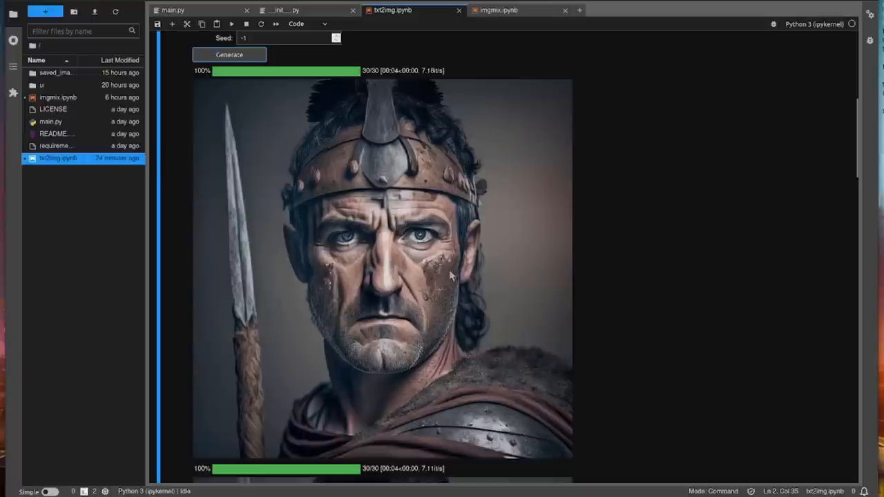
click(498, 10)
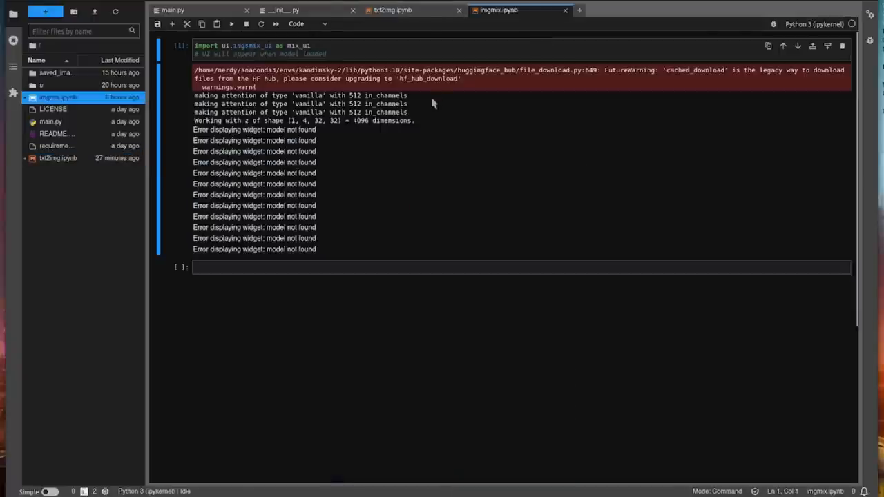
click(221, 53)
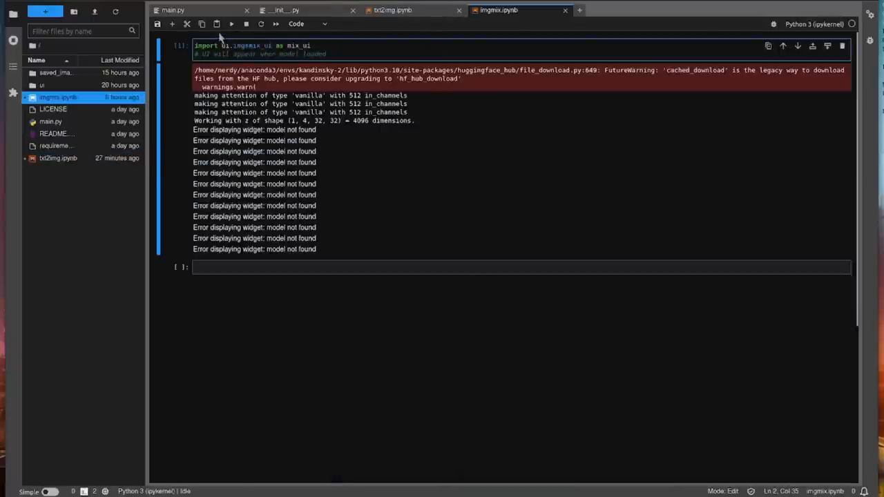
click(232, 23)
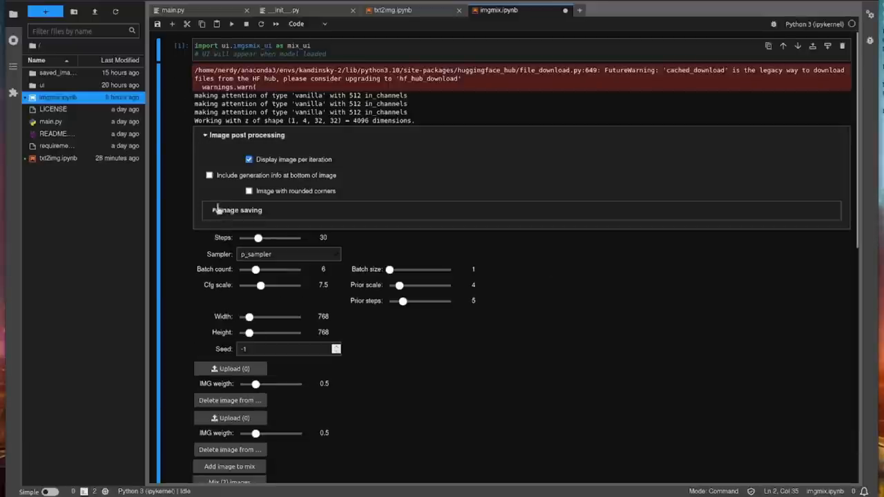
click(237, 210)
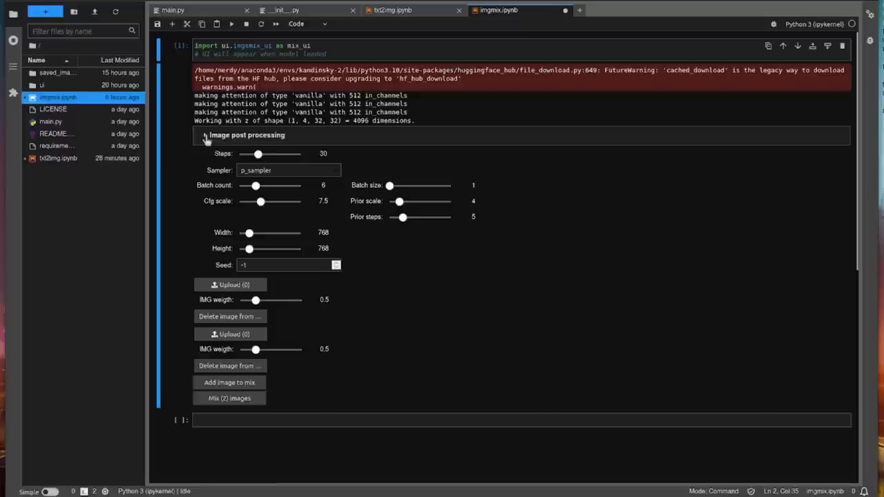
click(205, 134)
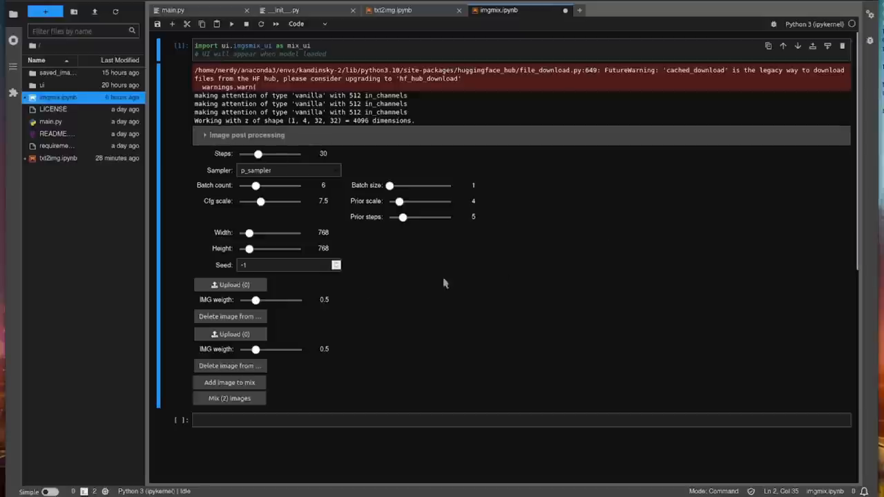
mouse_move(255, 297)
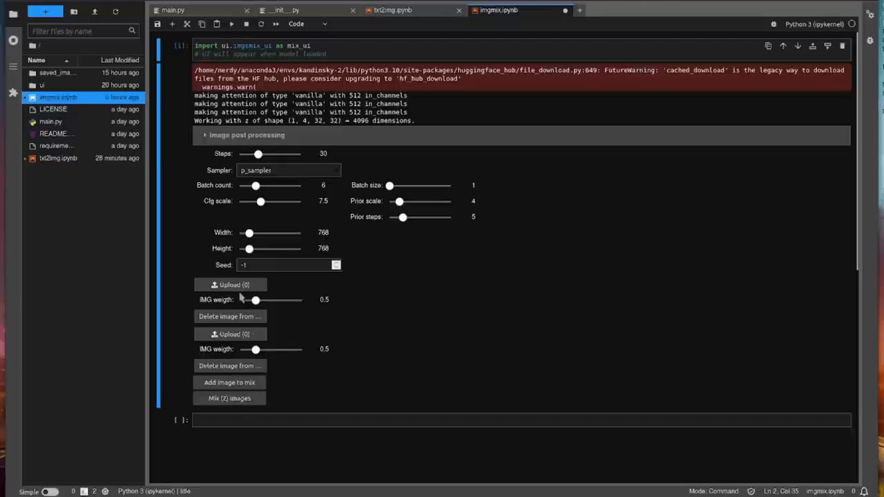
mouse_move(251, 288)
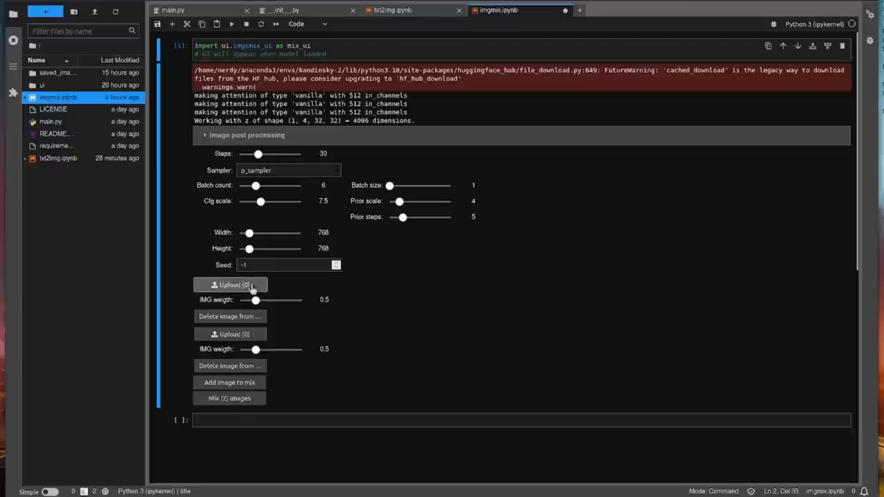
- Upload the soldier portrait and the bench sandwich image, then mix the two images
click(230, 284)
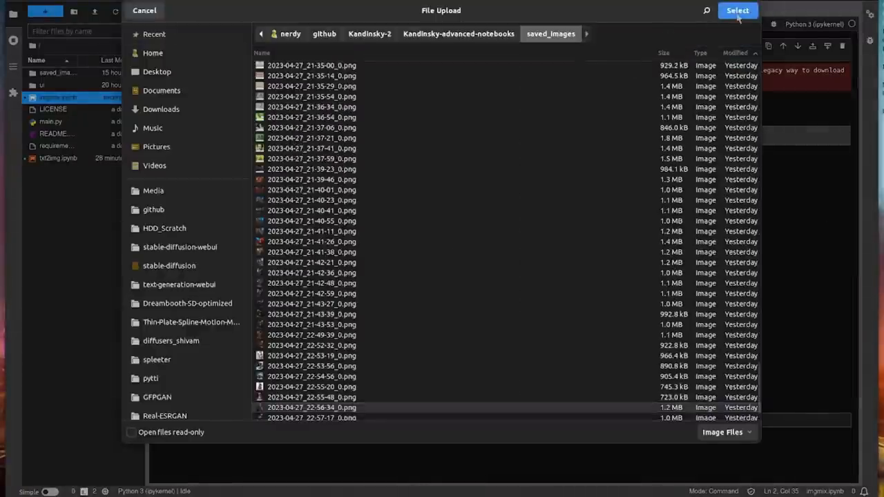
click(737, 10)
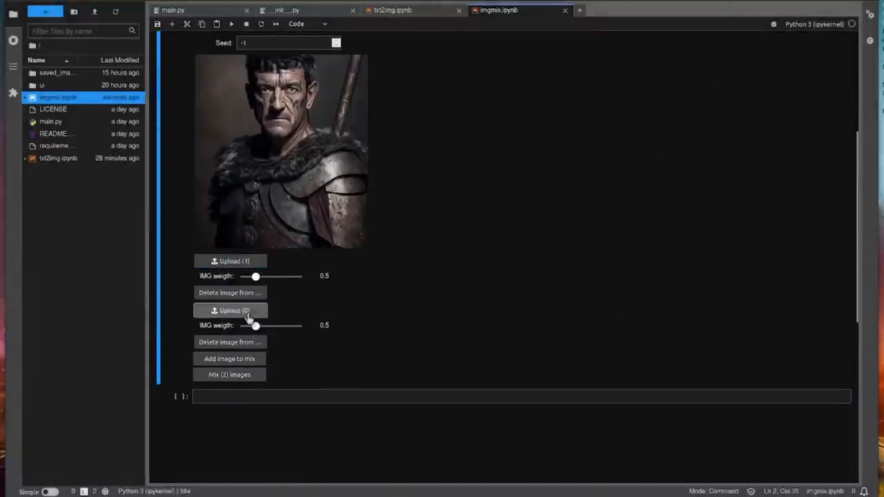
click(230, 310)
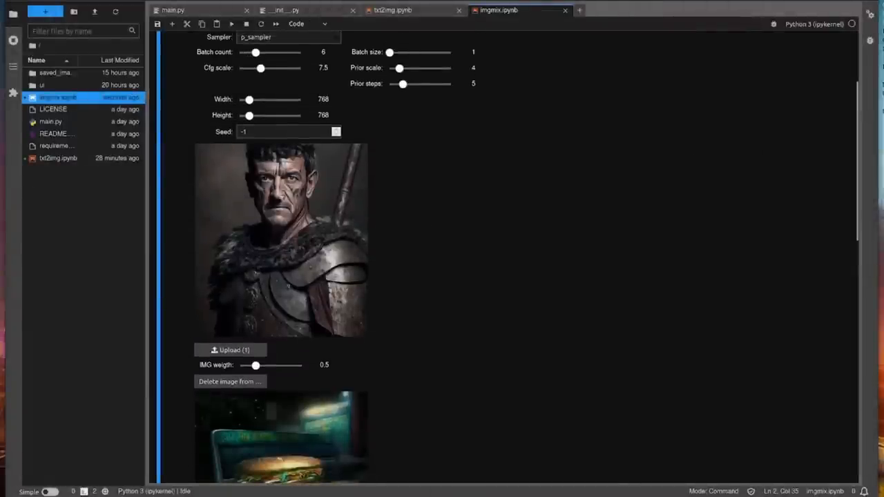
scroll(down, 3)
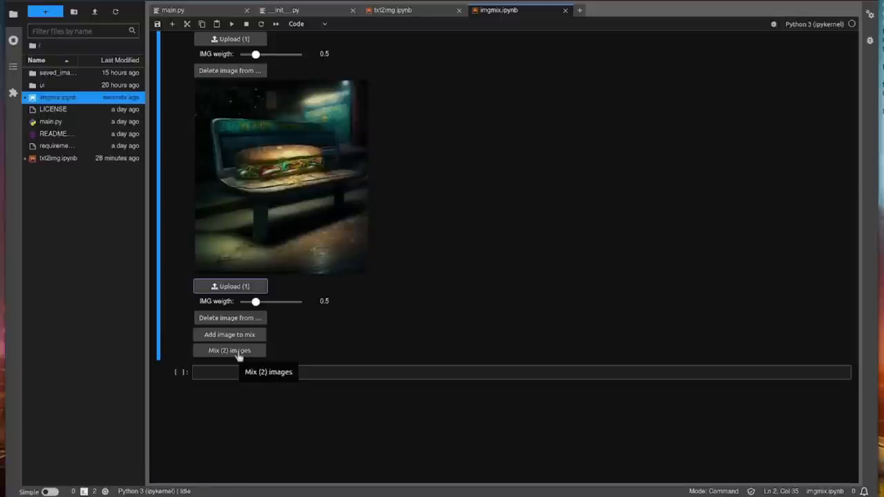
click(230, 350)
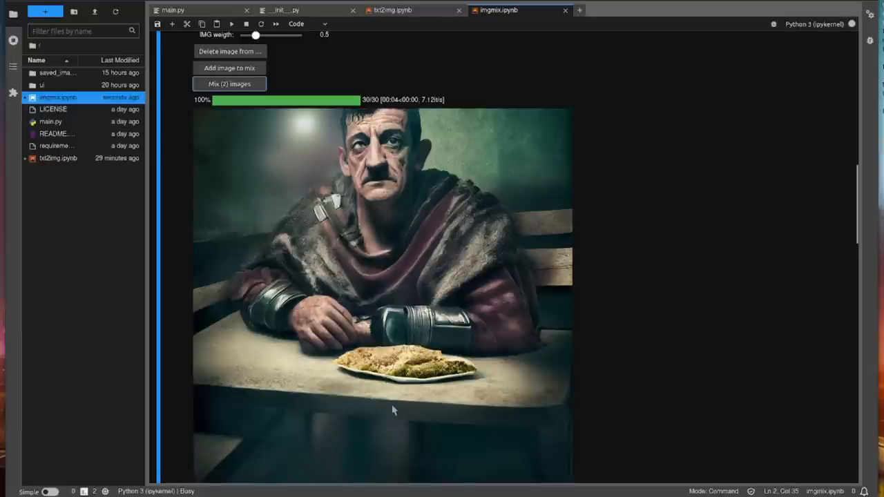
mouse_move(352, 402)
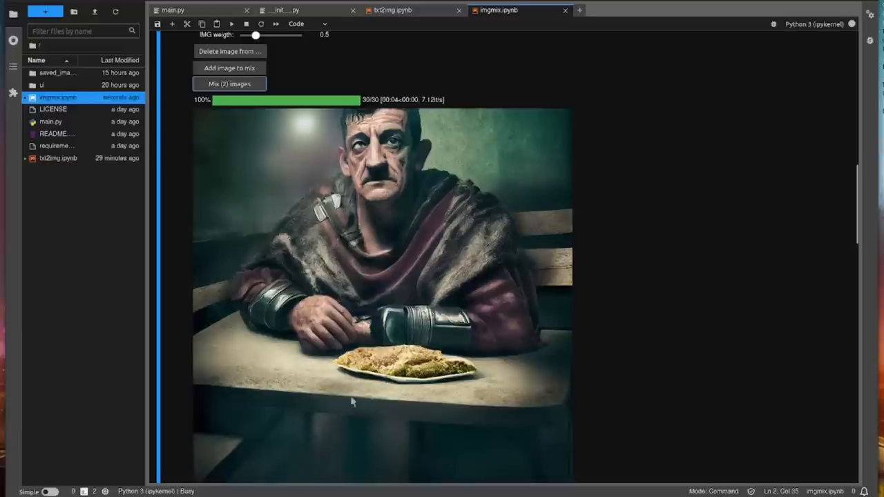
mouse_move(522, 256)
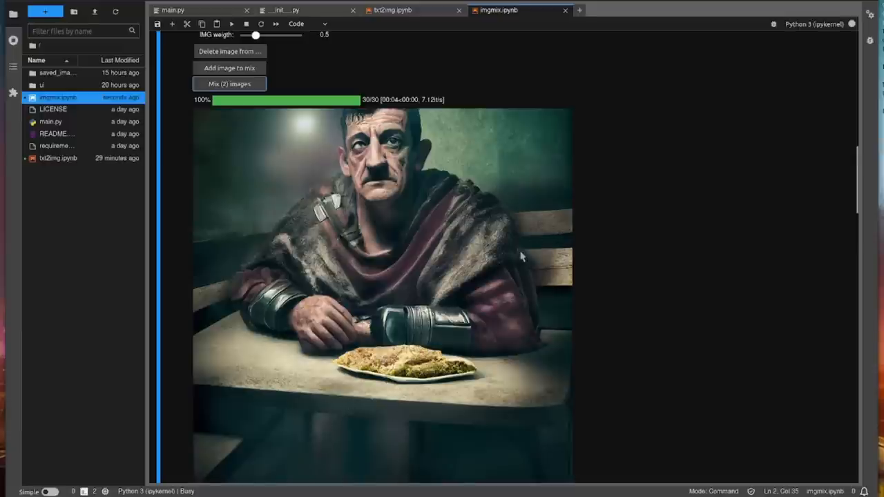